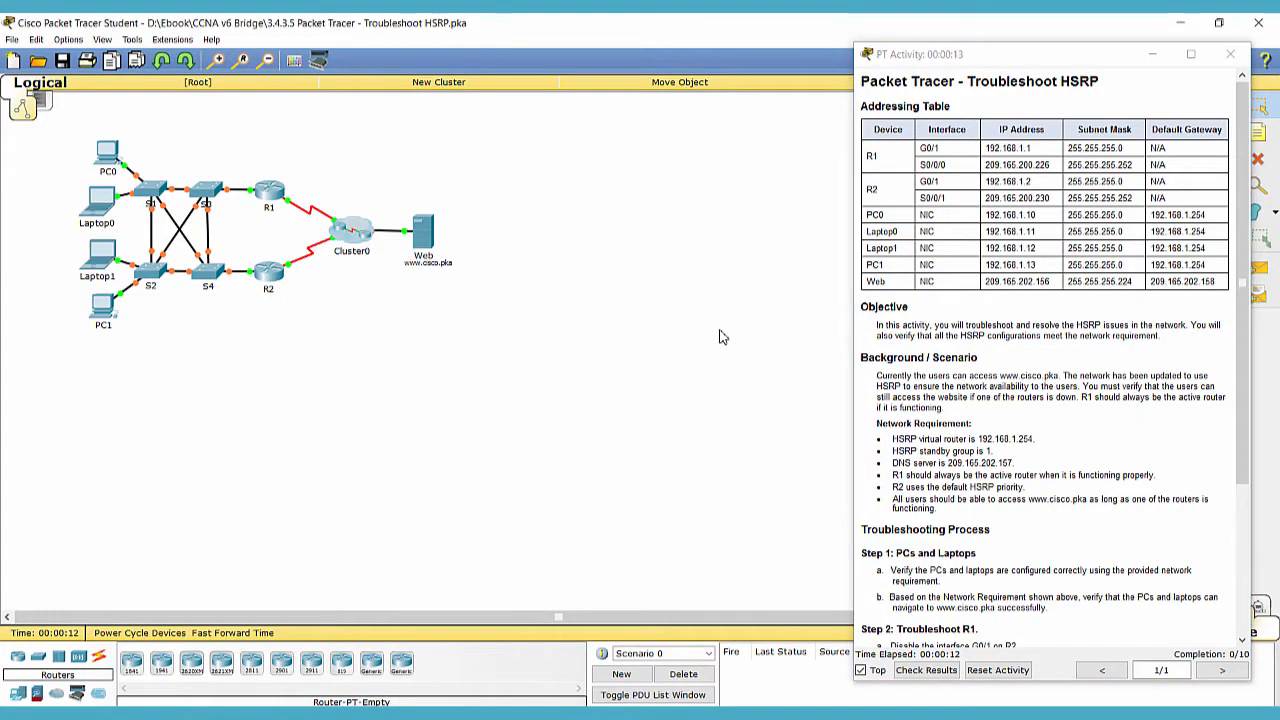
mouse_move(730, 328)
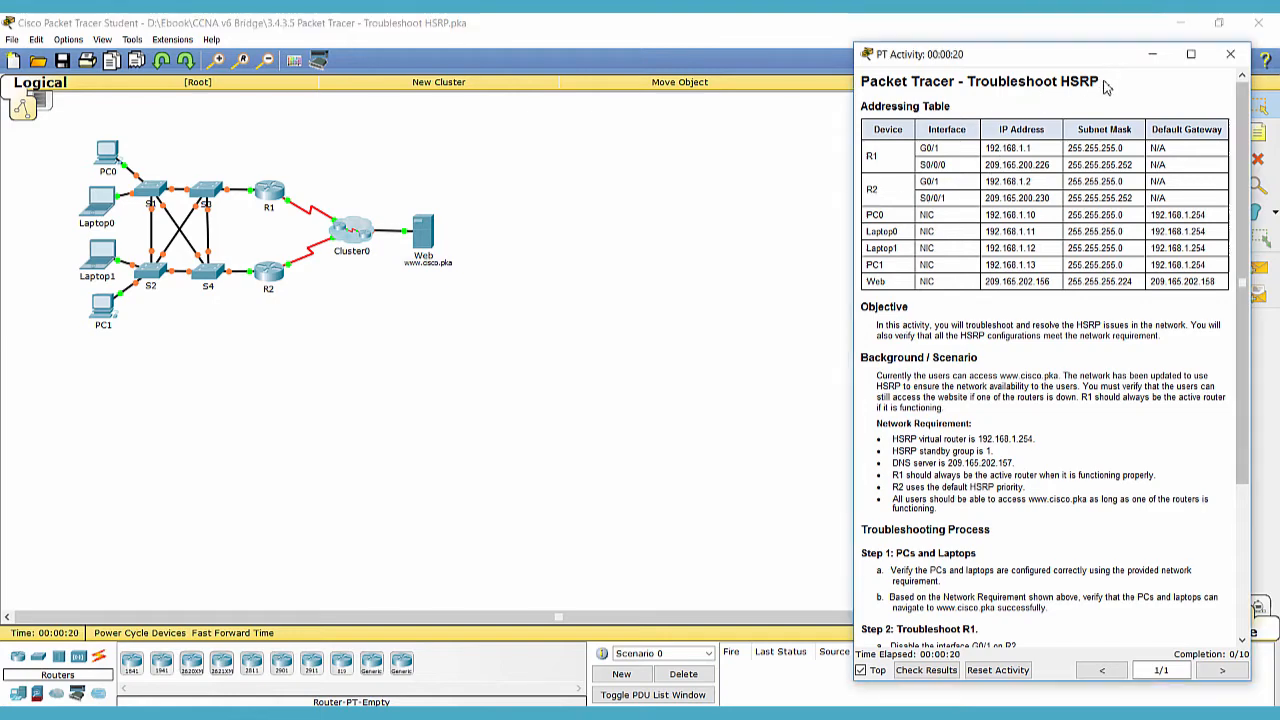
Step: Review the activity scenario and highlight the list of network requirements
double_click(930, 80)
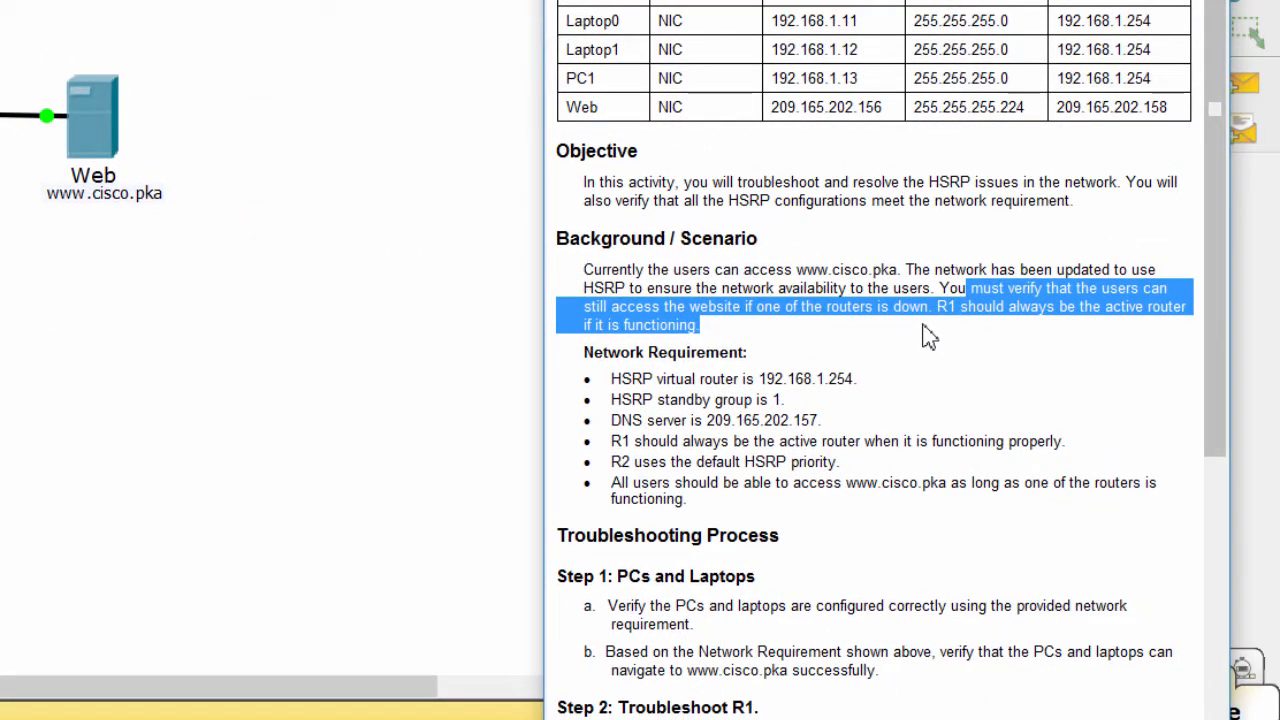
click(792, 340)
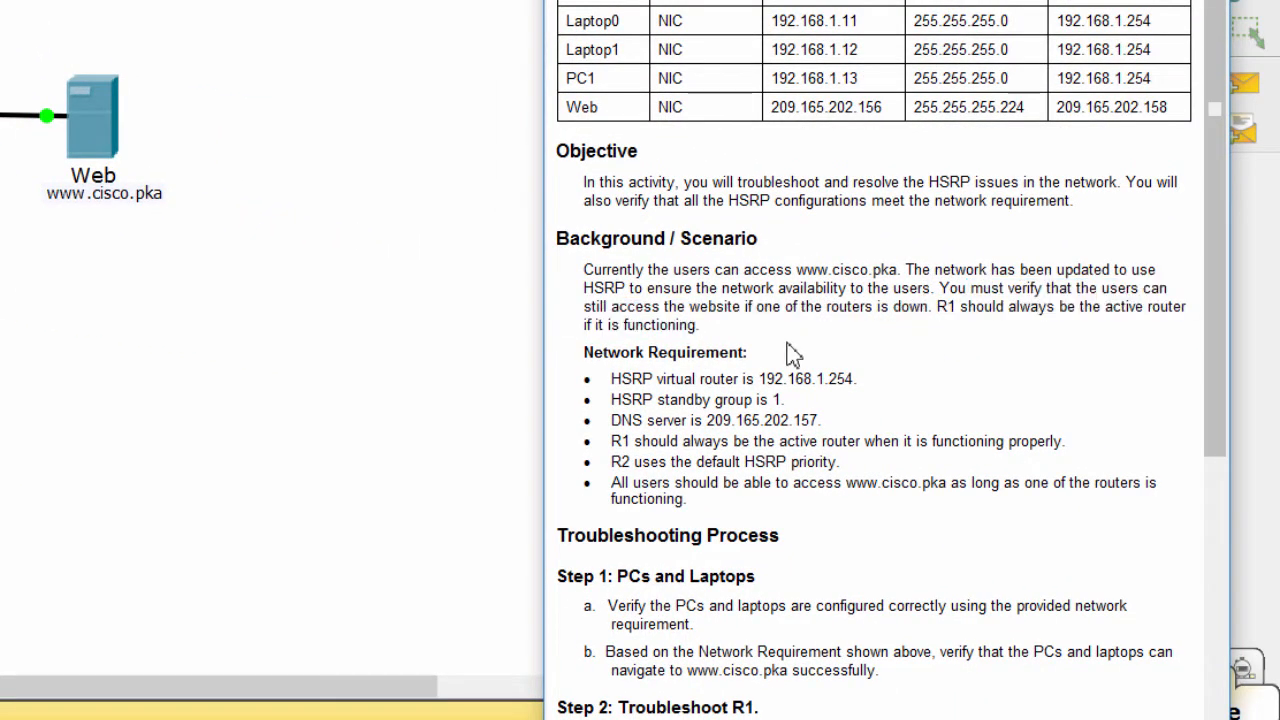
drag(584, 352, 844, 460)
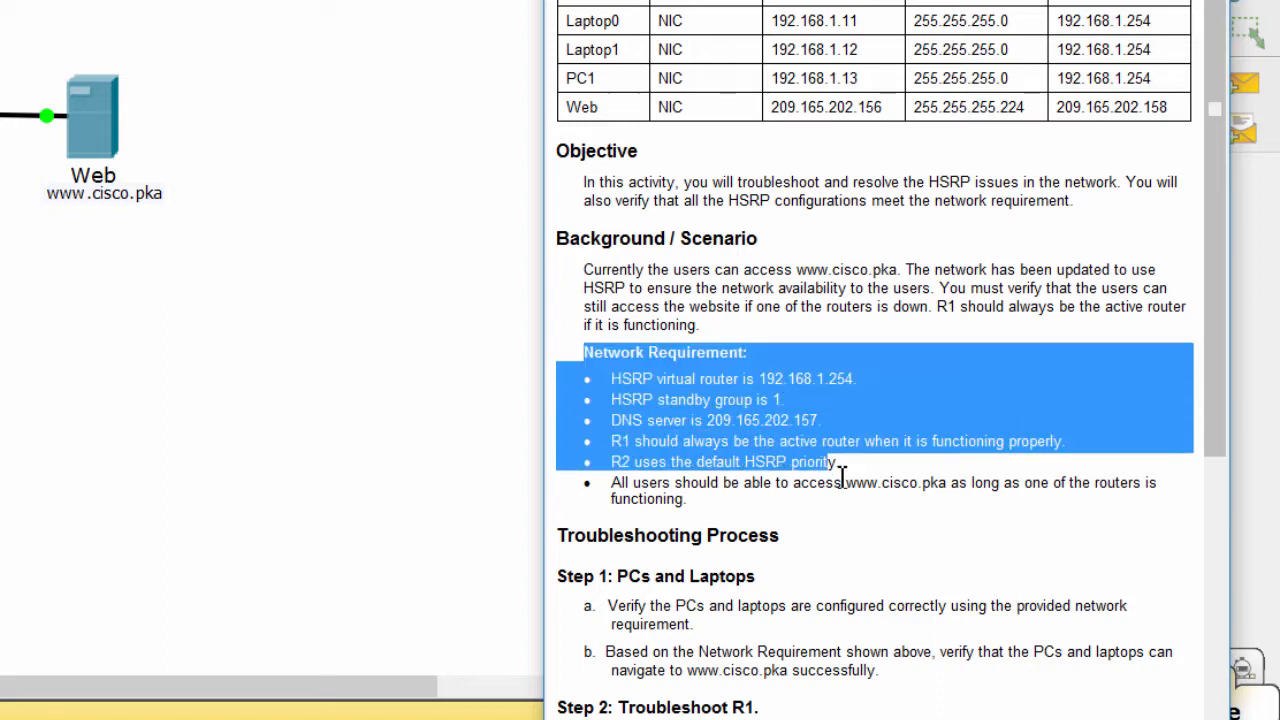
drag(840, 470, 684, 498)
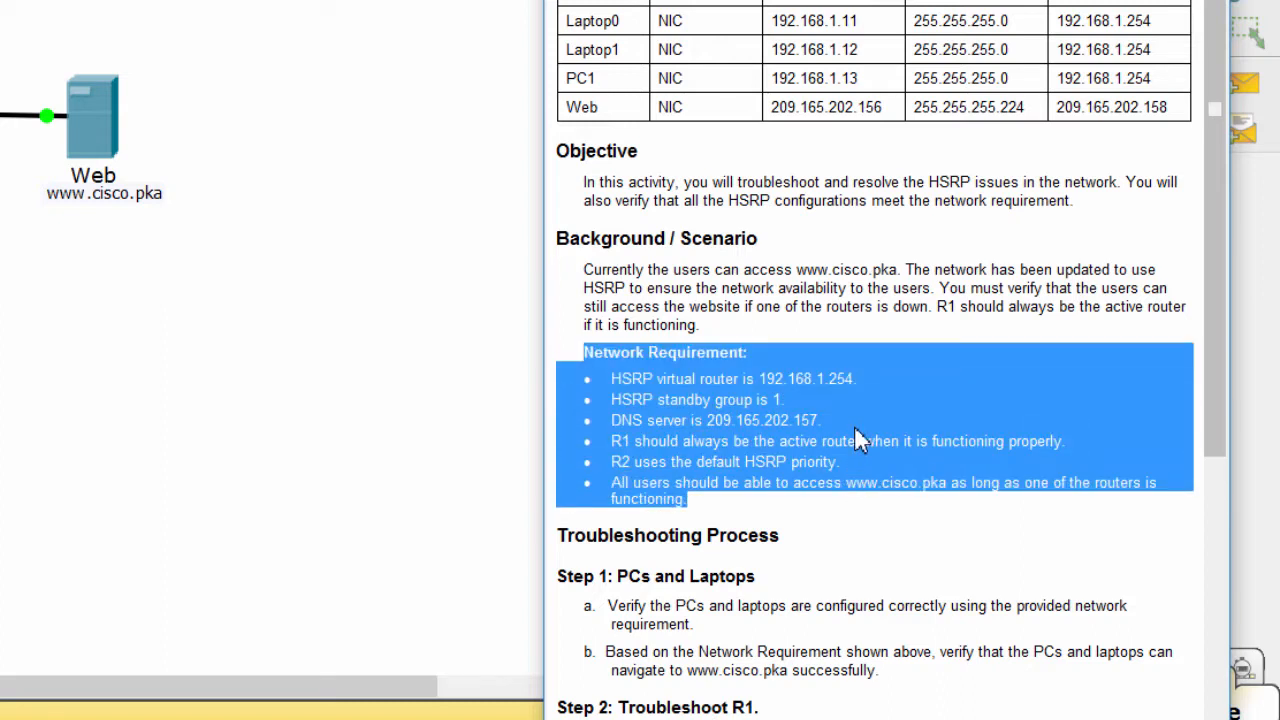
mouse_move(864, 430)
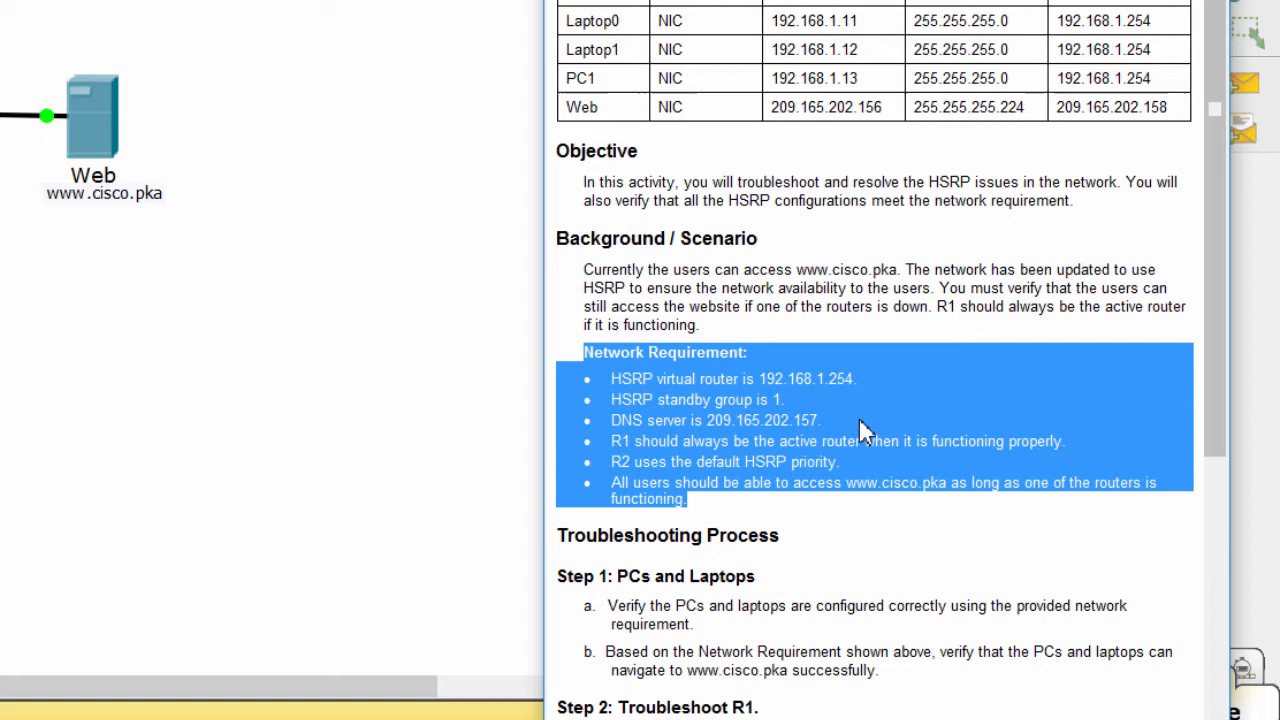
mouse_move(824, 404)
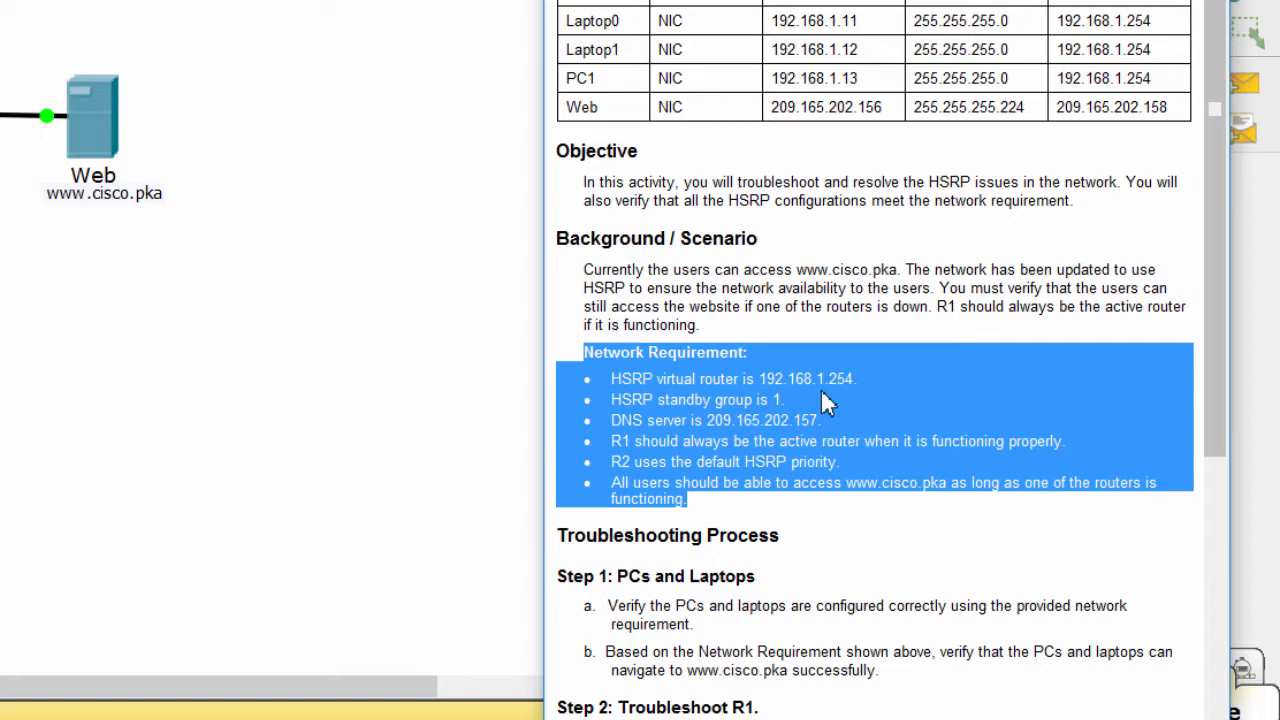
mouse_move(804, 364)
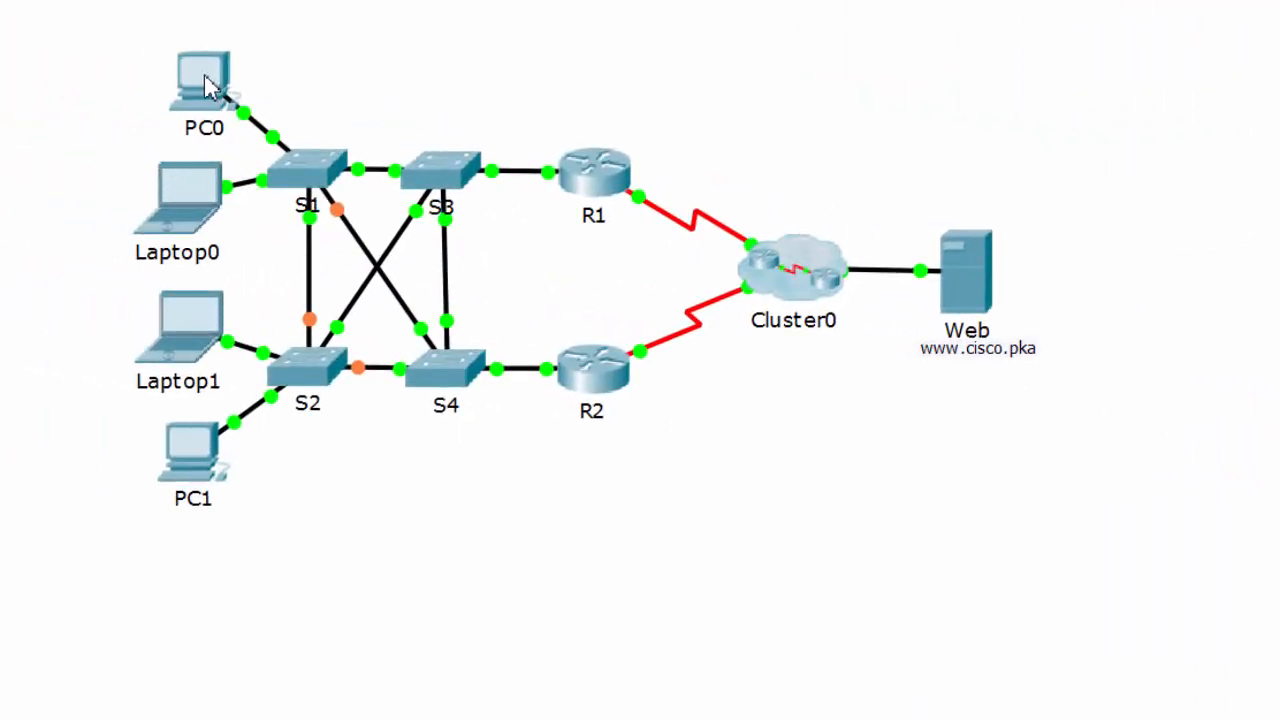
Step: Check the IP configuration of PC0 and Laptop0, including PC0's default gateway
double_click(204, 76)
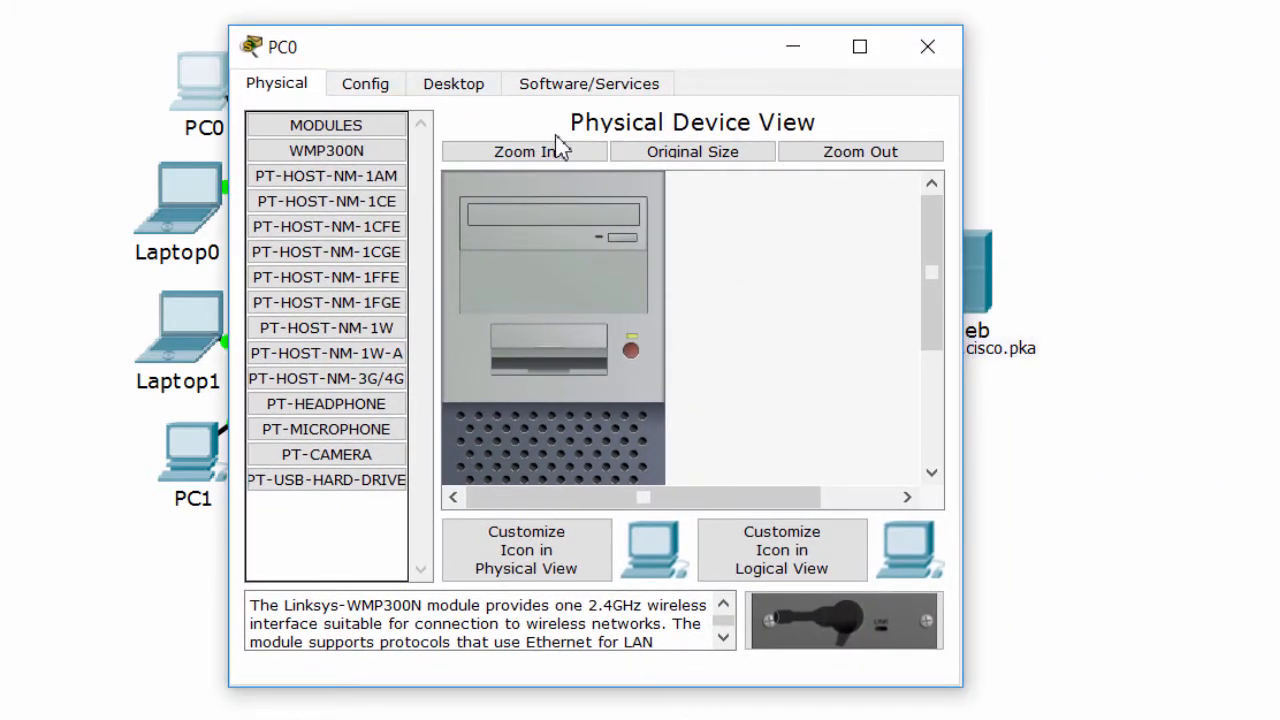
click(452, 84)
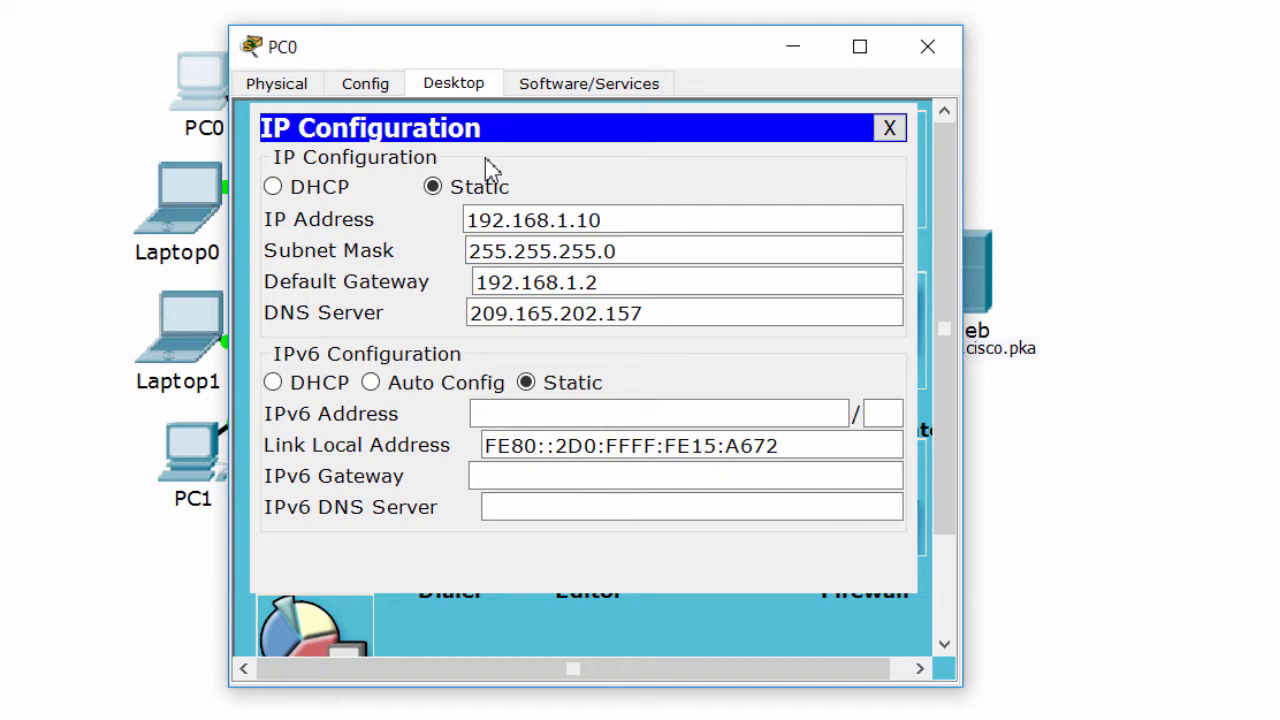
click(684, 312)
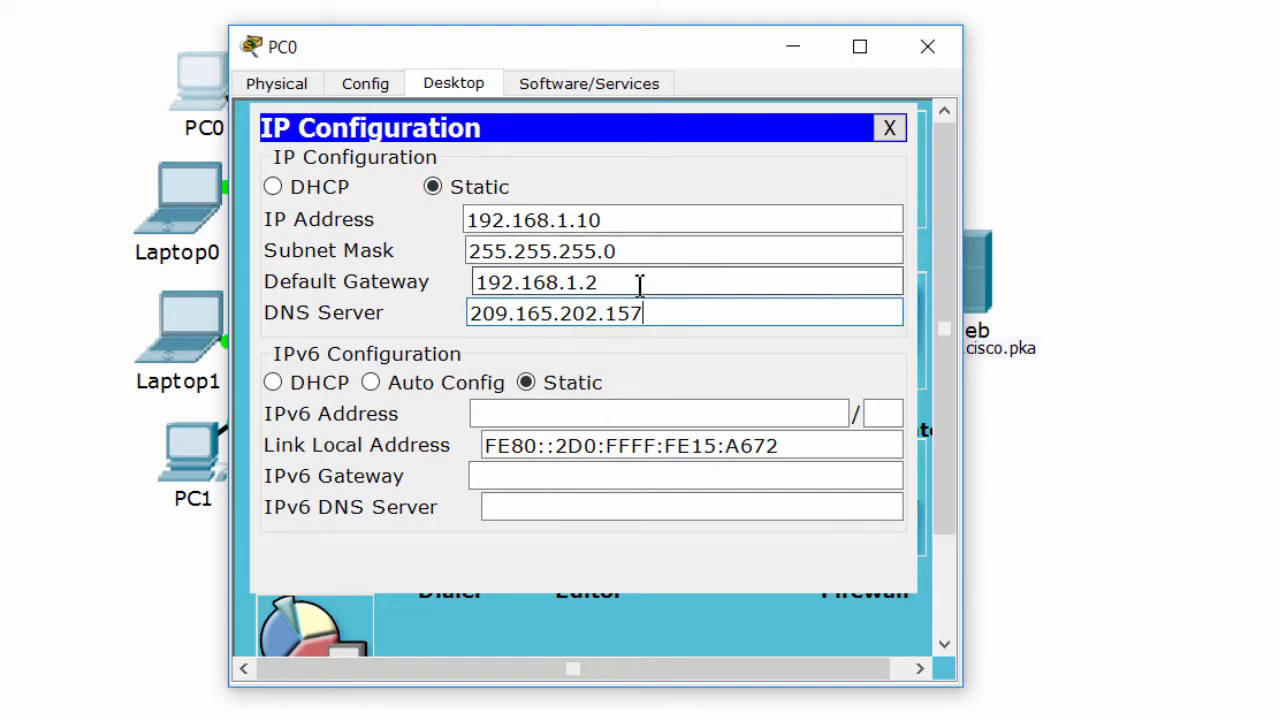
click(628, 282)
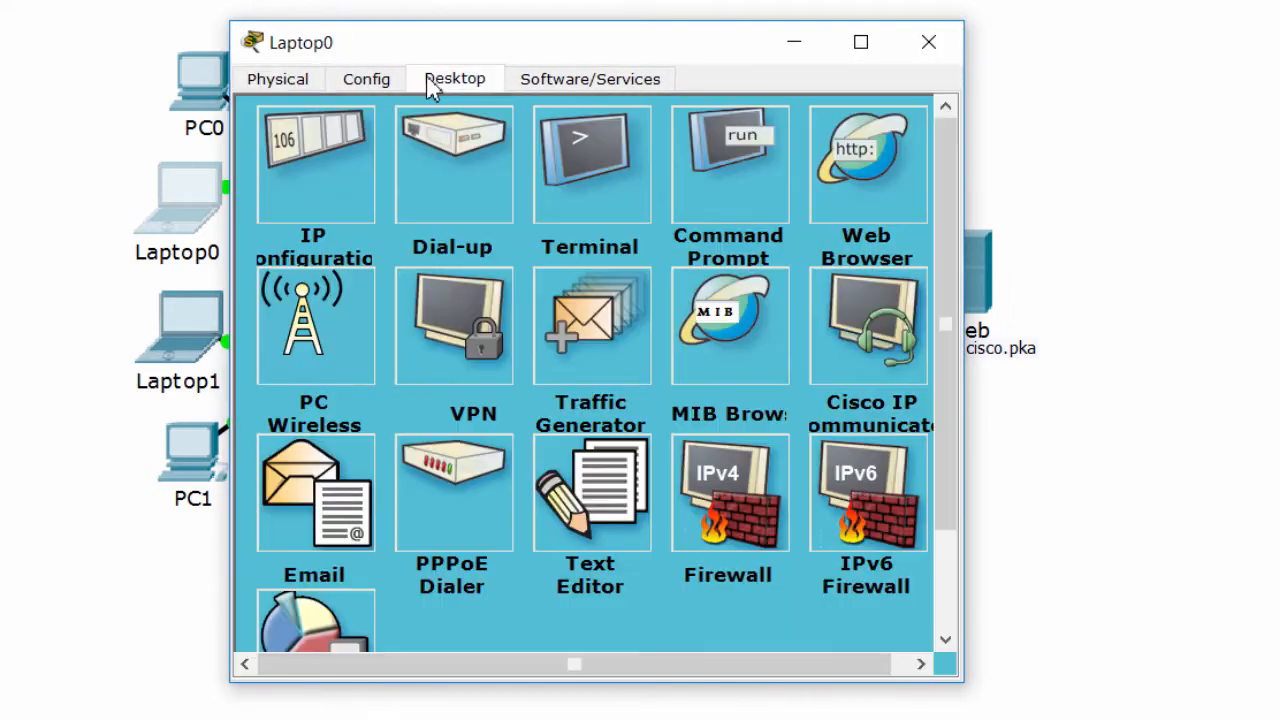
click(314, 164)
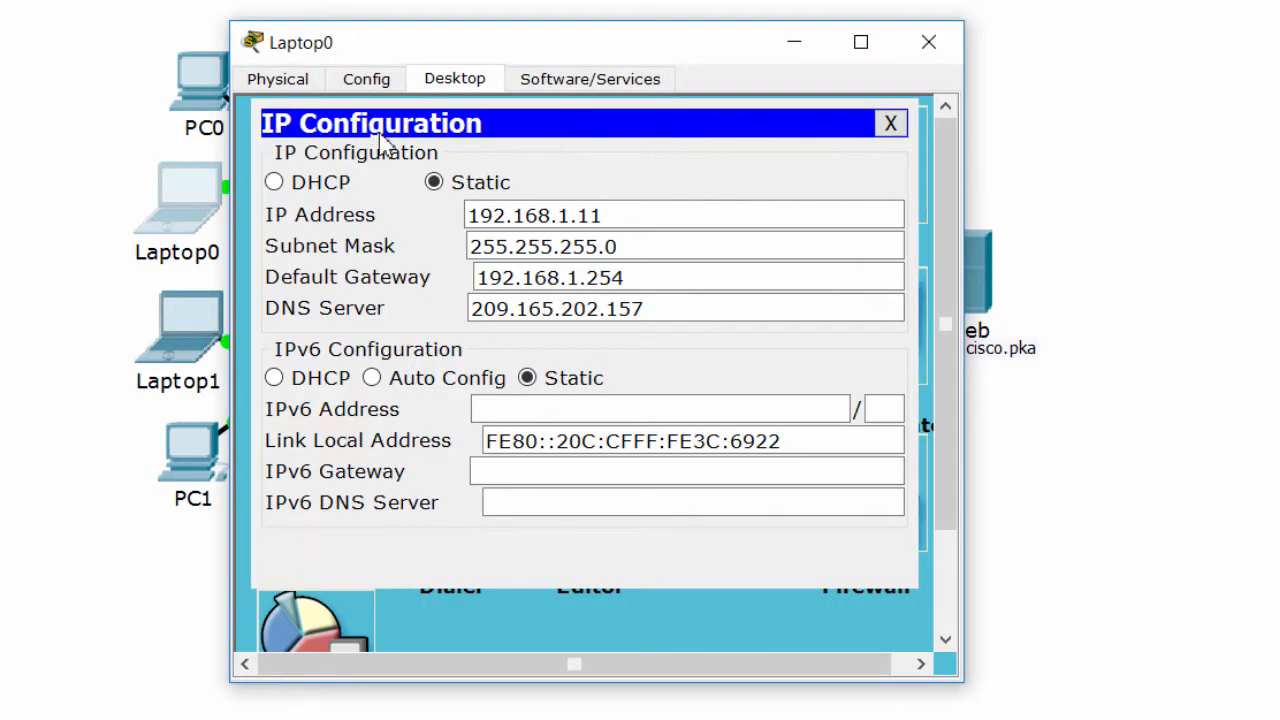
click(630, 276)
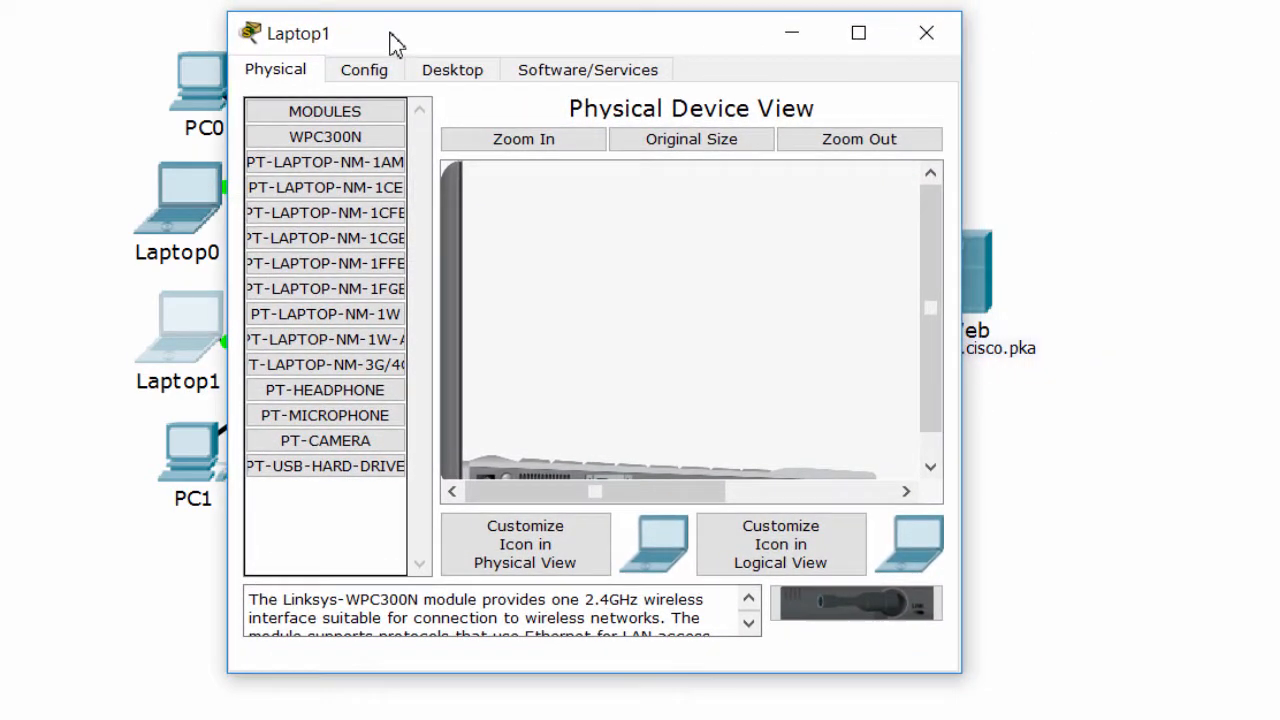
Step: Check Laptop1's IP configuration and set its default gateway to 192.168.1.254
click(452, 70)
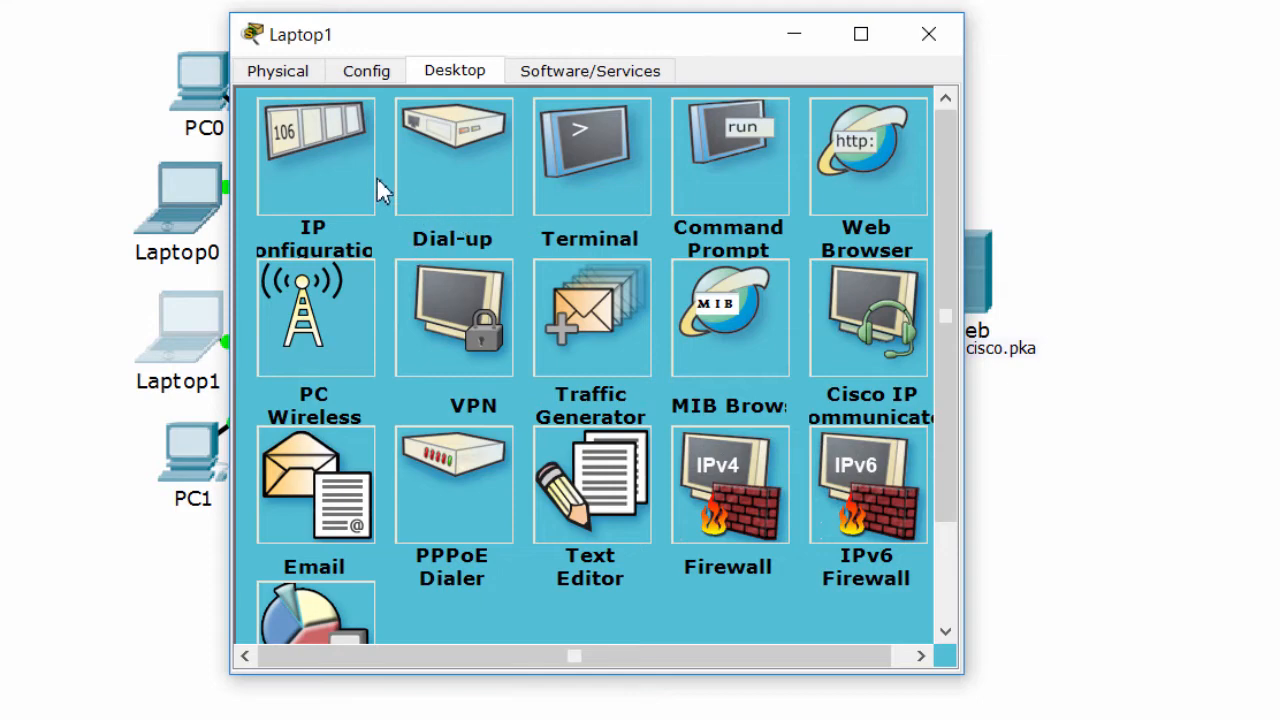
click(314, 156)
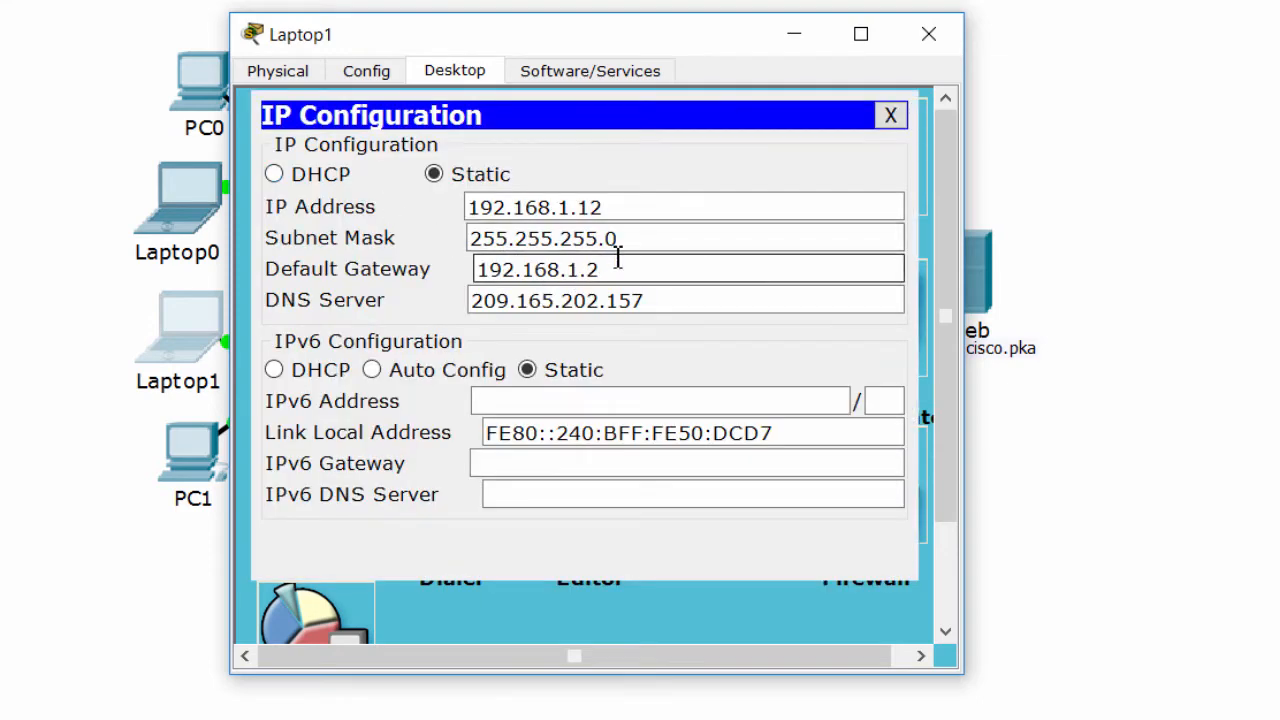
text(54)
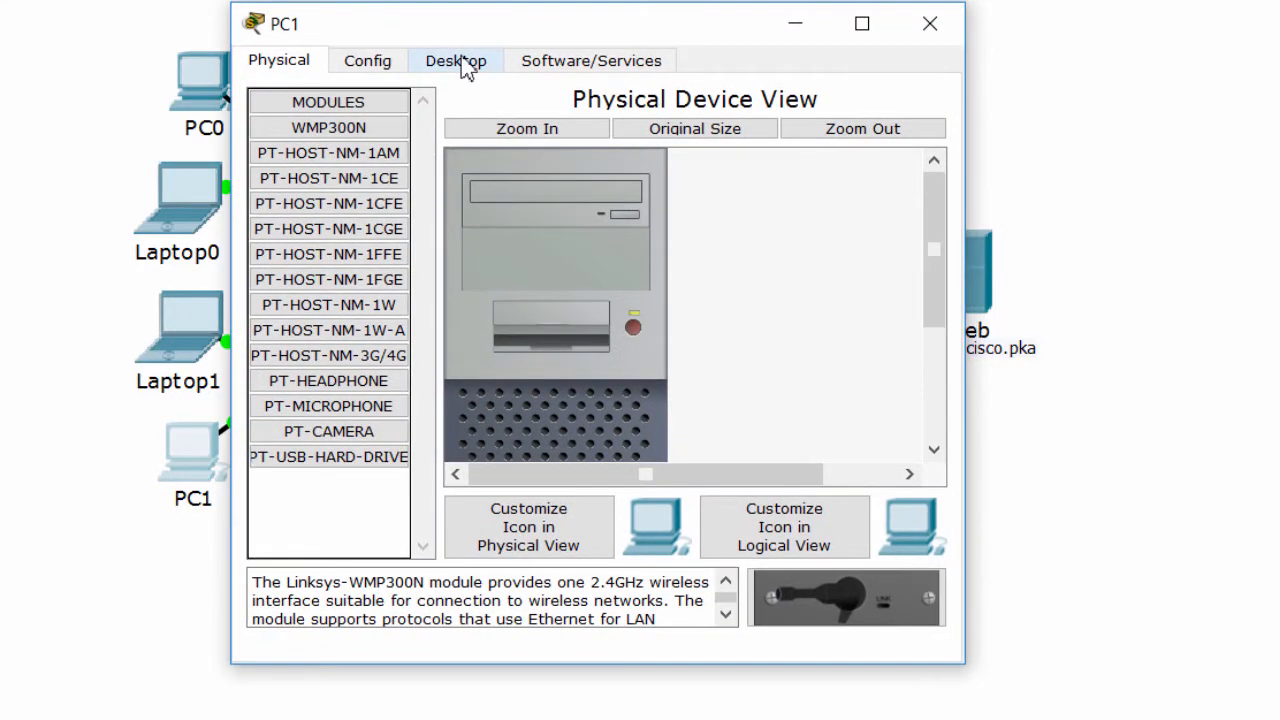
Step: Check PC1's IP configuration including its DNS server setting
click(456, 60)
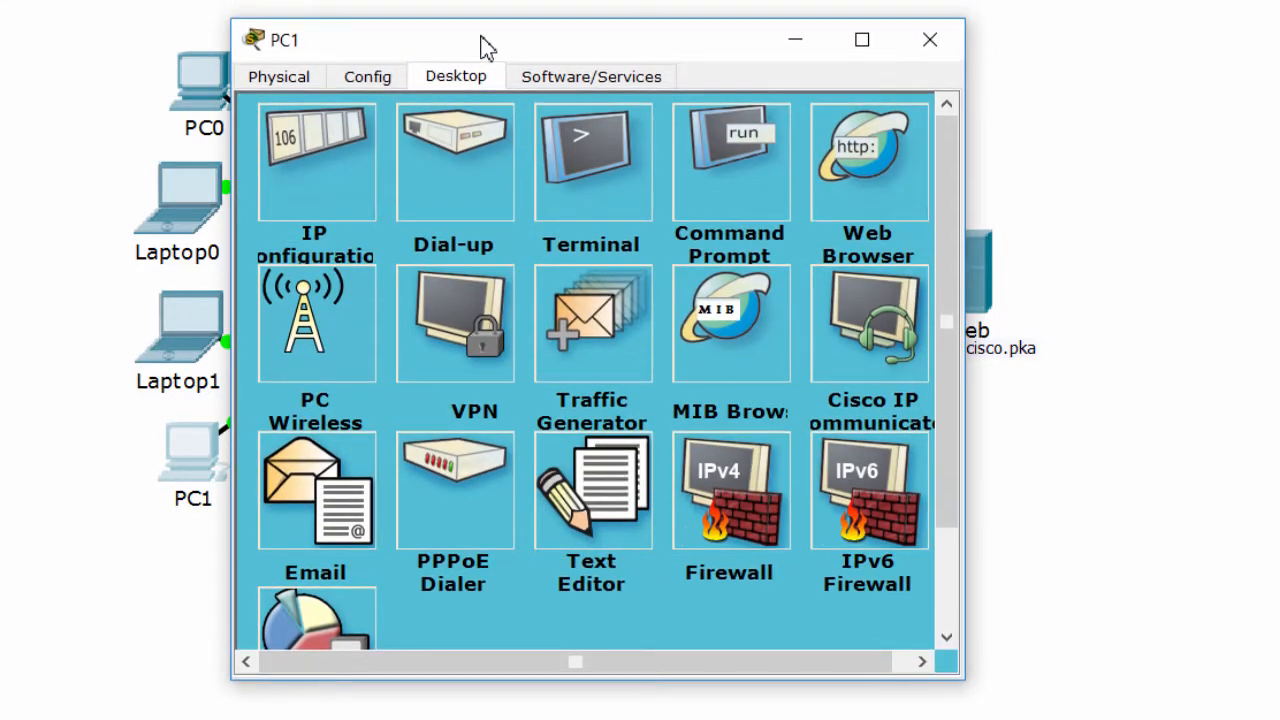
click(316, 160)
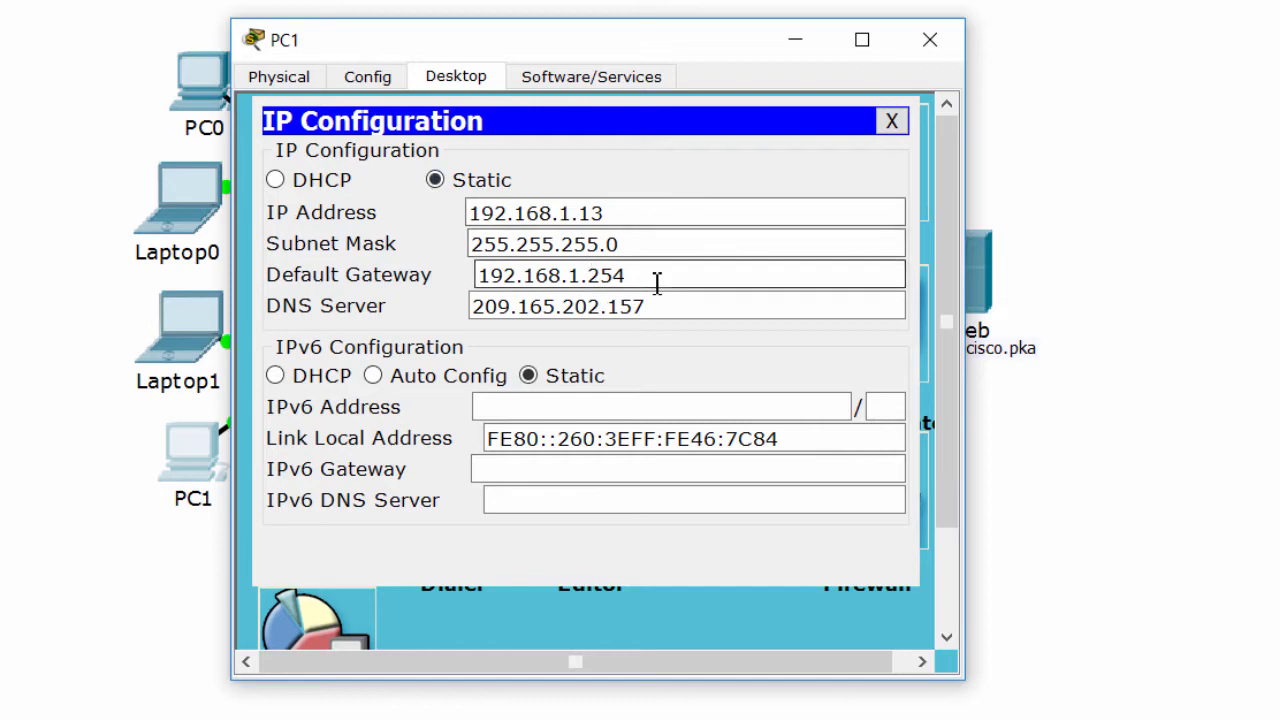
click(686, 304)
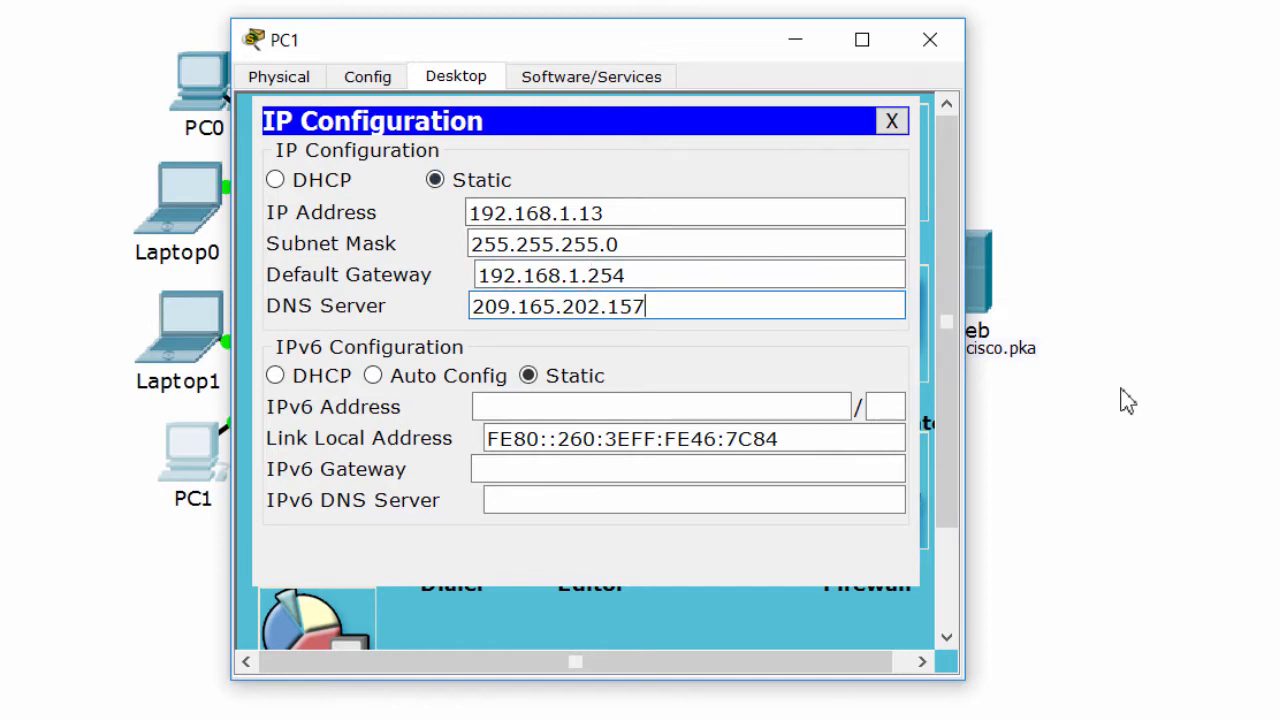
click(888, 120)
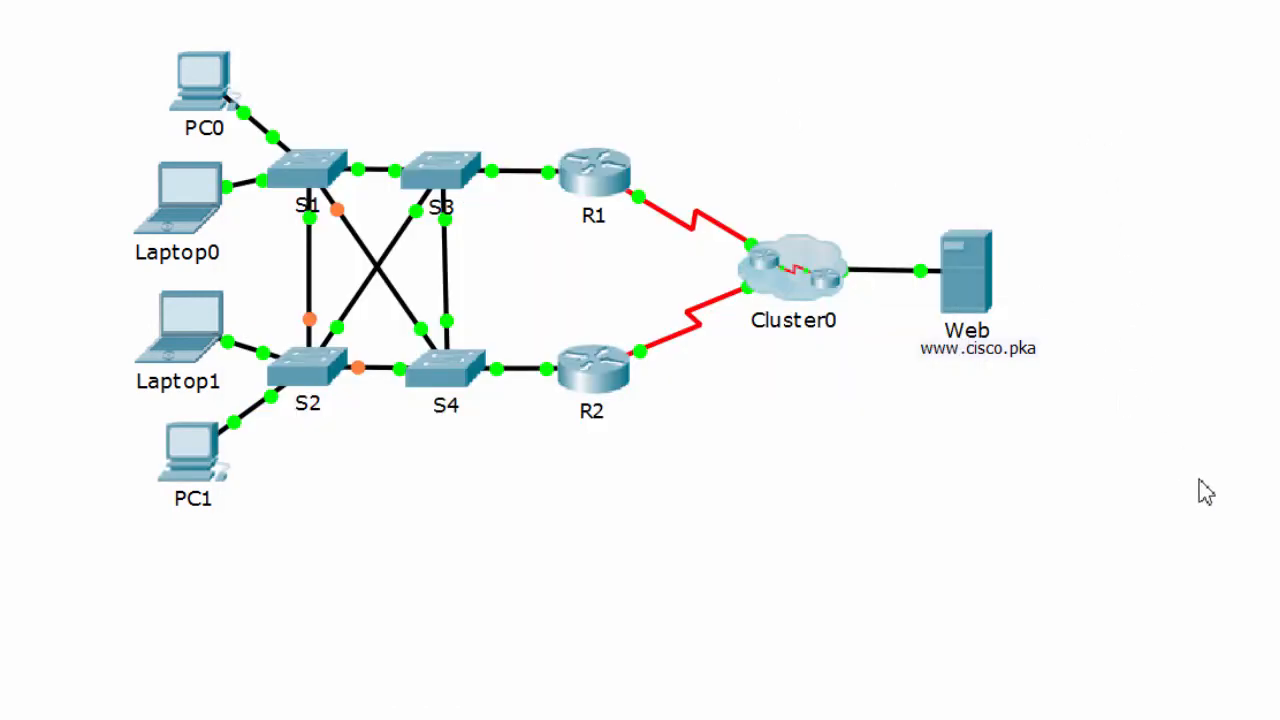
mouse_move(880, 530)
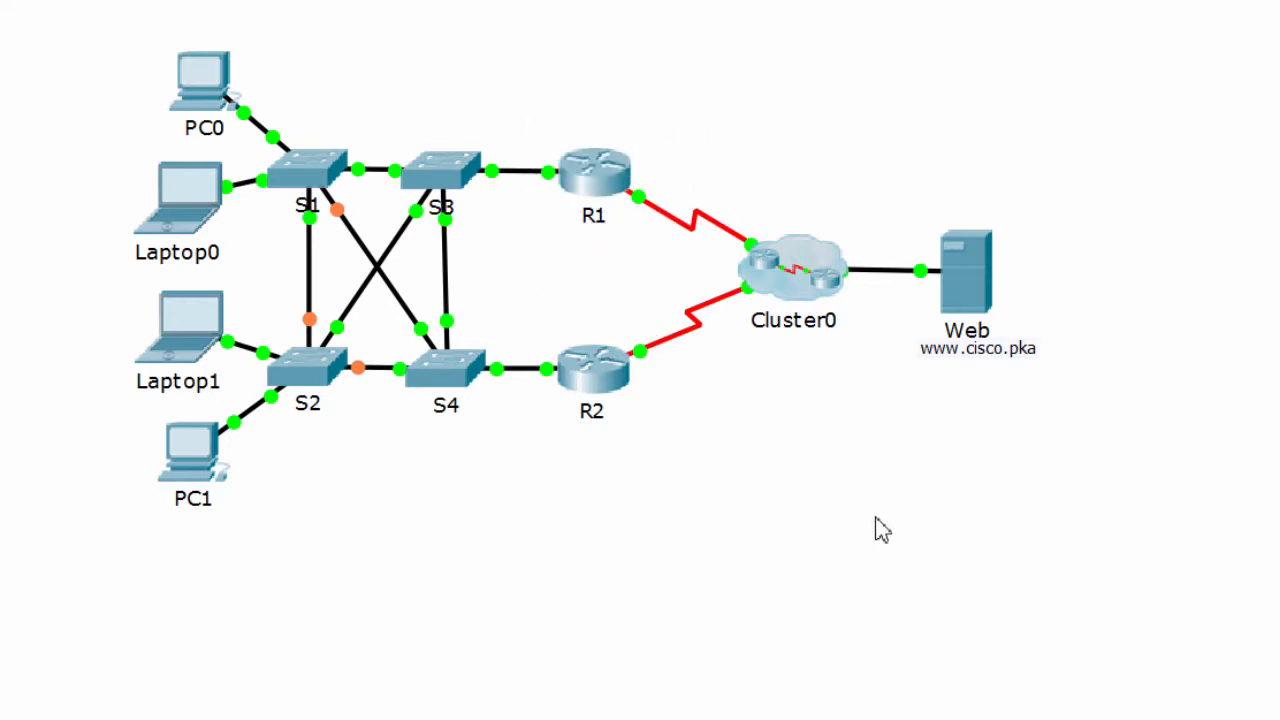
Step: On R2's CLI, enter configuration mode and shut down interface GigabitEthernet0/1
double_click(592, 372)
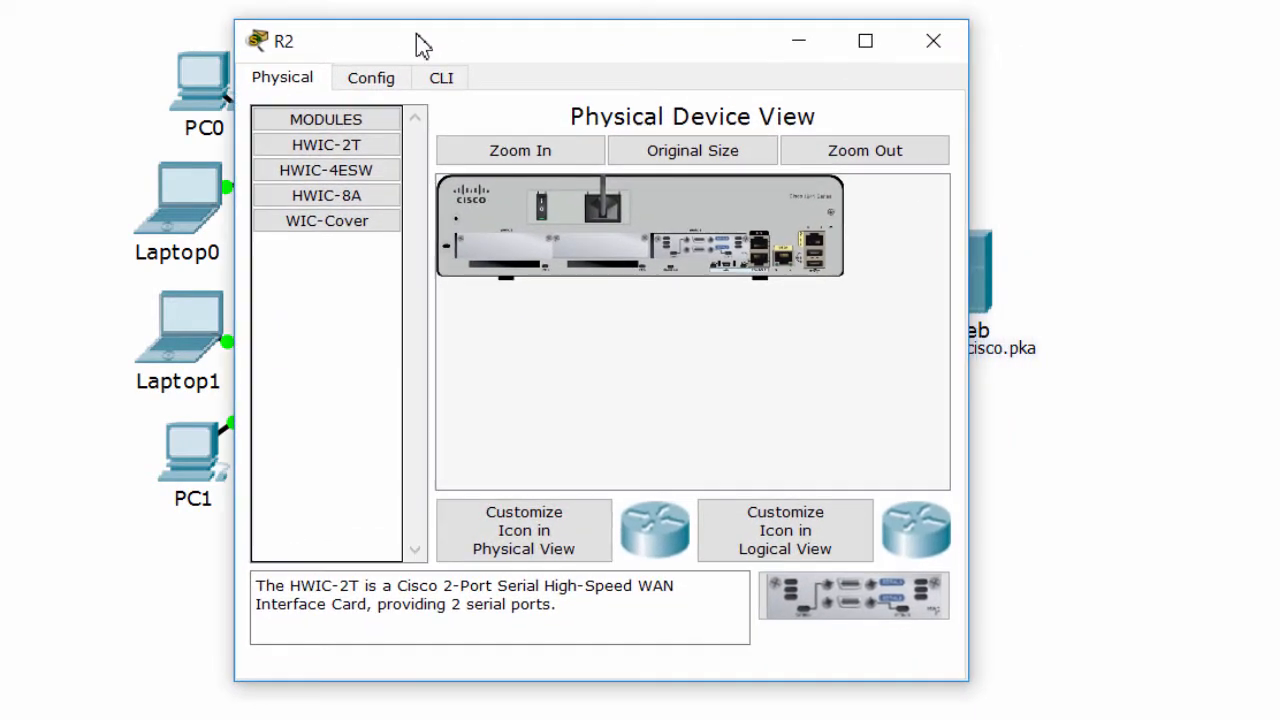
click(440, 76)
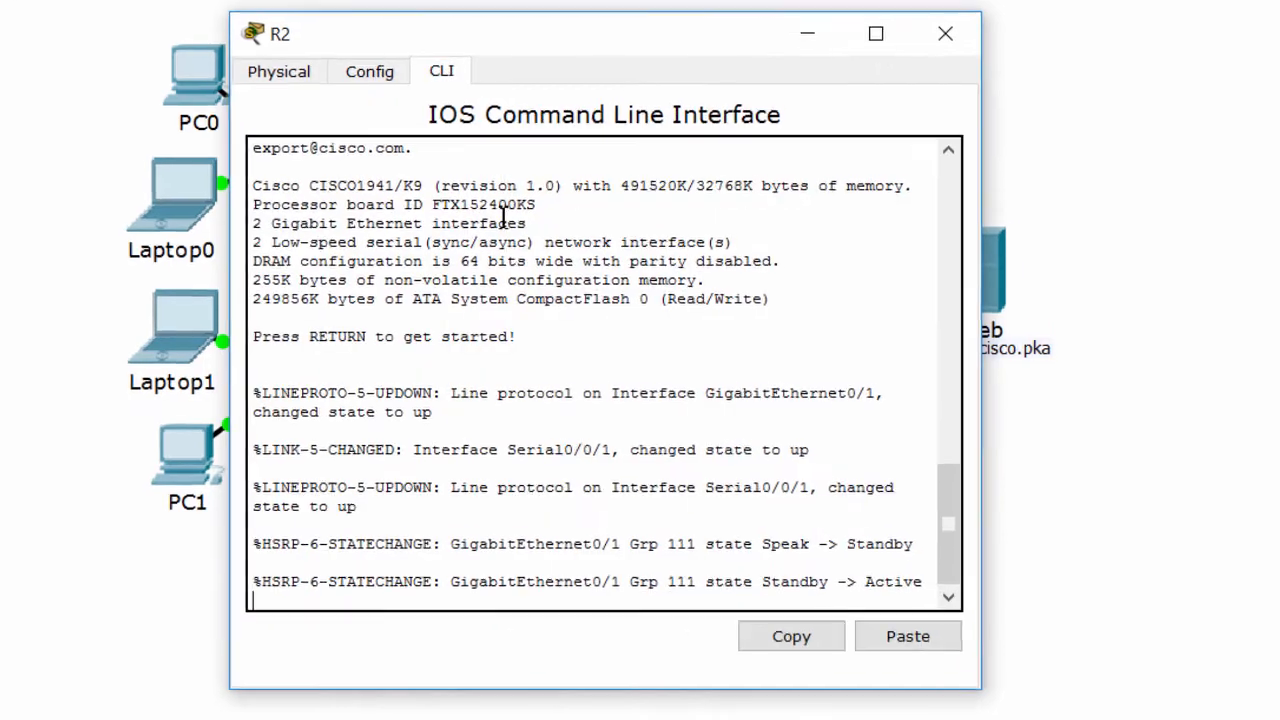
text(en)
text(conf t)
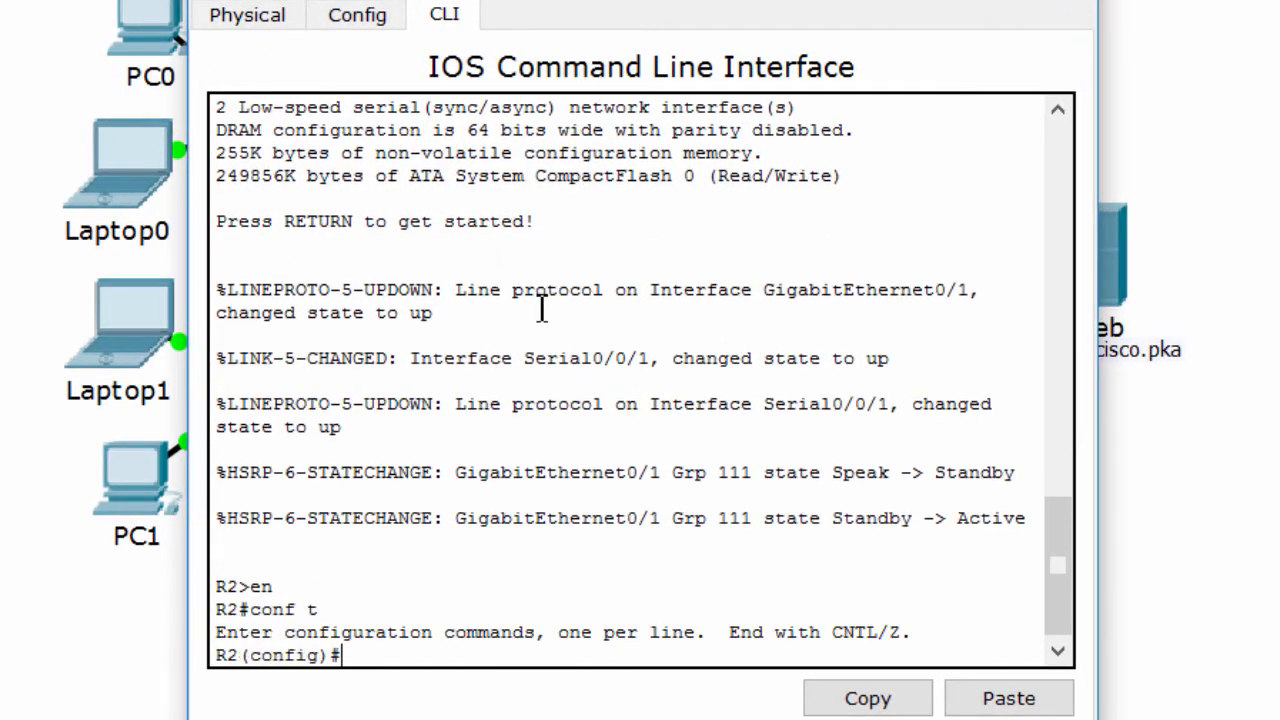
text(interface g0/1)
text(shutdown)
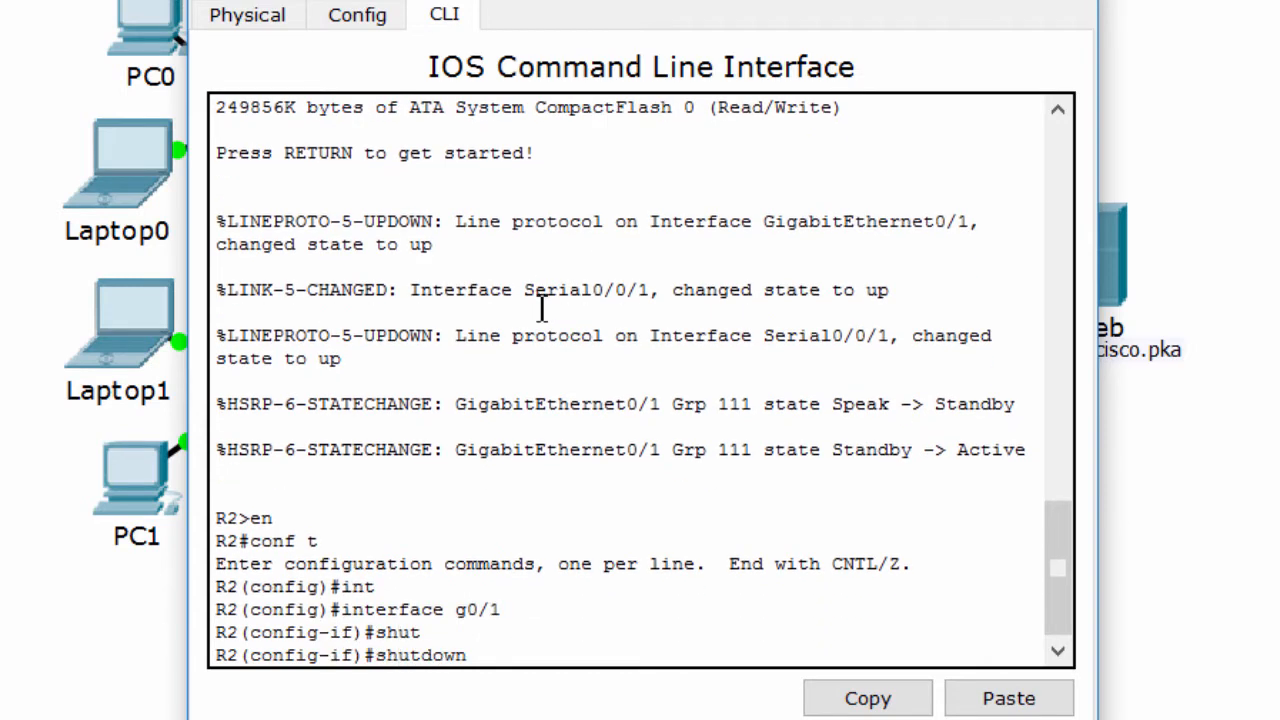
scroll(down, 3)
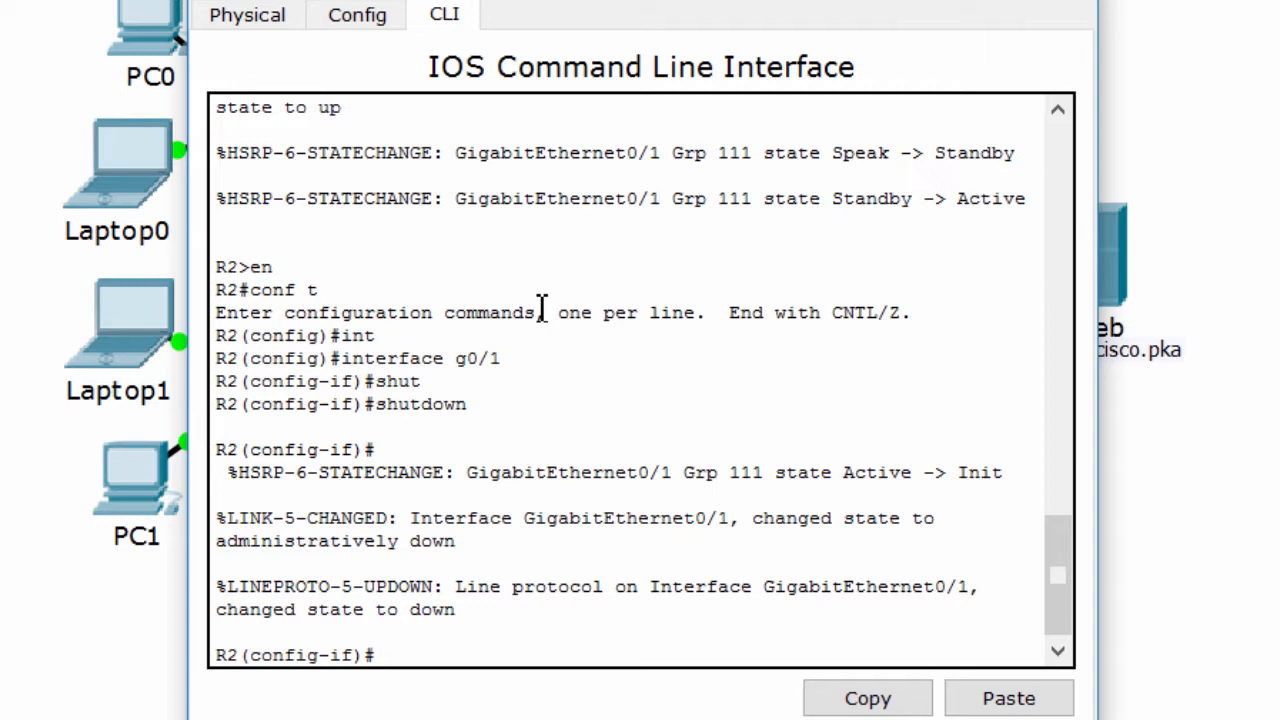
mouse_move(1224, 536)
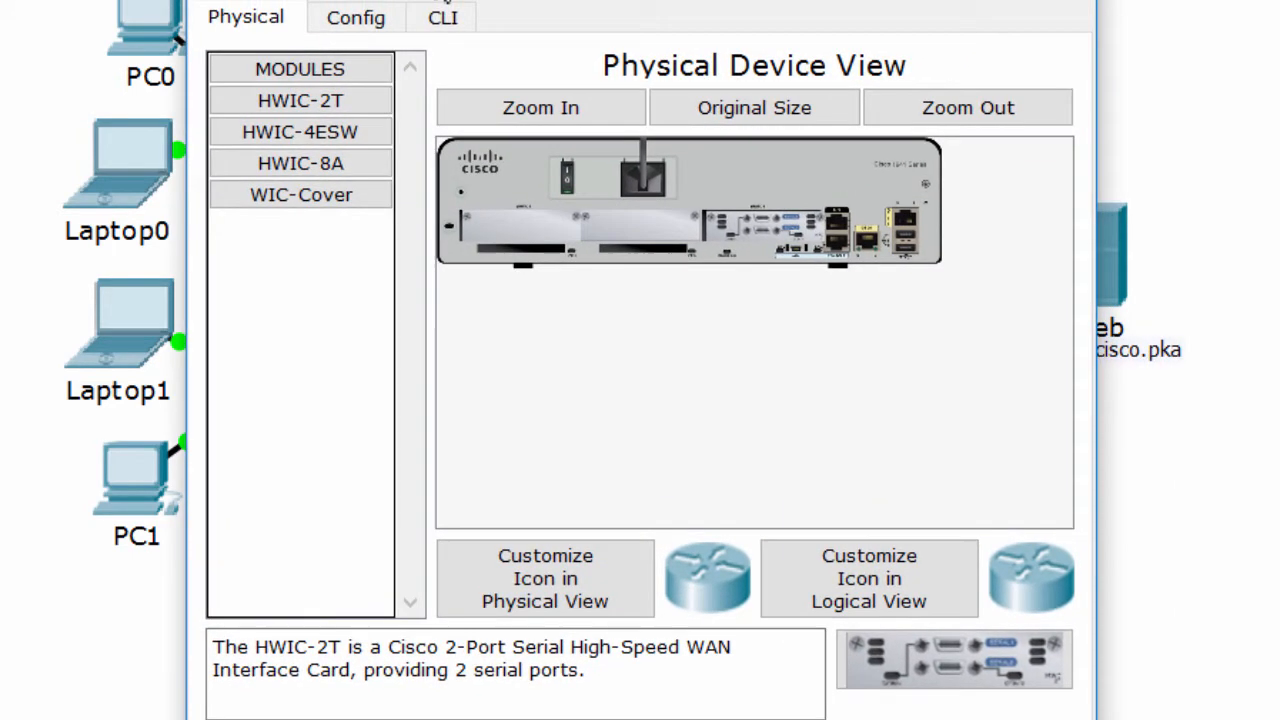
Step: Run show run on R1 and read the standby 11 lines under GigabitEthernet0/1
click(442, 16)
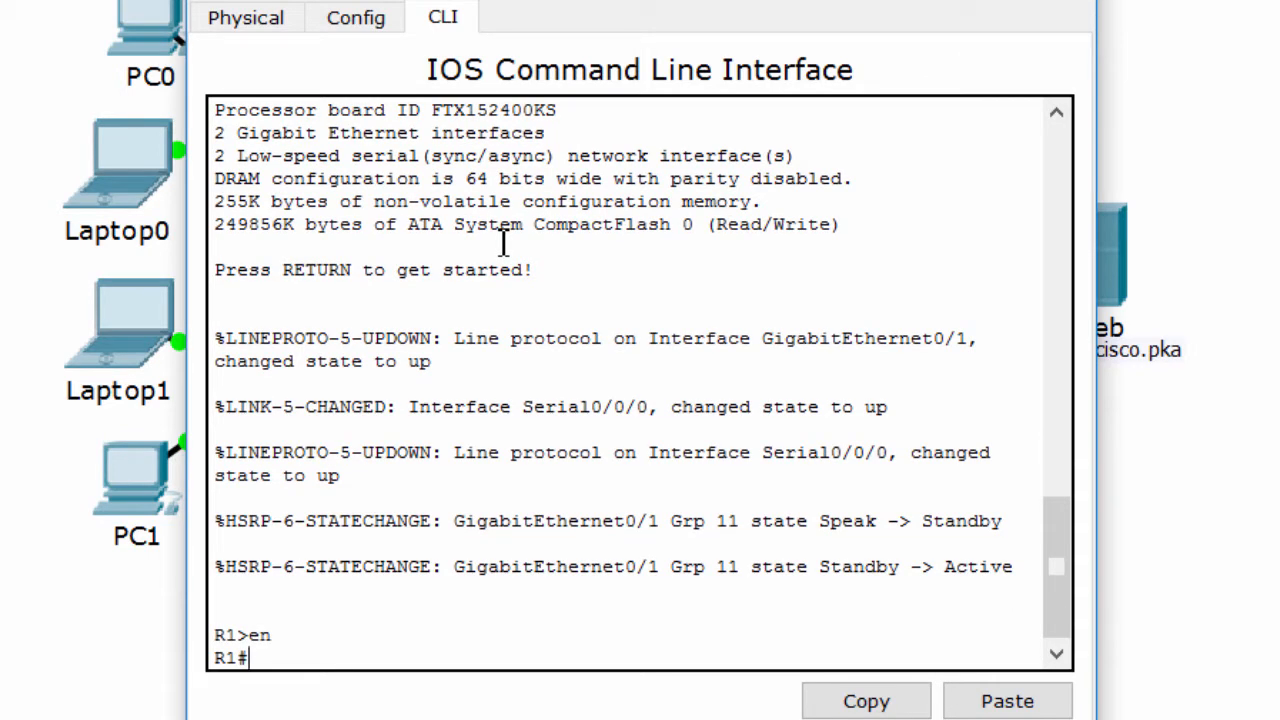
text(show run)
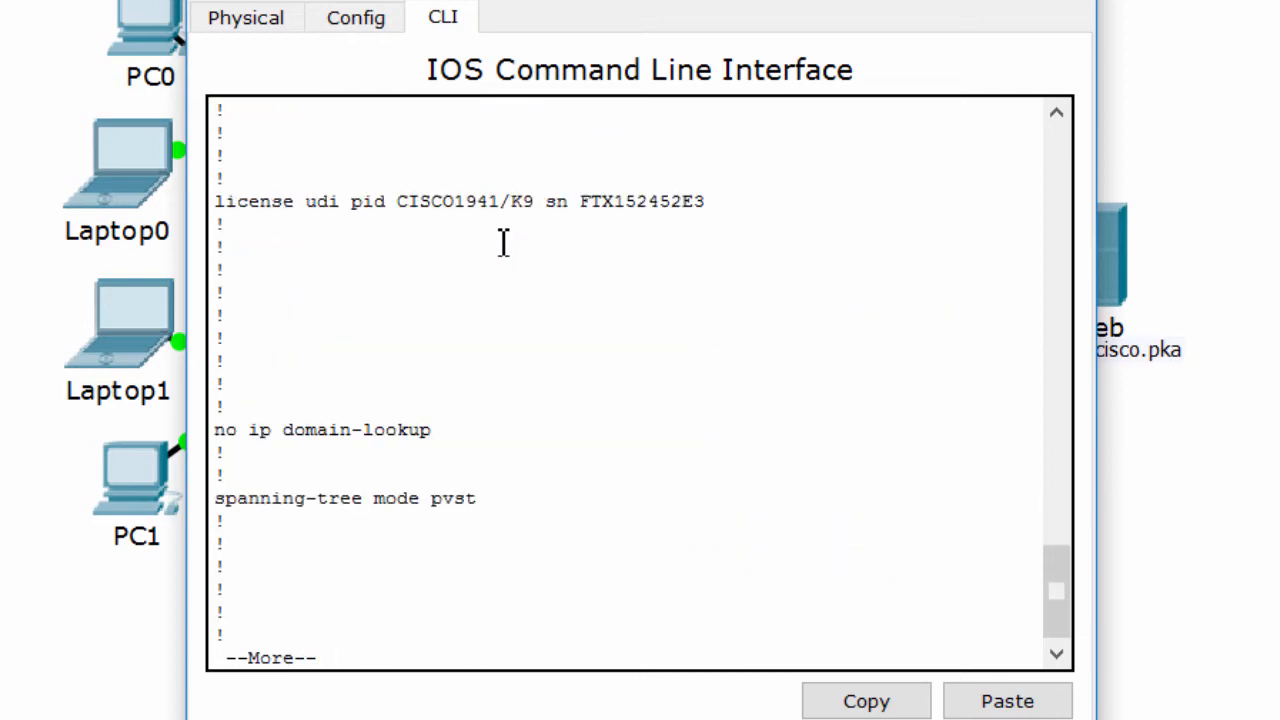
scroll(down, 3)
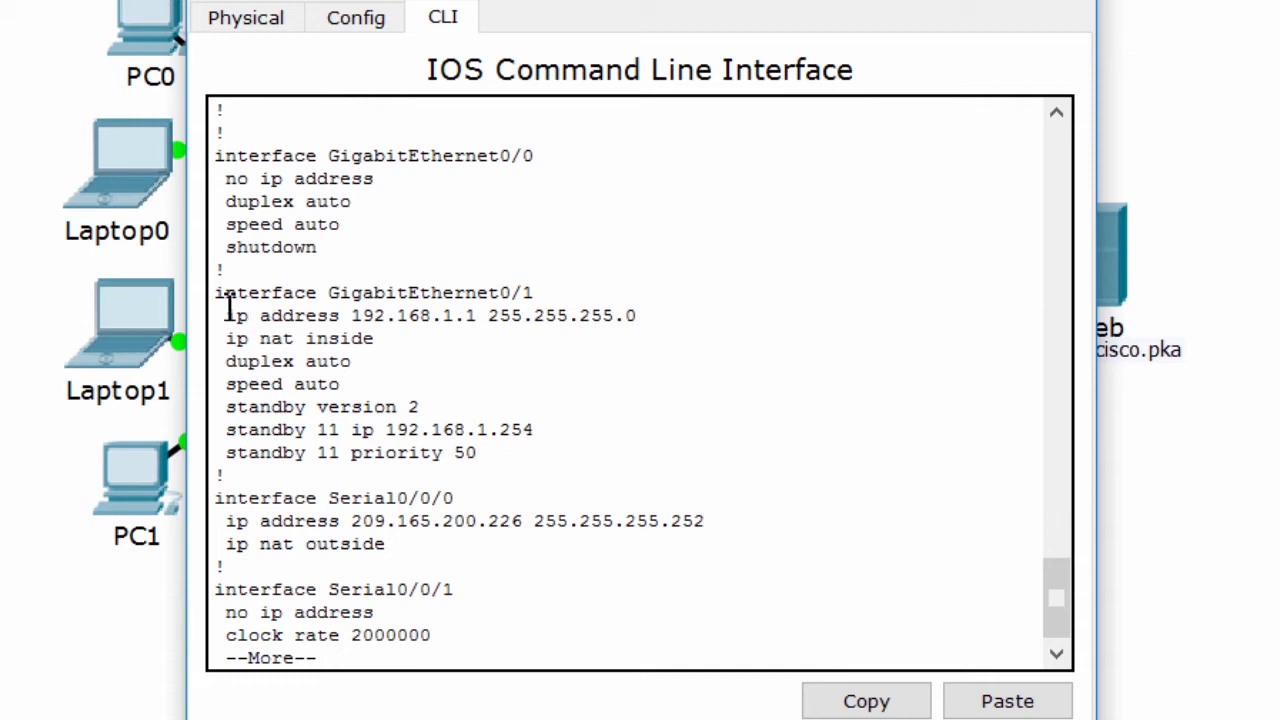
drag(216, 292, 478, 452)
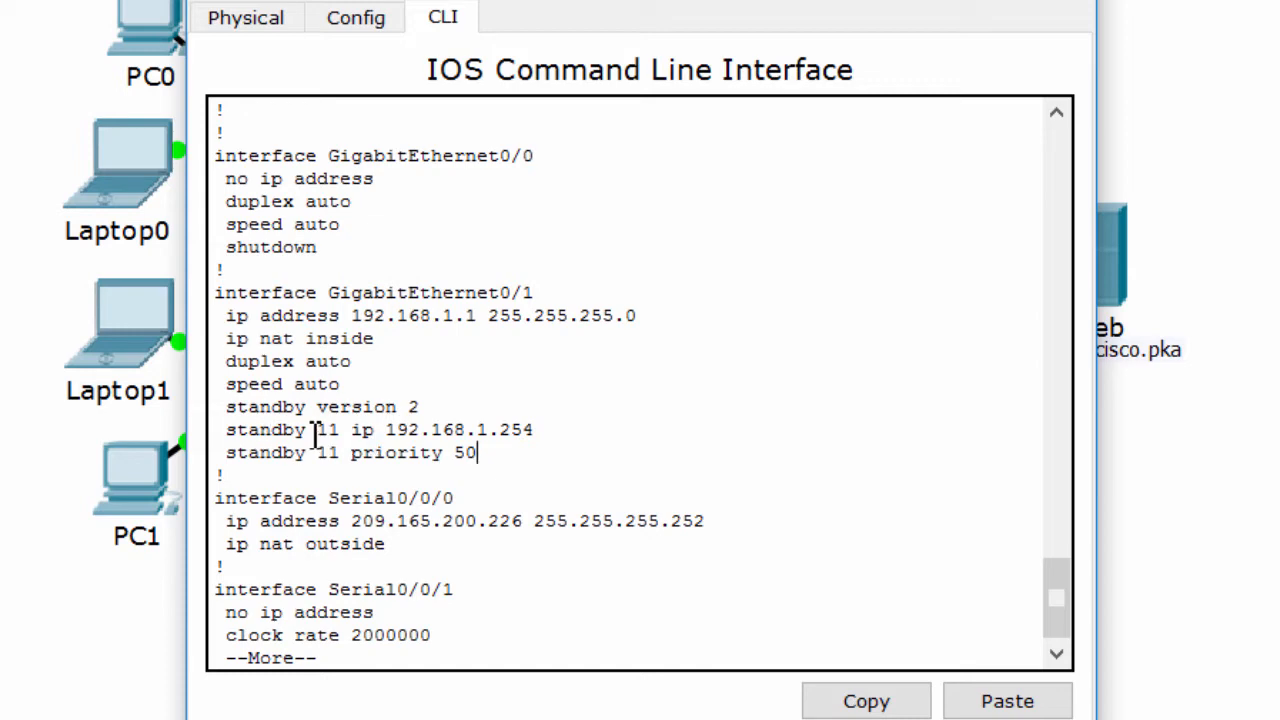
double_click(326, 428)
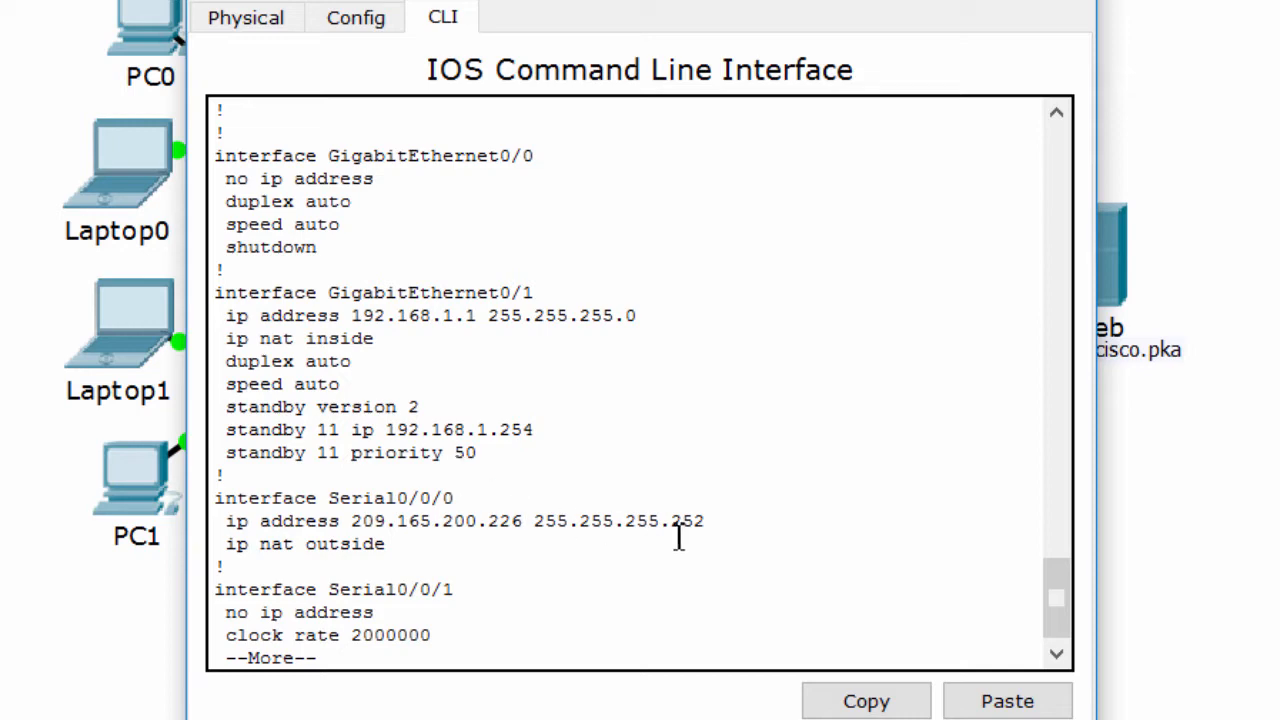
mouse_move(512, 456)
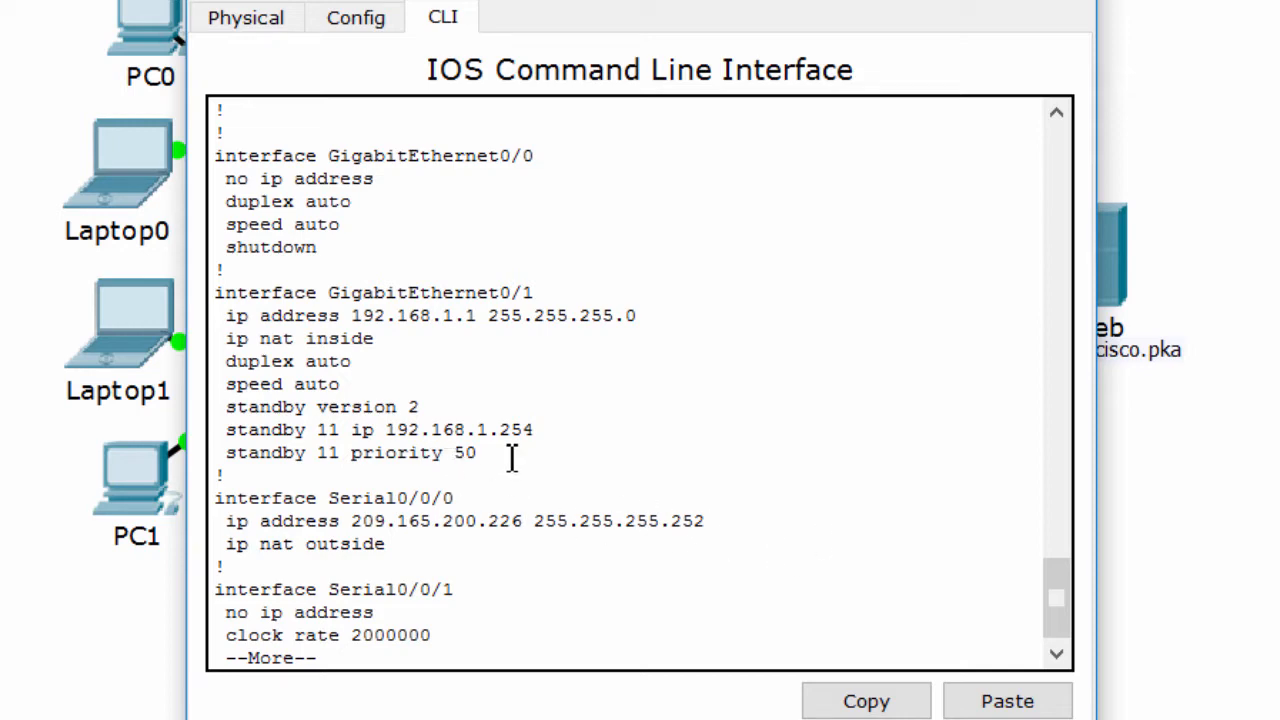
double_click(460, 452)
text(cn)
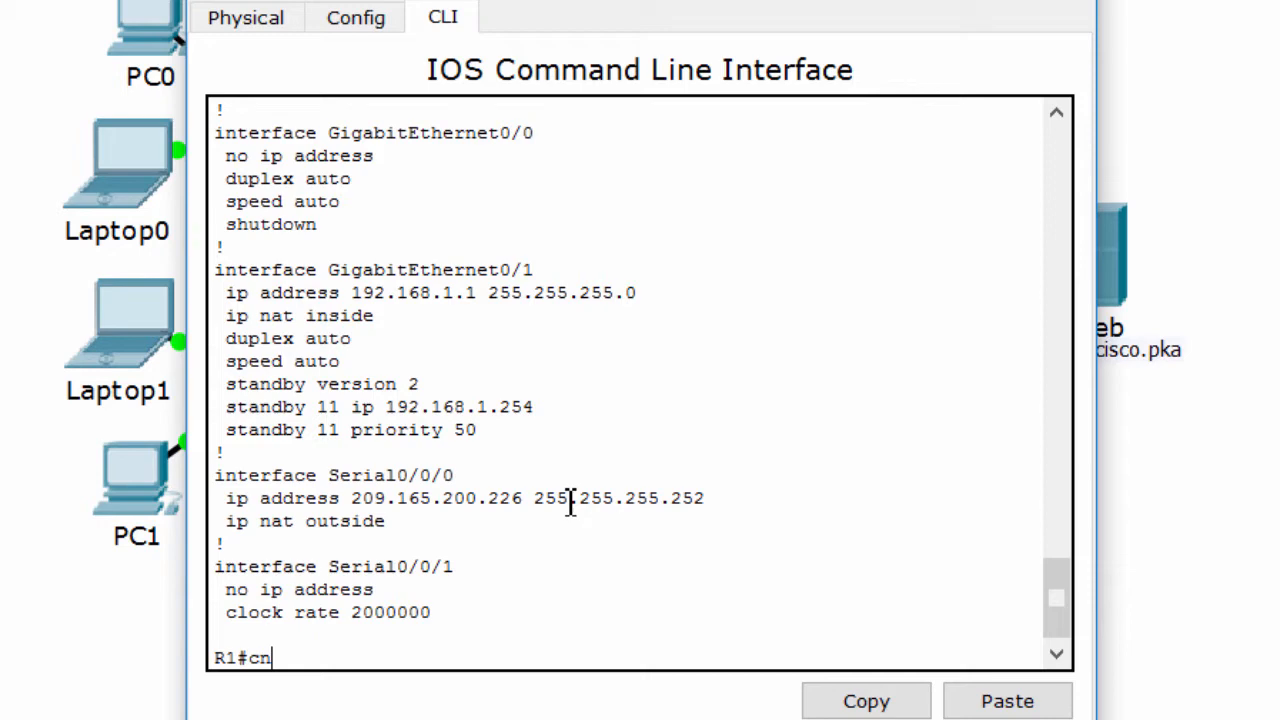
Step: On R1 interface g0/1, remove the old HSRP group with no standby 11
text(configure terminal)
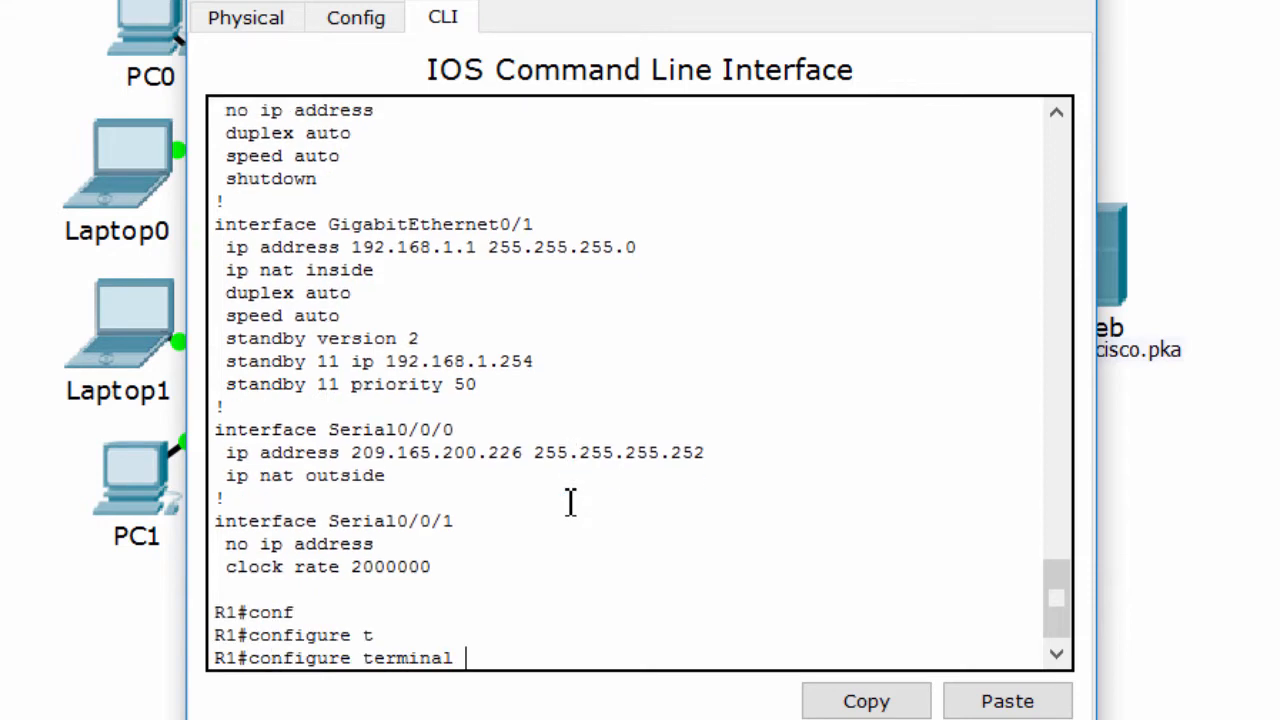
text(interface g0/1)
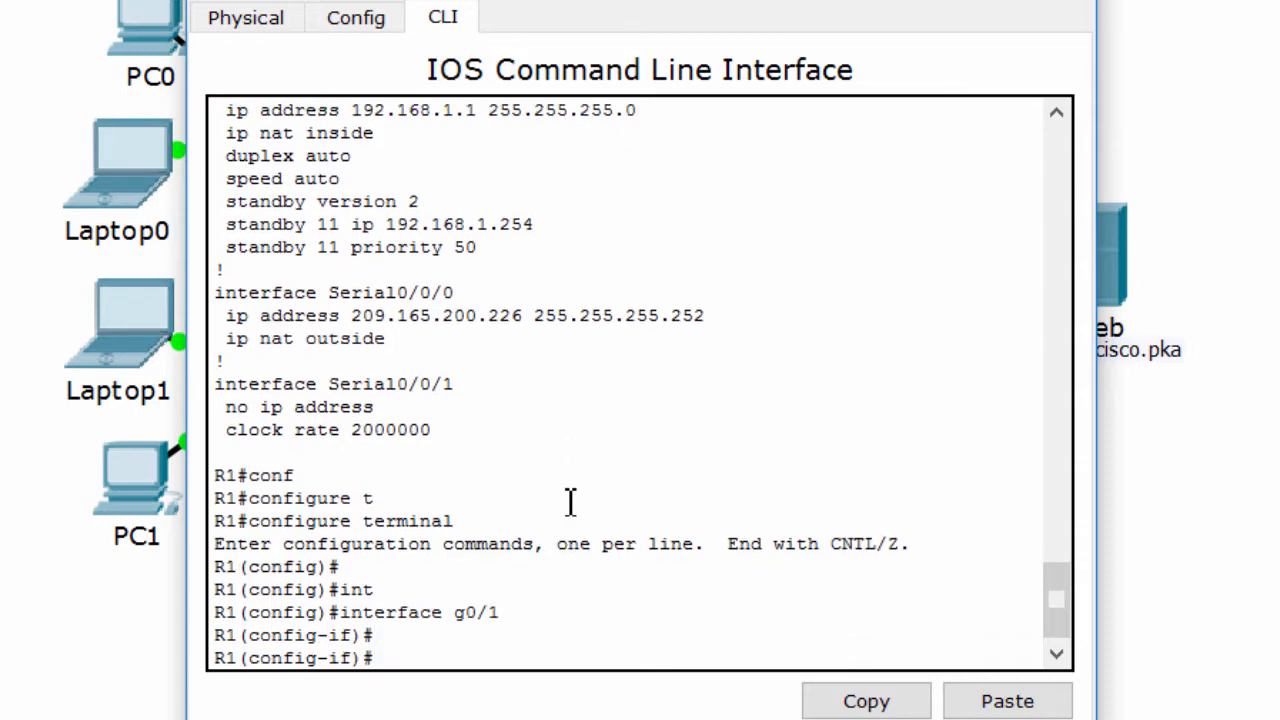
text(s)
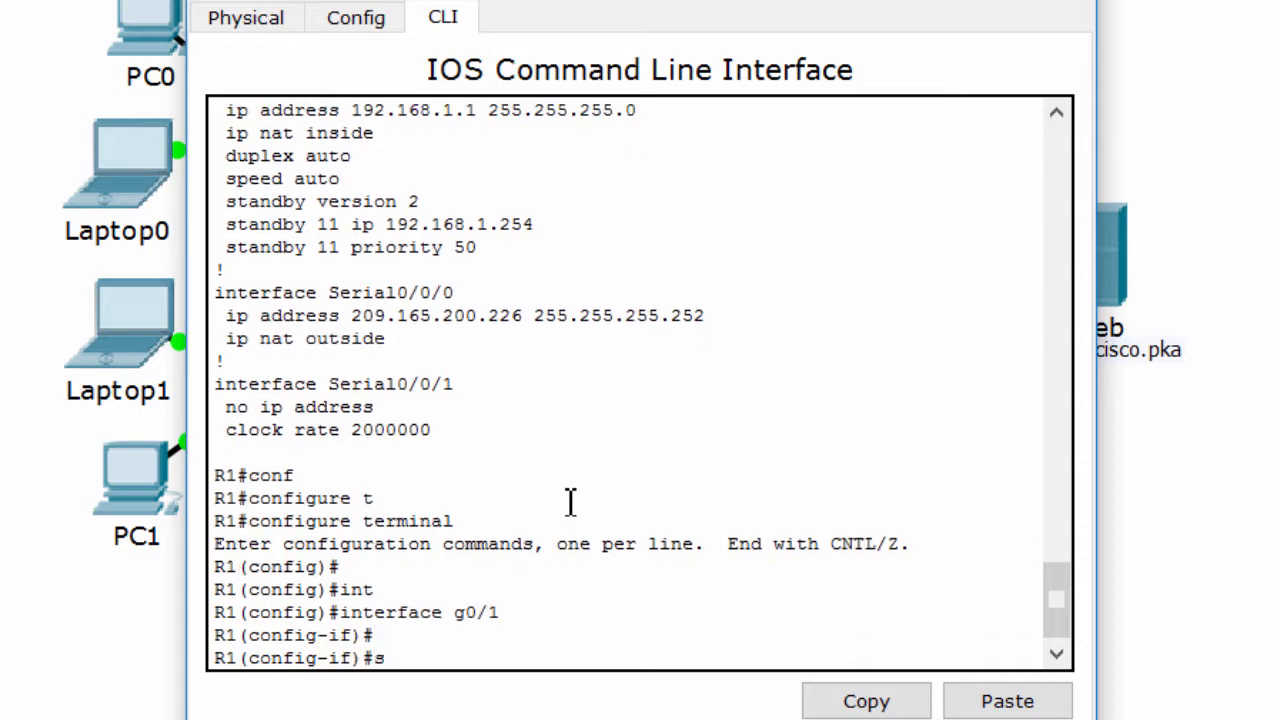
text(standby 11)
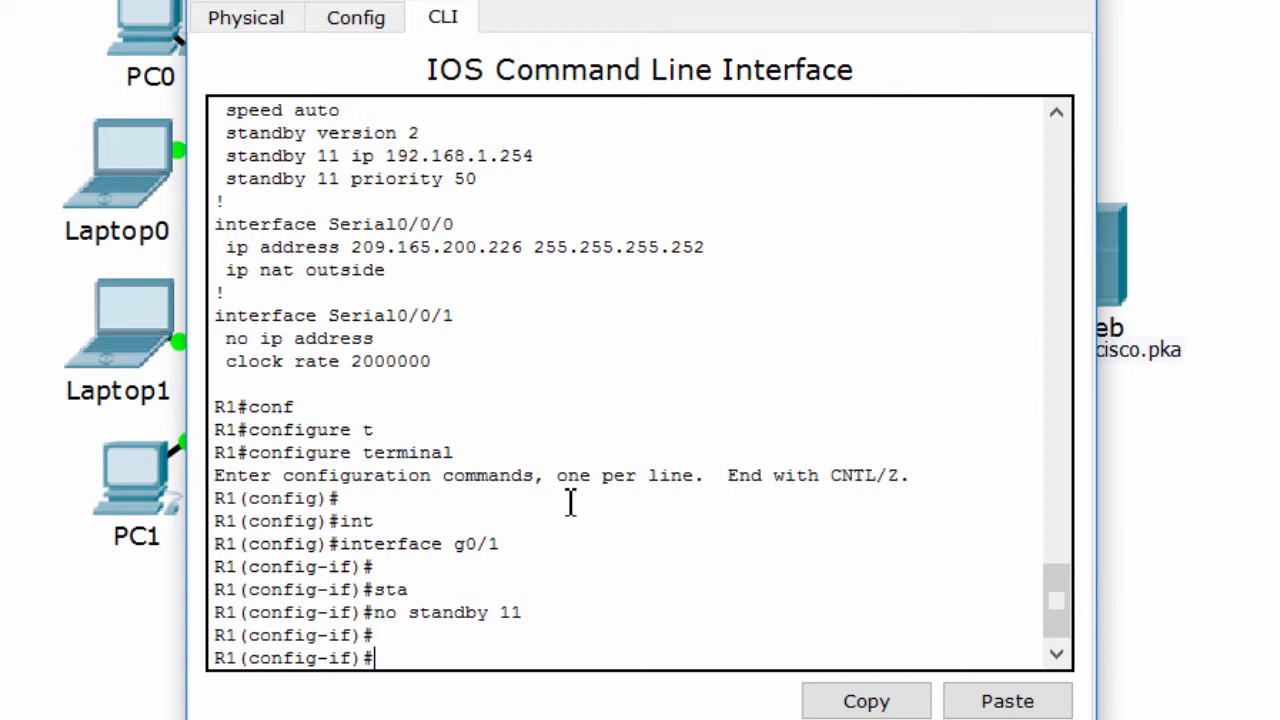
Step: Configure standby 1 with IP 192.168.1.254, priority 101 and preempt, then leave configuration mode
text(standby)
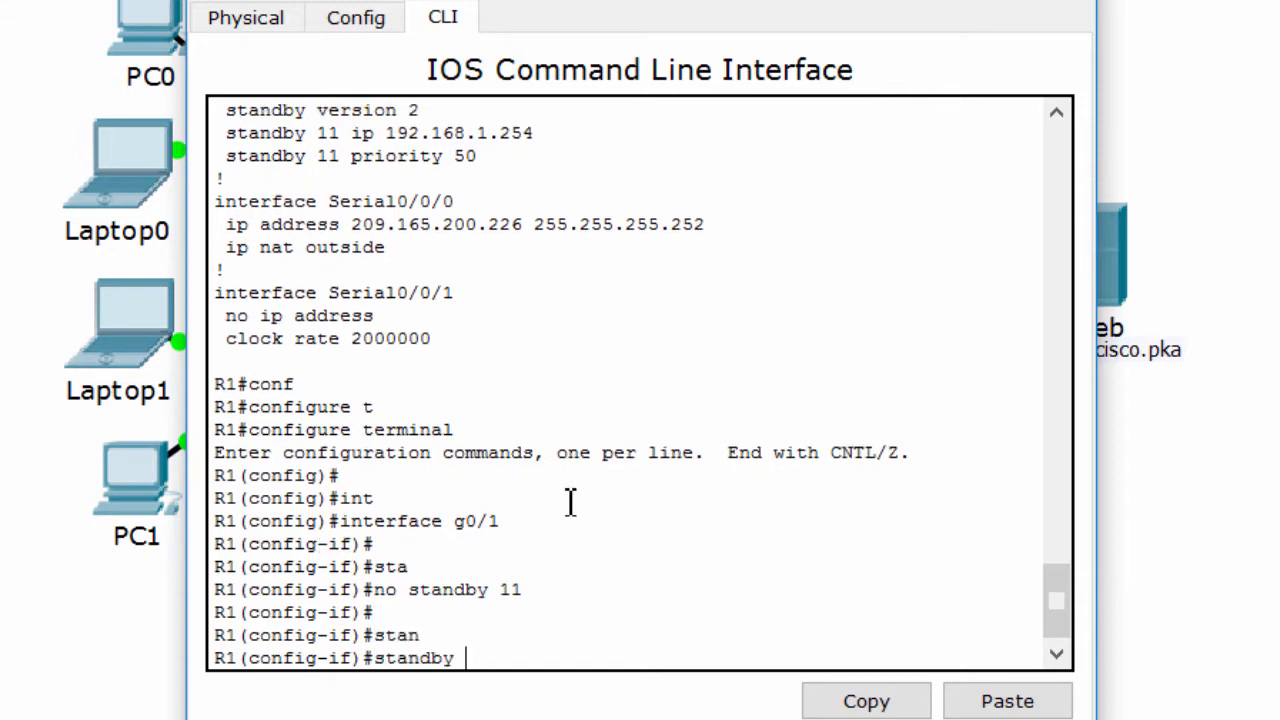
text(1 ip)
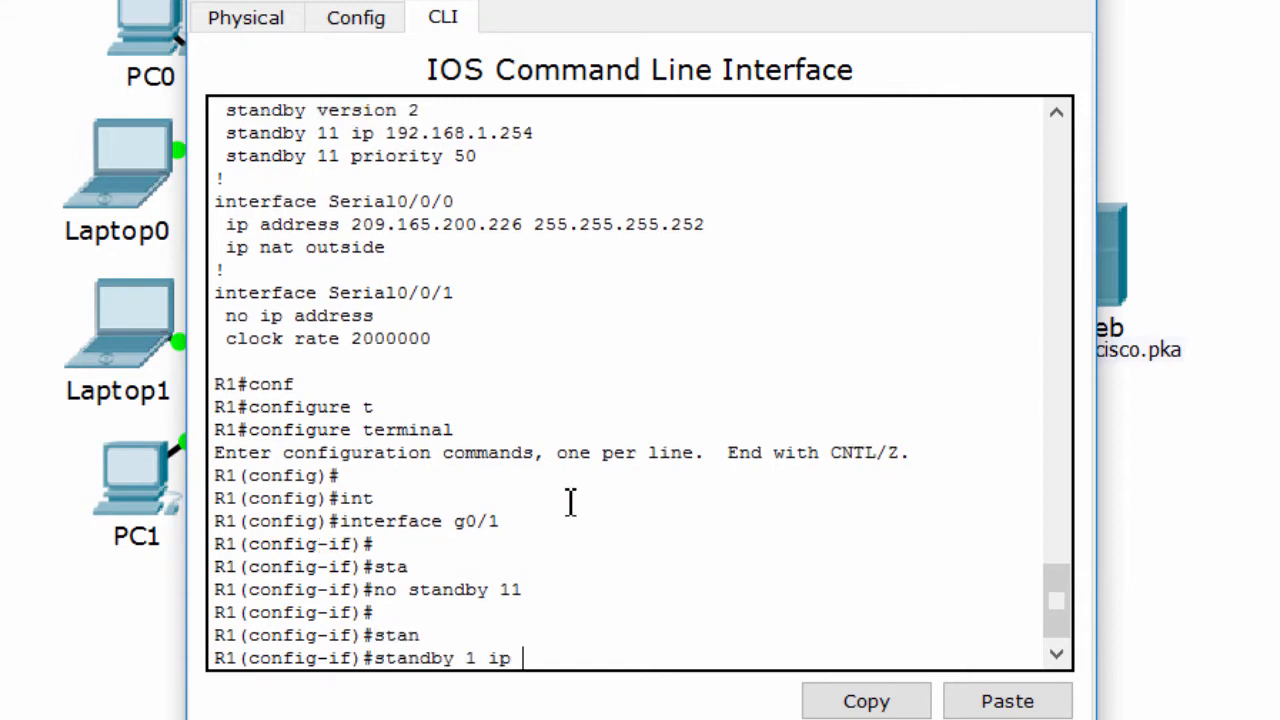
text(192.168.1.254)
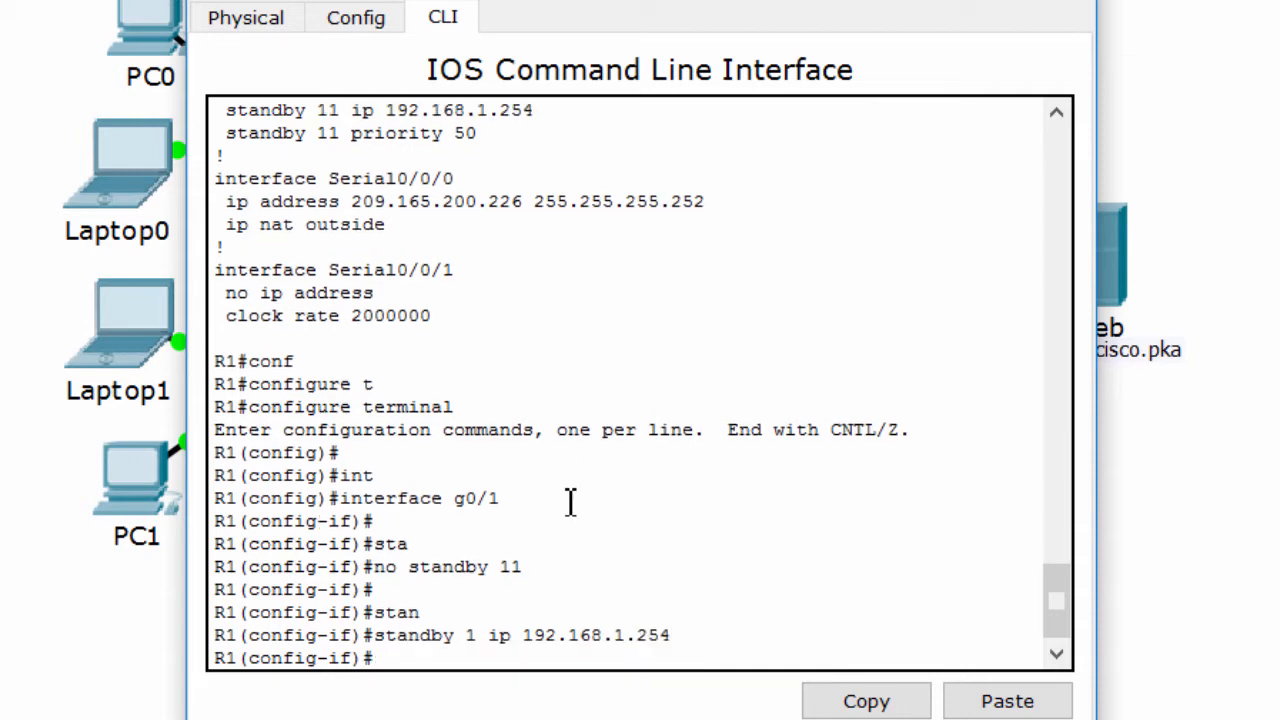
text(standby 1 priority)
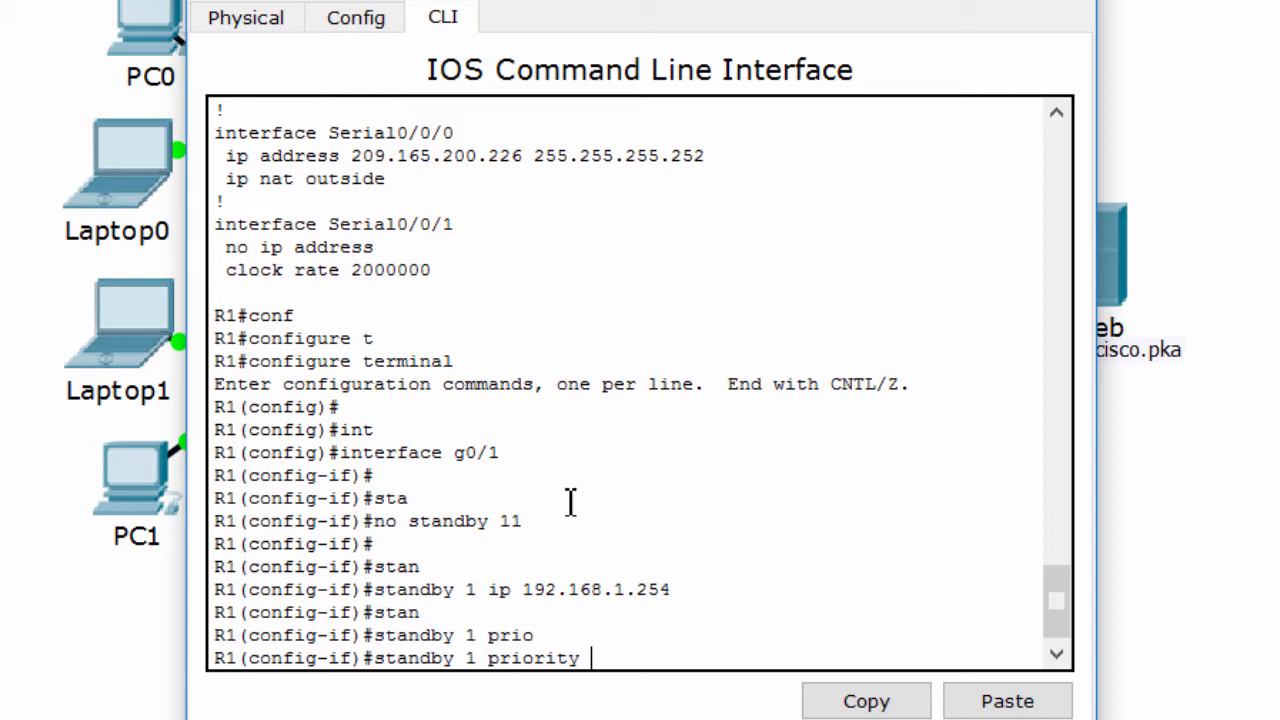
text(110)
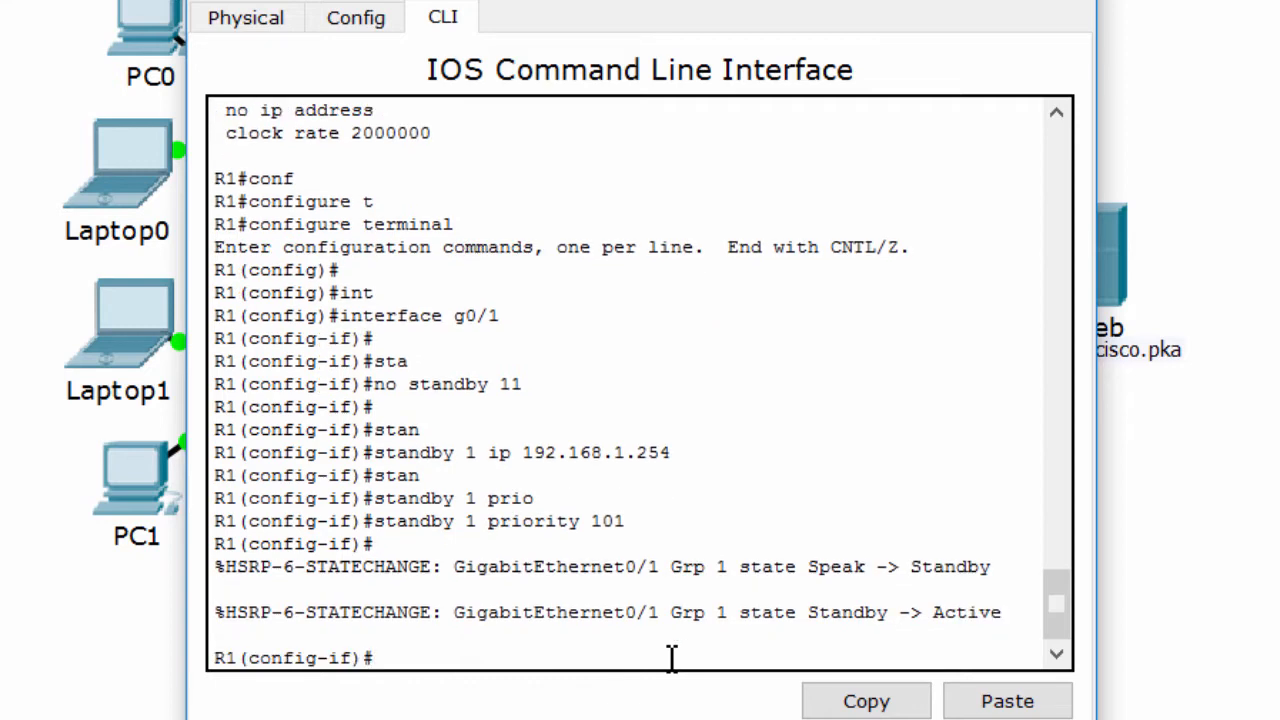
text(standby 1 preempt)
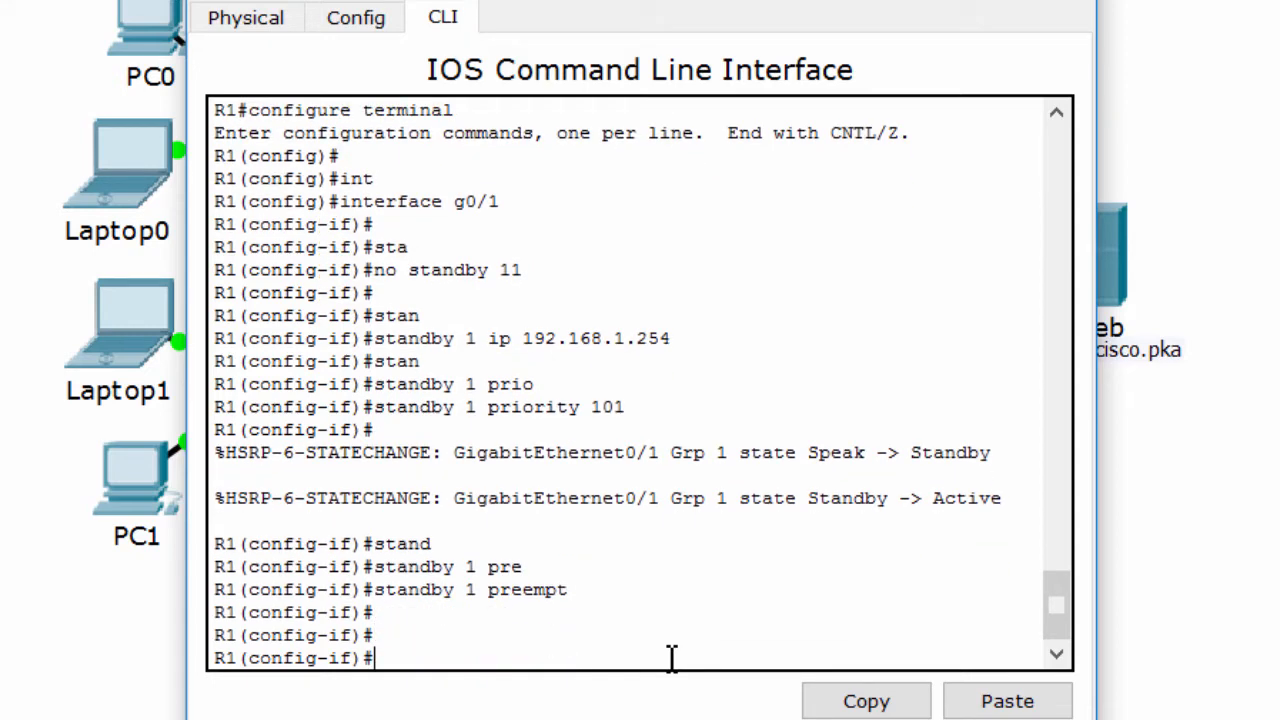
mouse_move(764, 618)
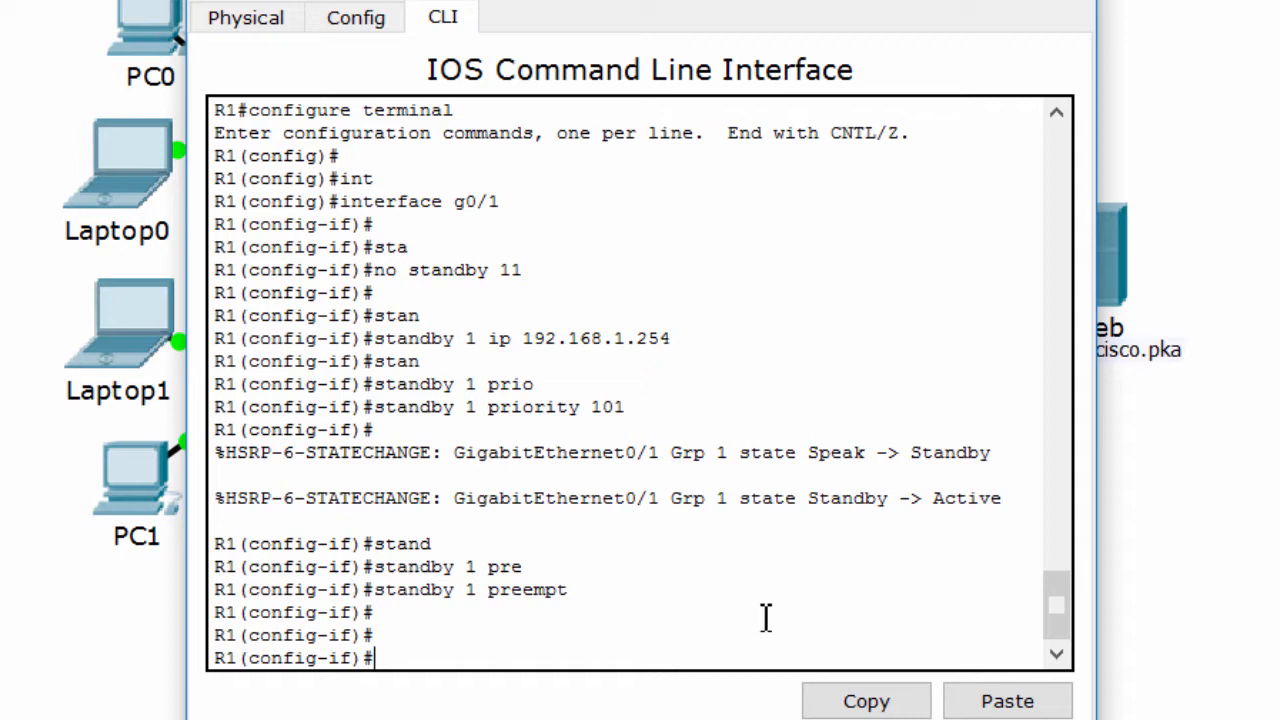
key(Return)
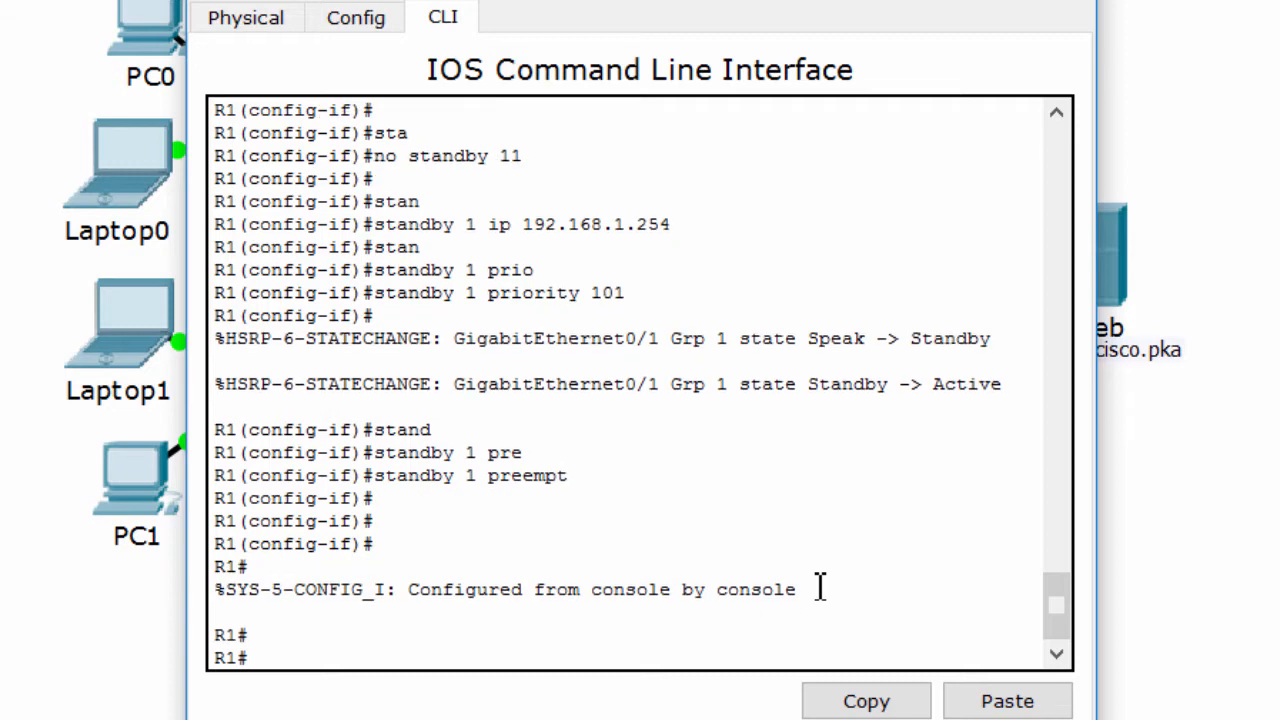
mouse_move(1244, 596)
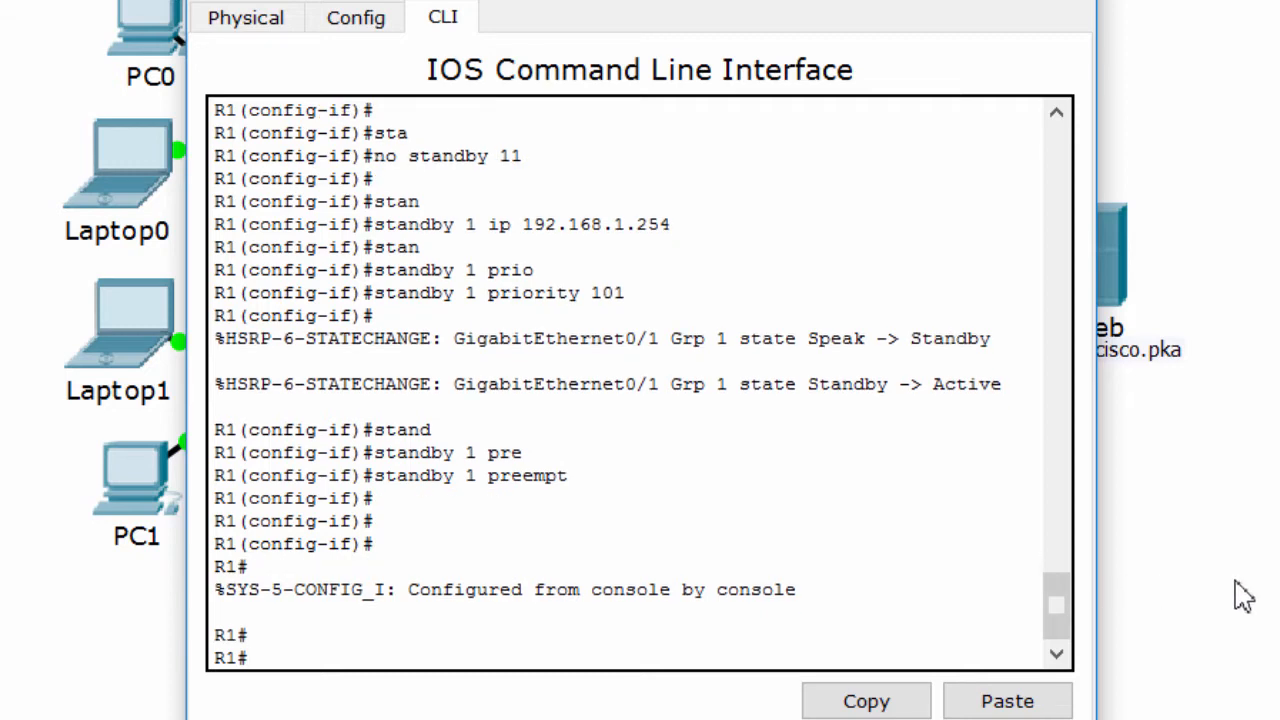
click(460, 20)
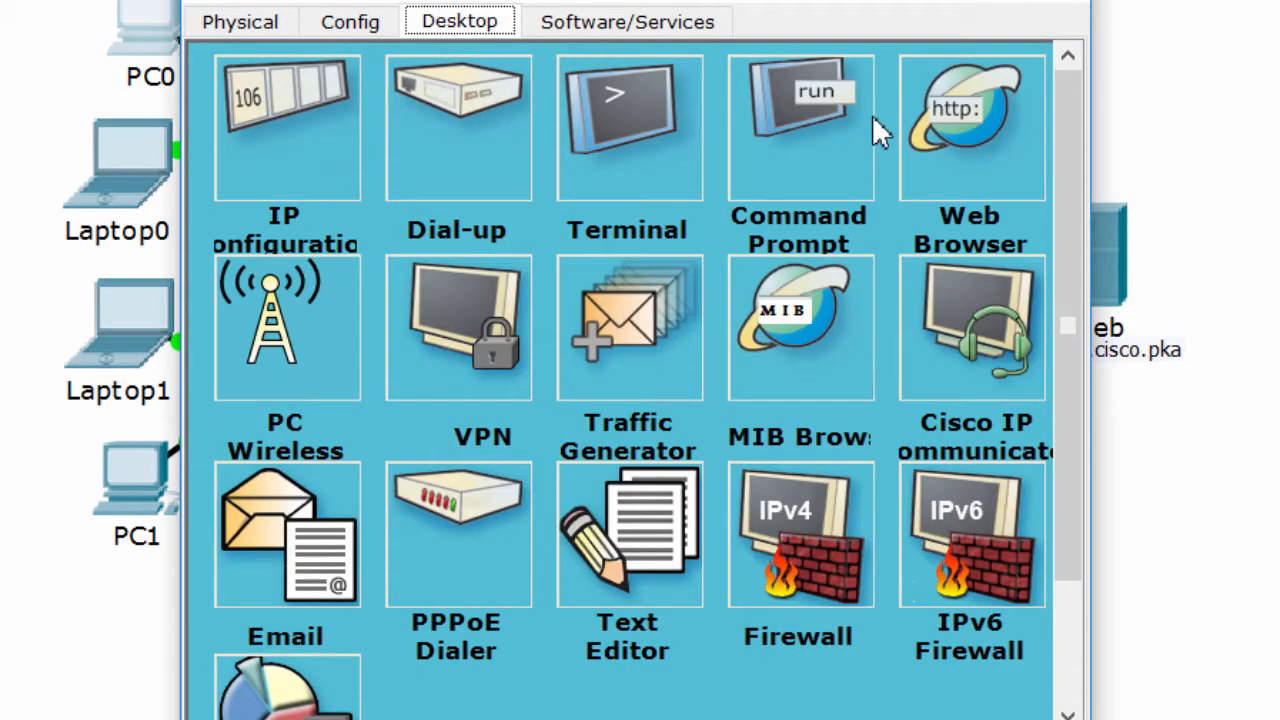
click(968, 128)
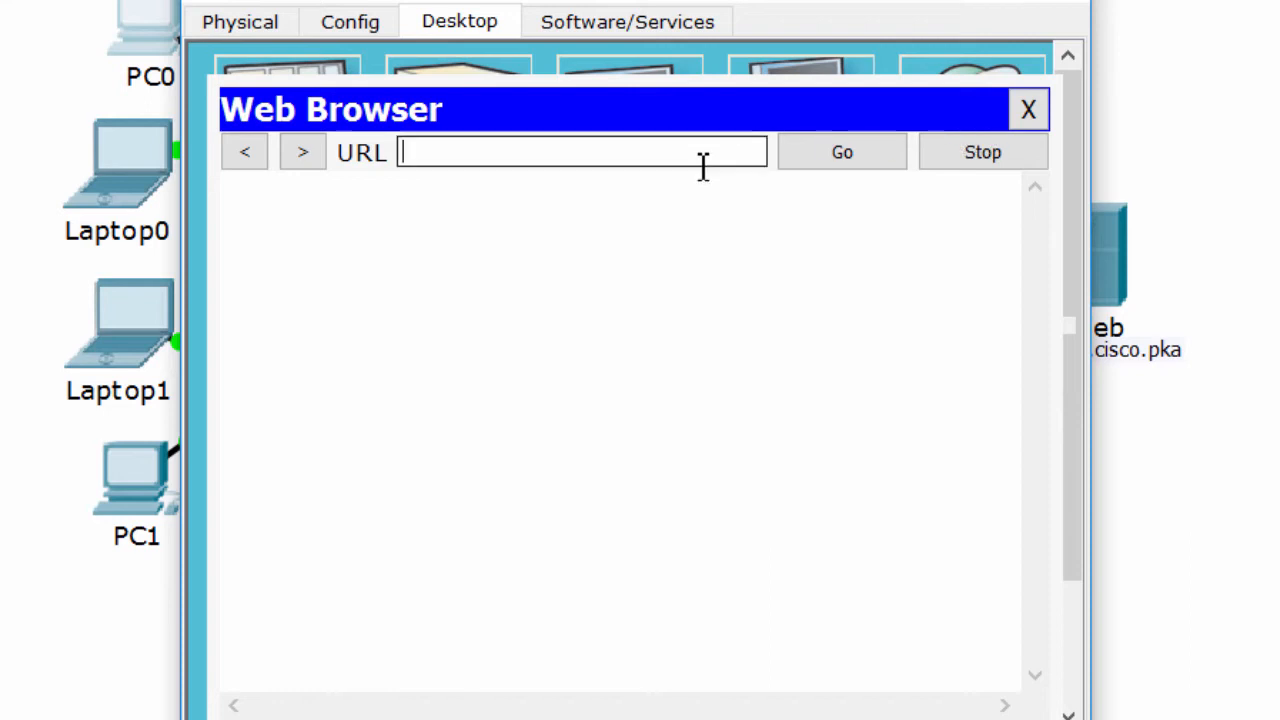
text(www.ci)
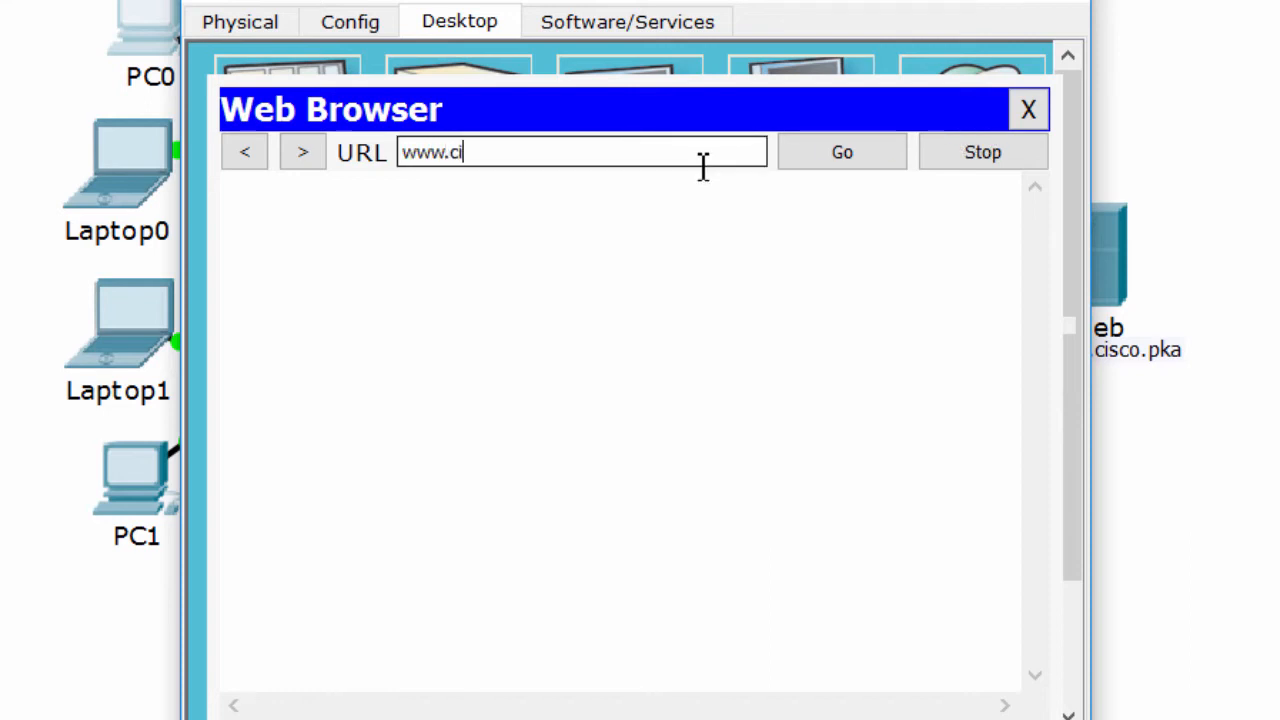
text(http://www.cisco.pka)
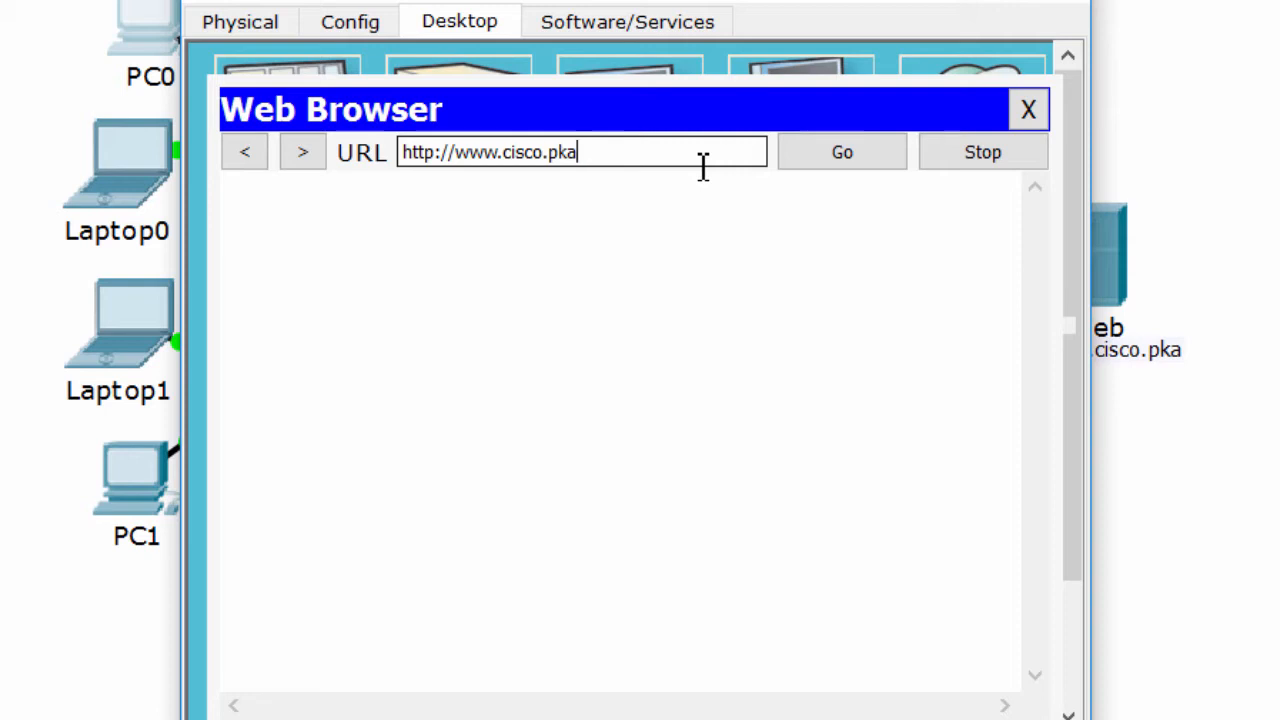
click(840, 152)
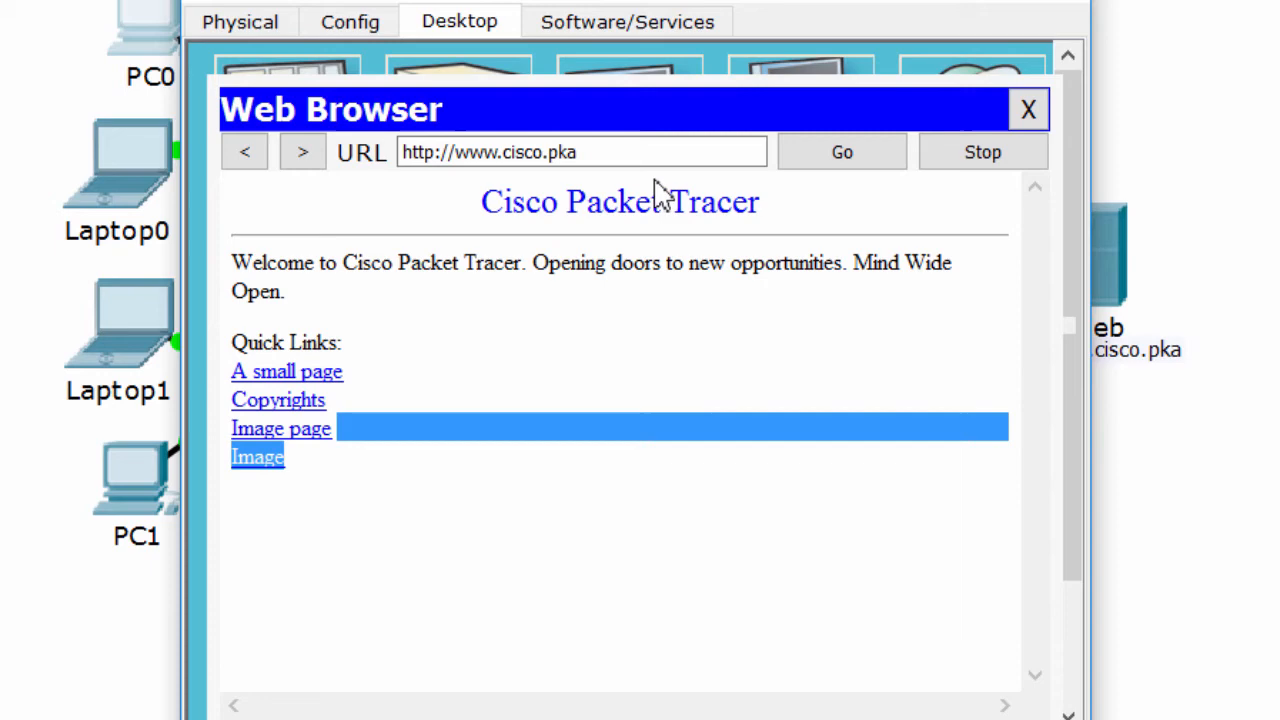
click(582, 152)
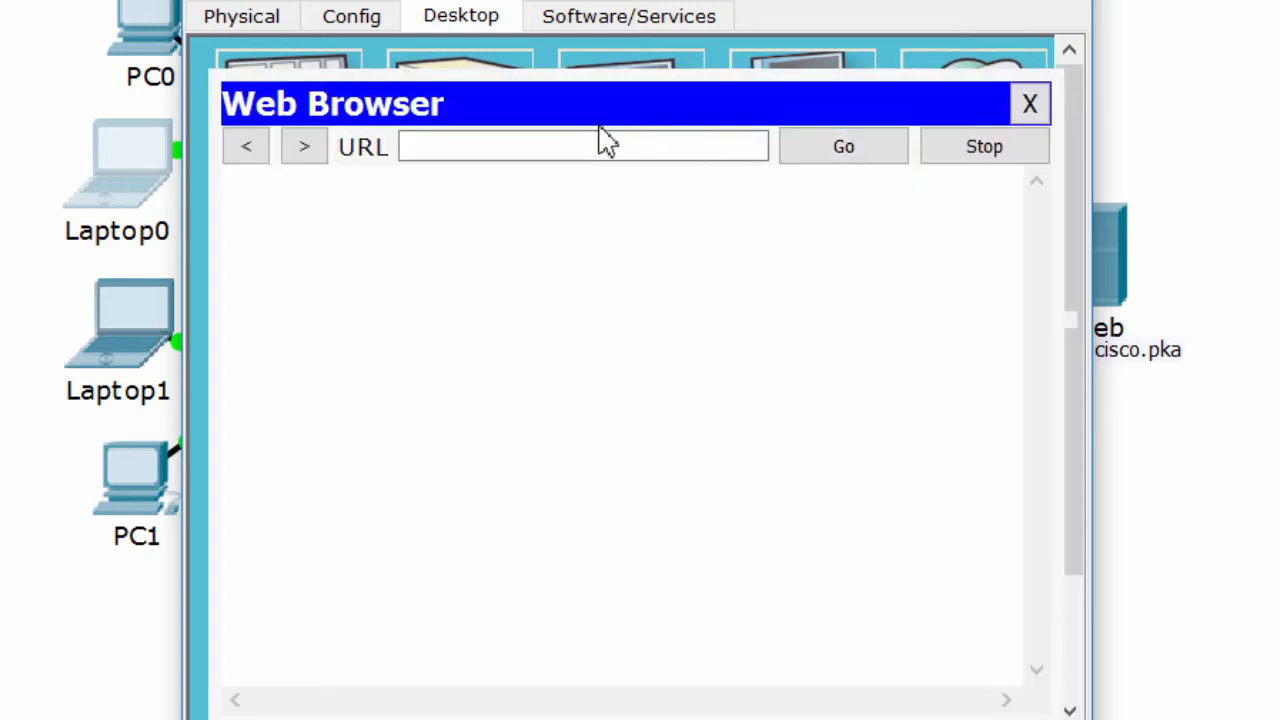
click(844, 146)
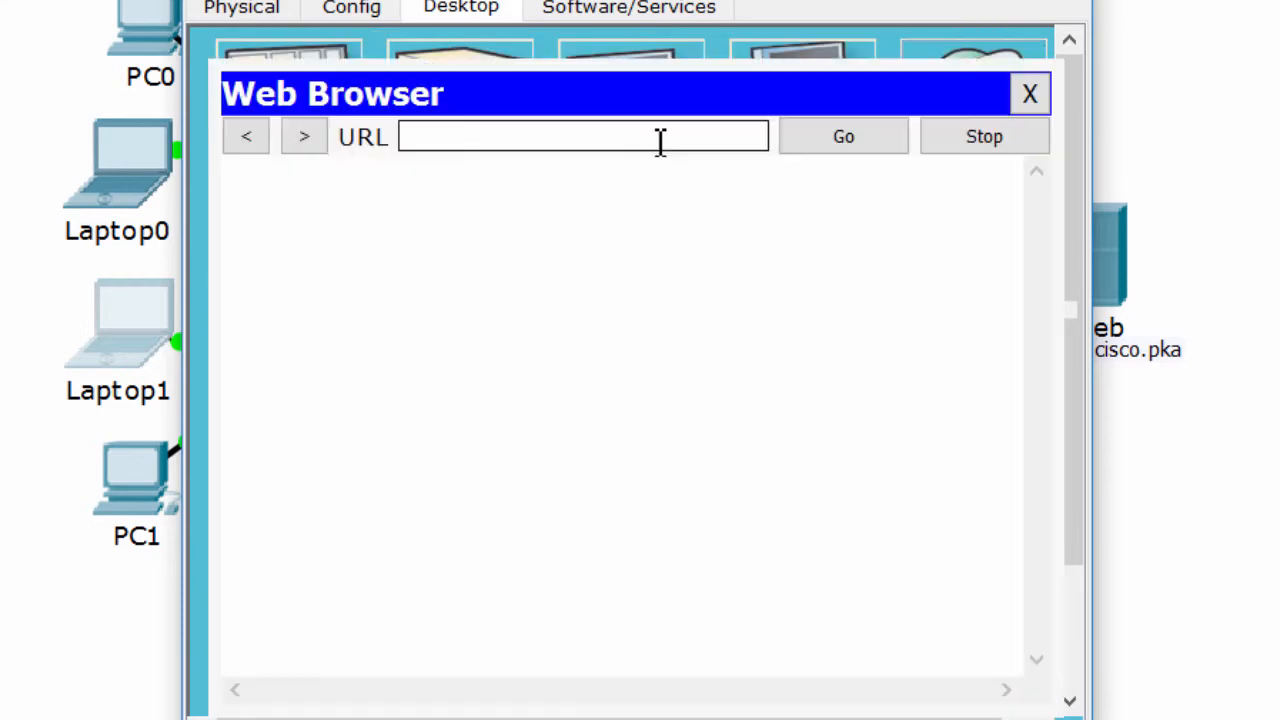
click(842, 136)
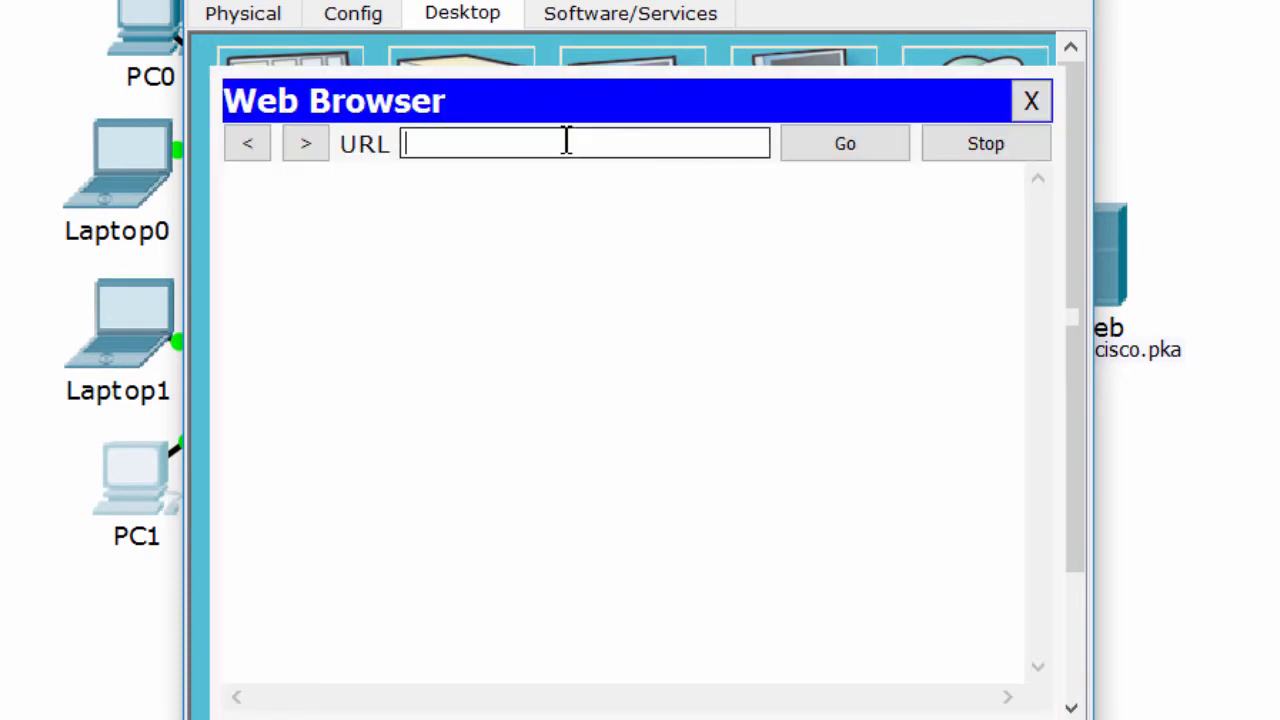
click(844, 144)
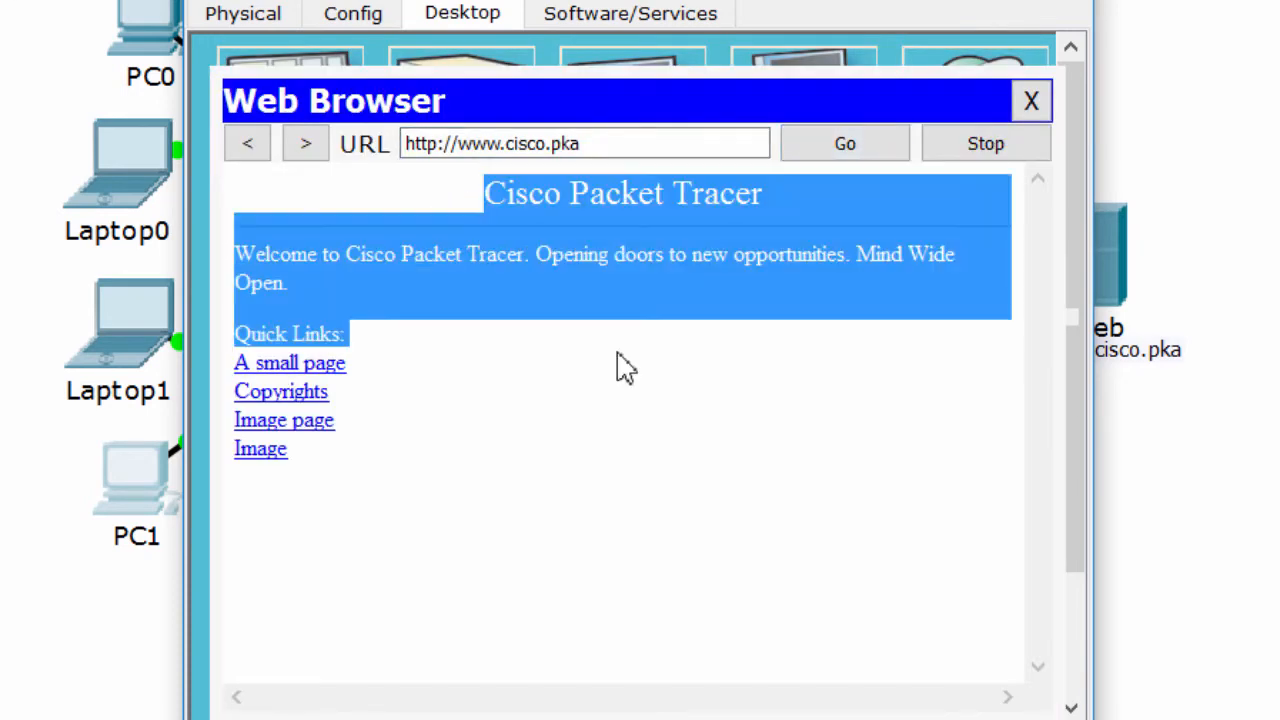
click(1032, 100)
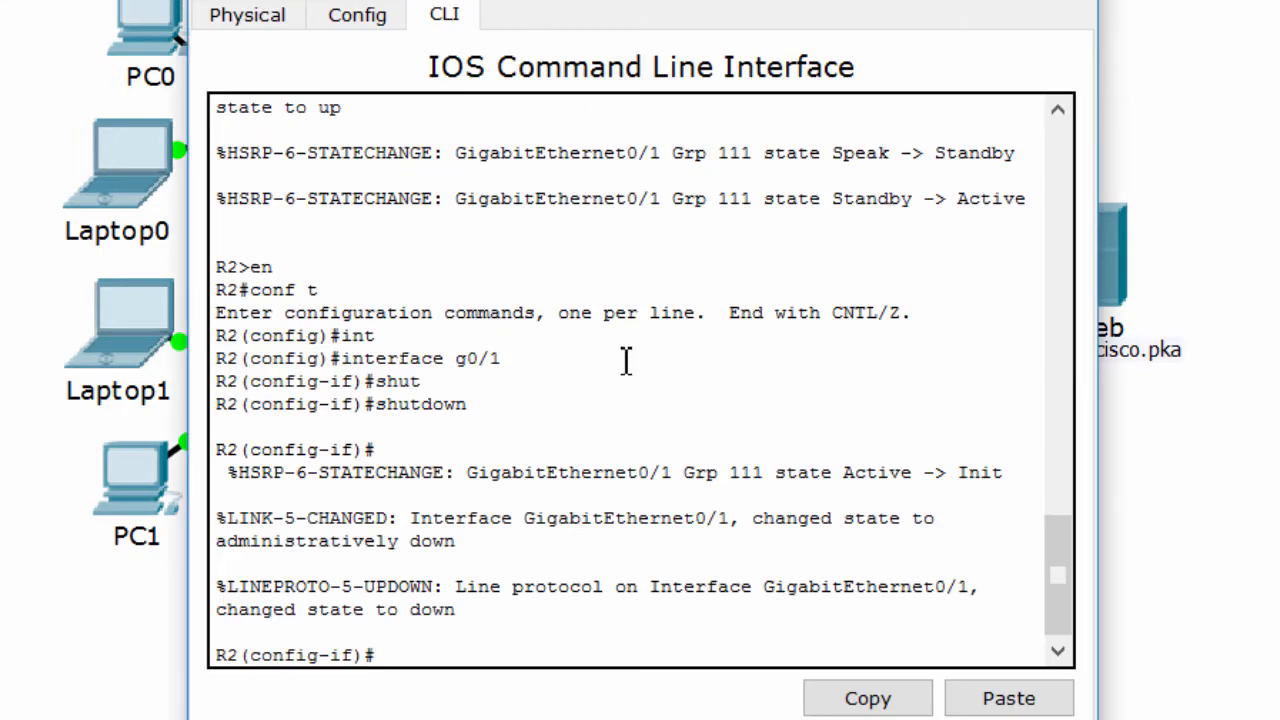
Step: Run do show running-config on R2 and page to the GigabitEthernet0/1 standby lines
text(do show run)
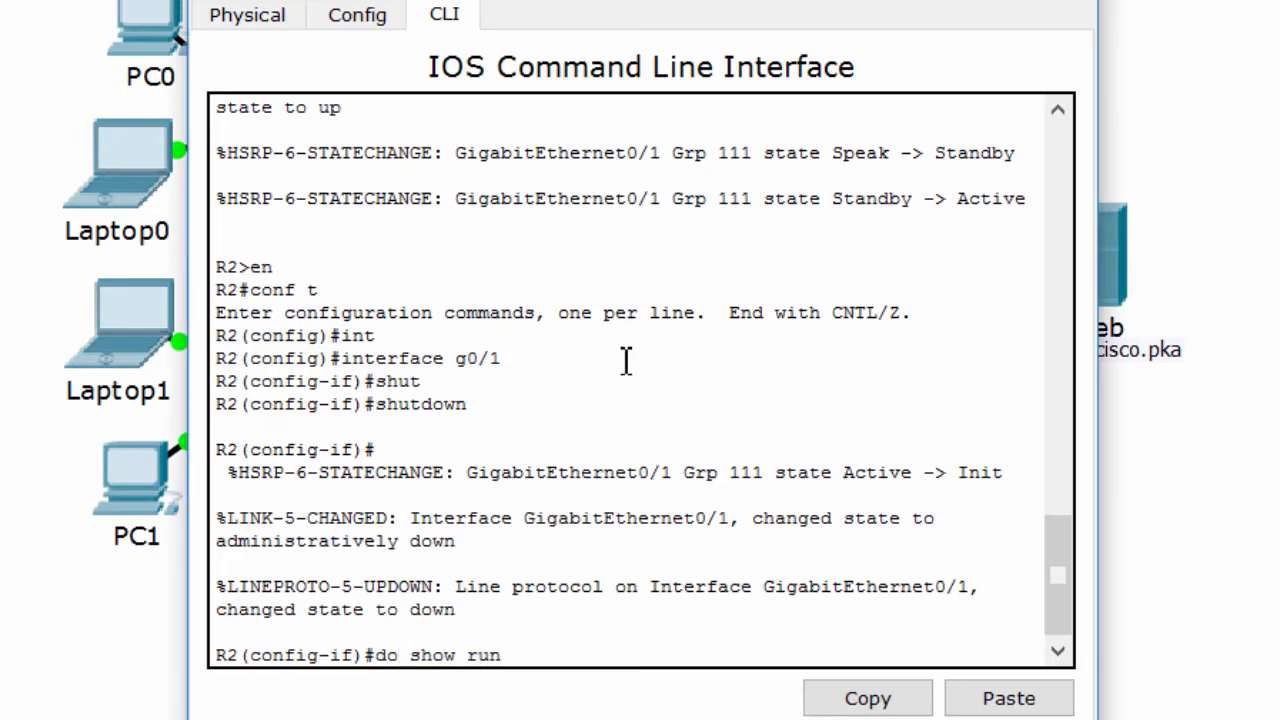
text(ning-)
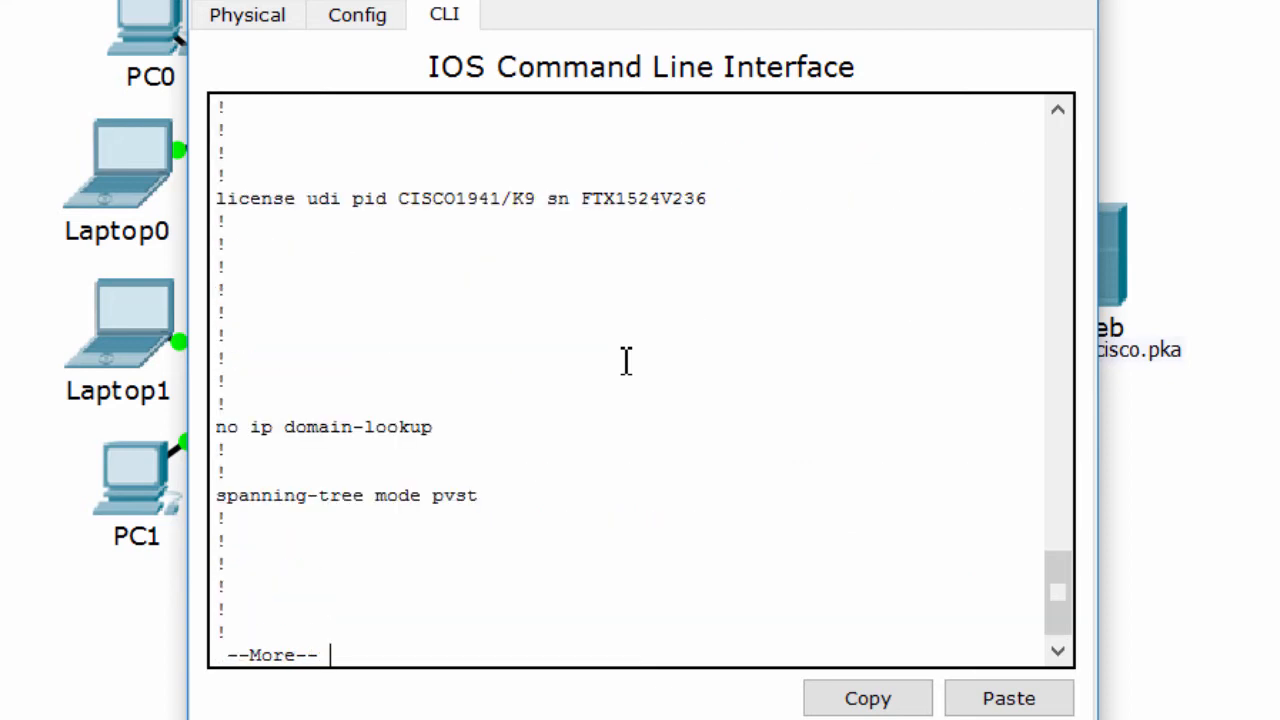
key(space)
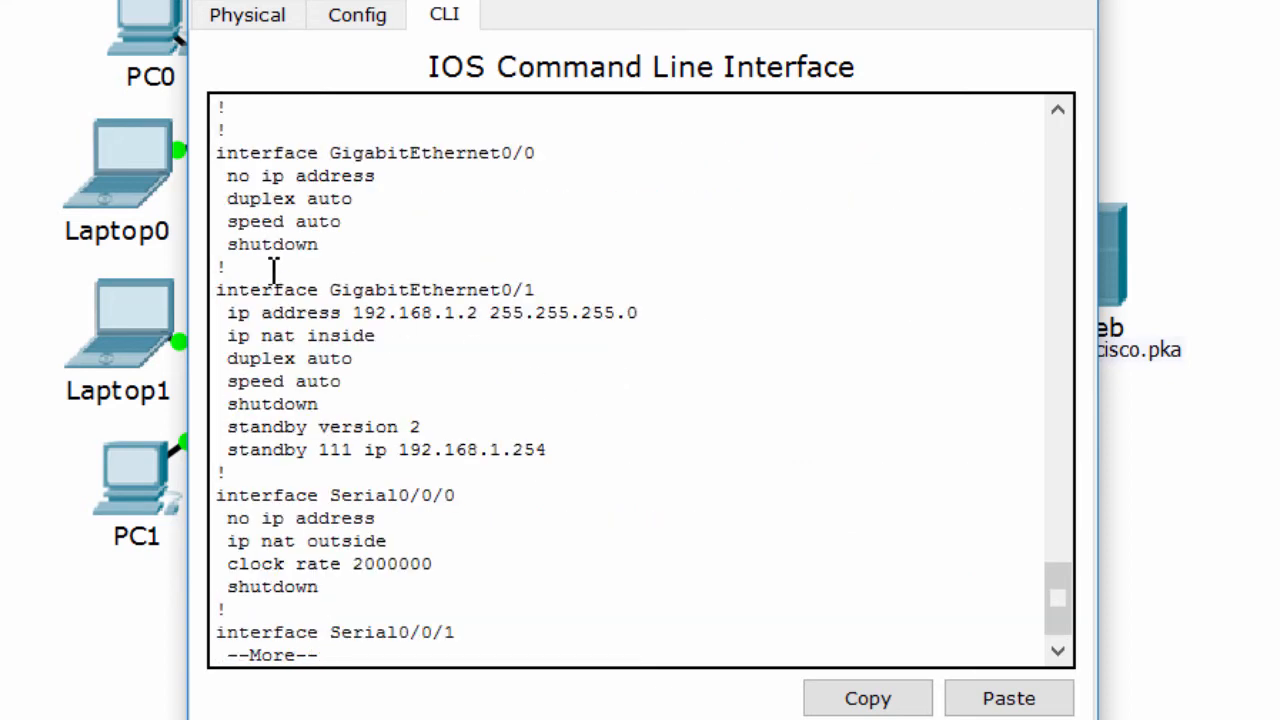
mouse_move(440, 430)
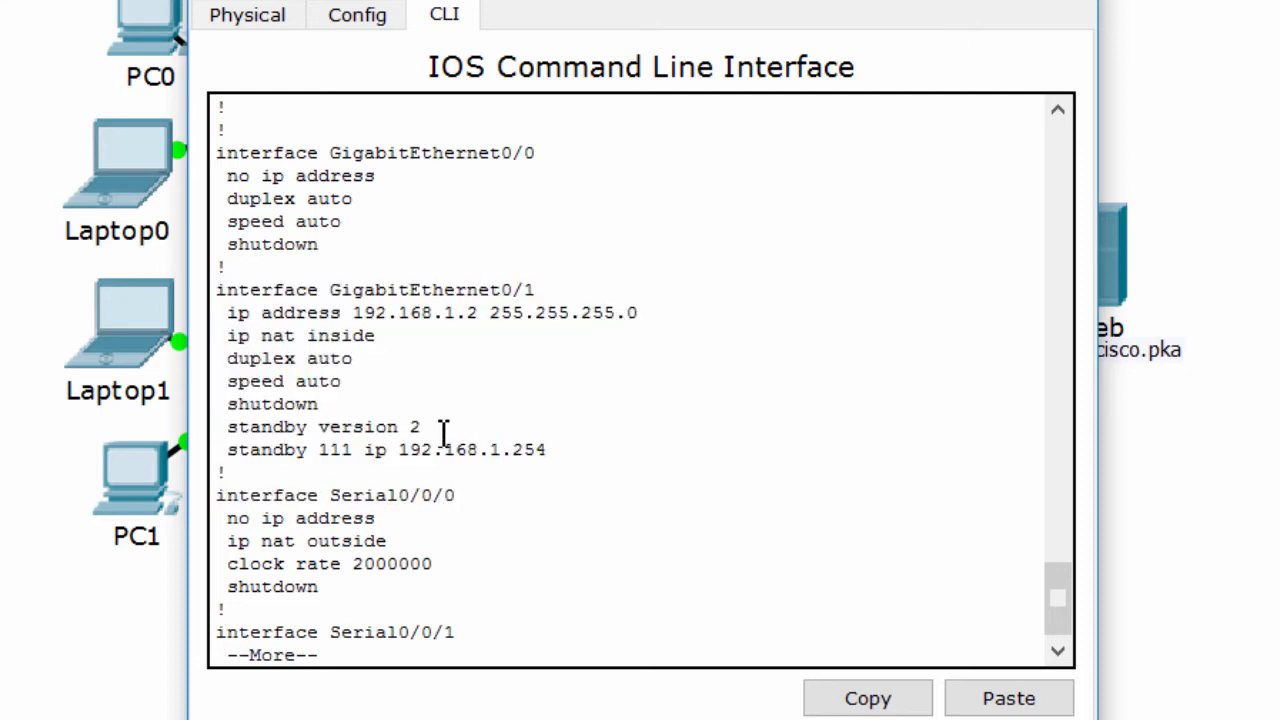
double_click(334, 450)
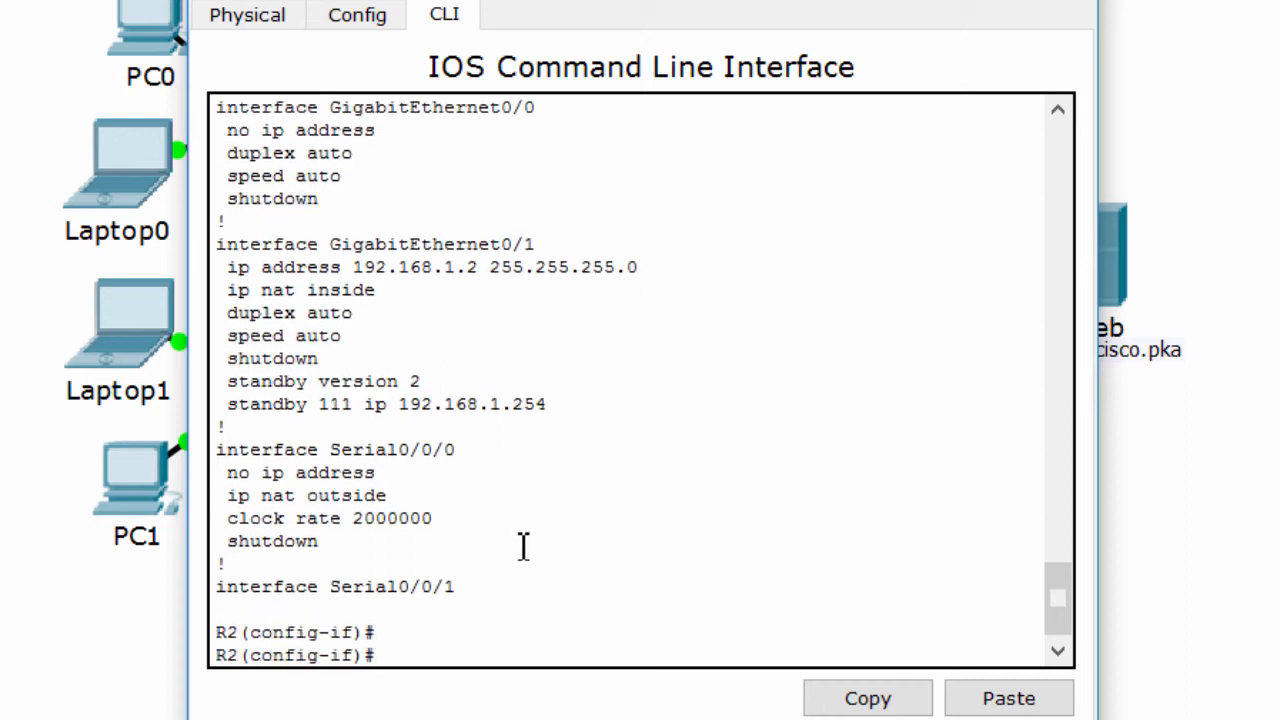
Step: On R2 g0/1, remove standby 111 and add standby 1 ip 192.168.1.254
text(standby)
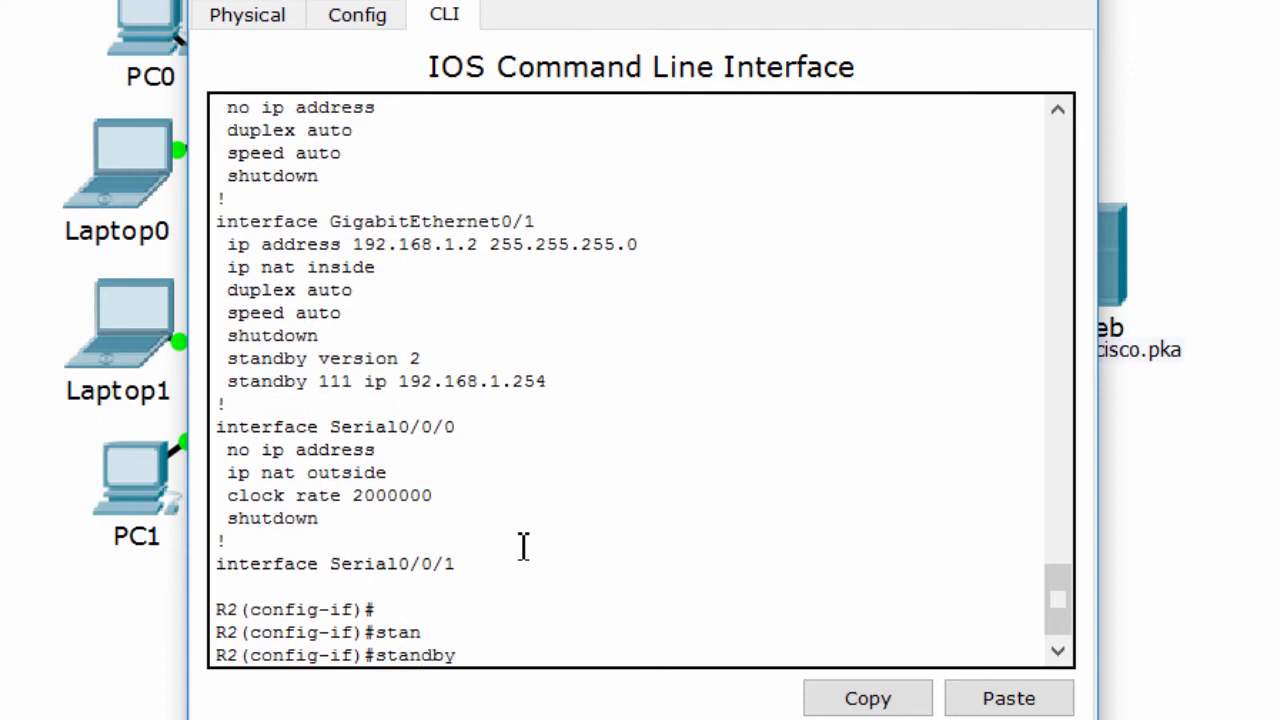
text(111)
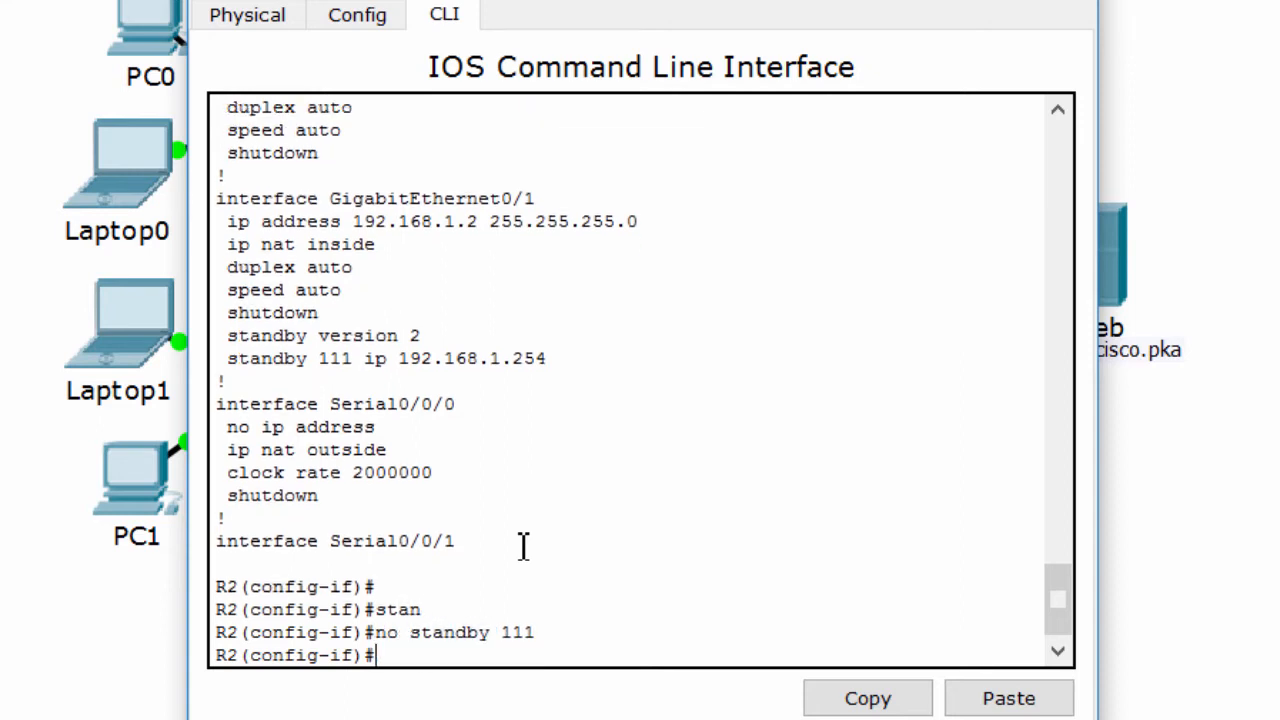
text(s)
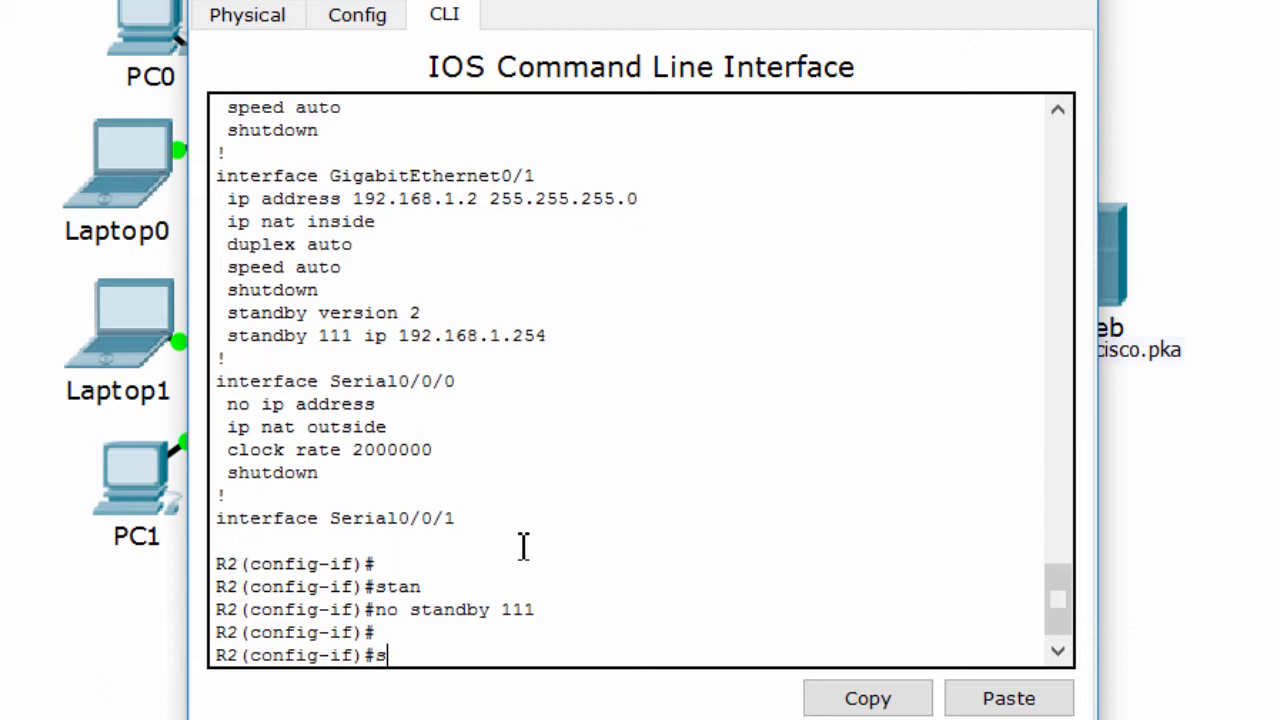
text(tandby 1)
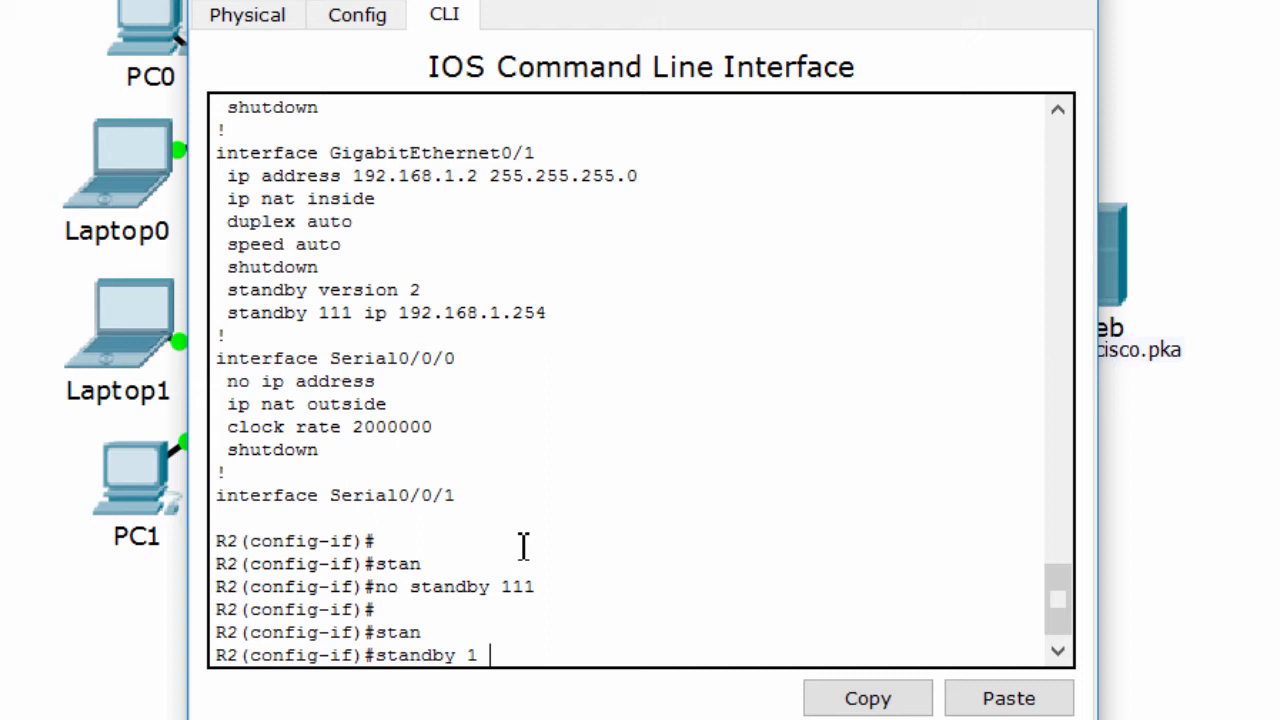
text(ip 192.16)
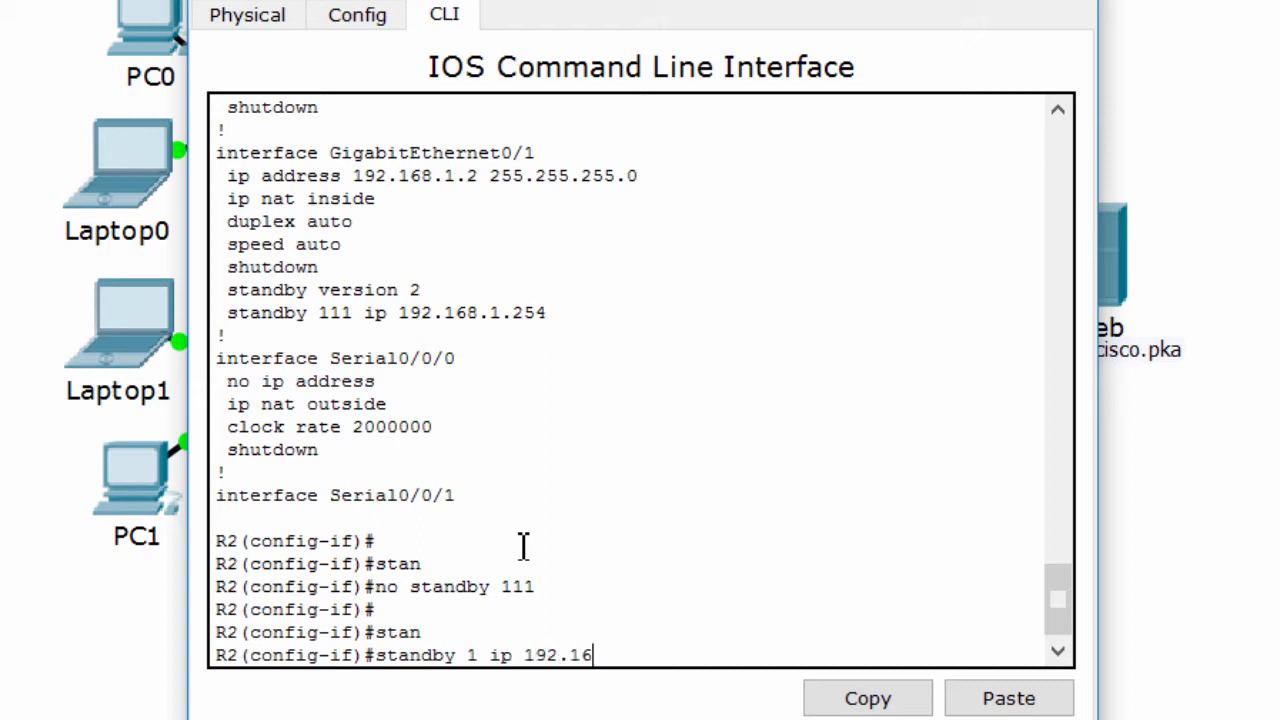
text(8.1.254)
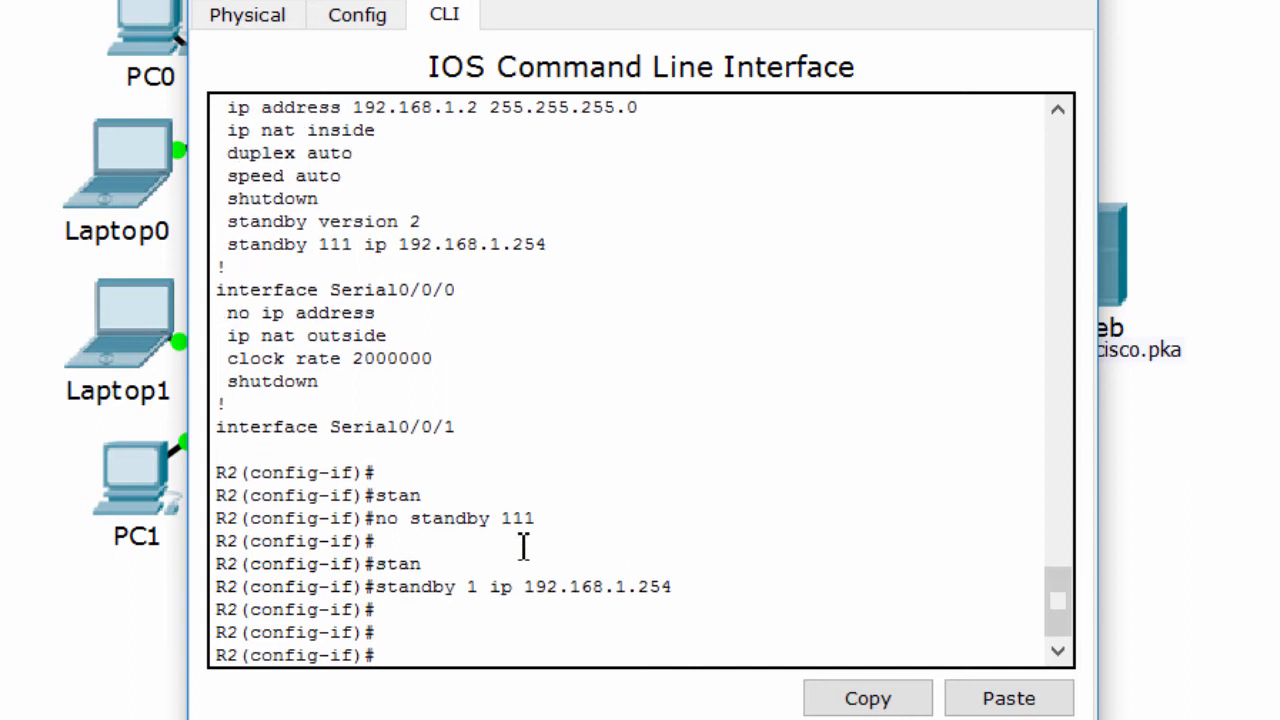
Step: Verify the new standby lines with do show run, then exit the interface
text(do sho)
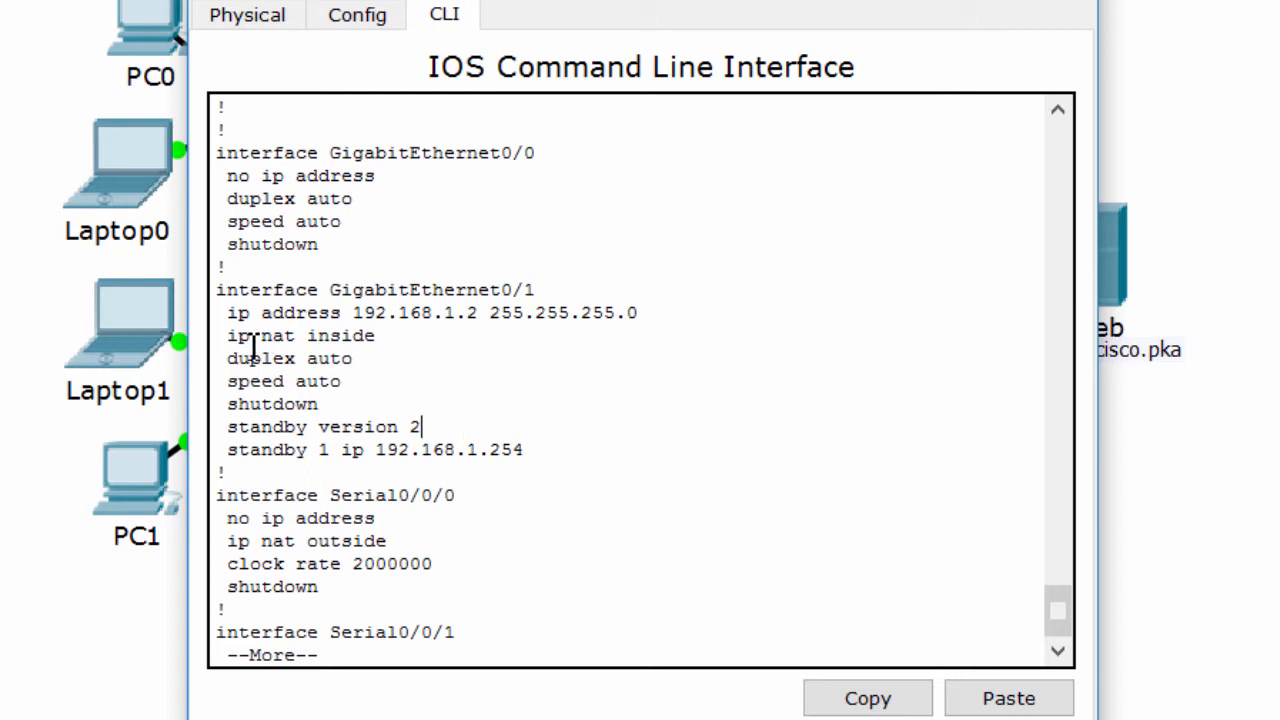
drag(420, 428, 356, 450)
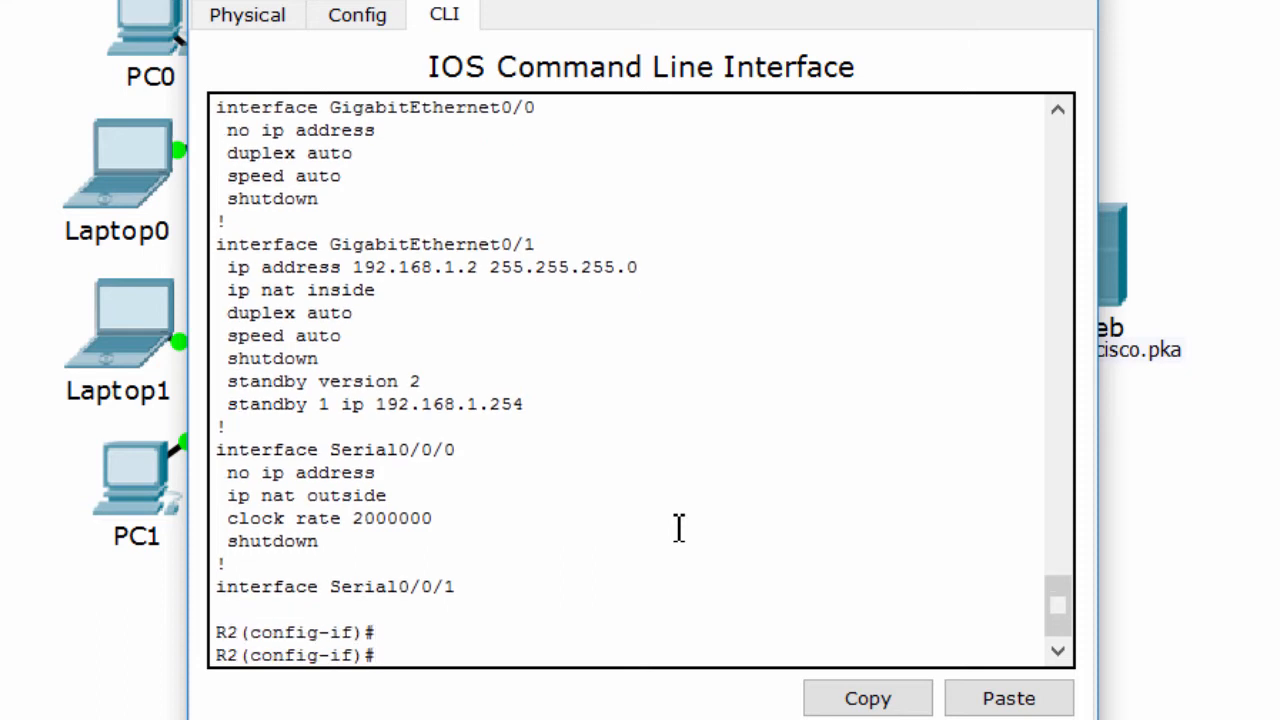
text(ex)
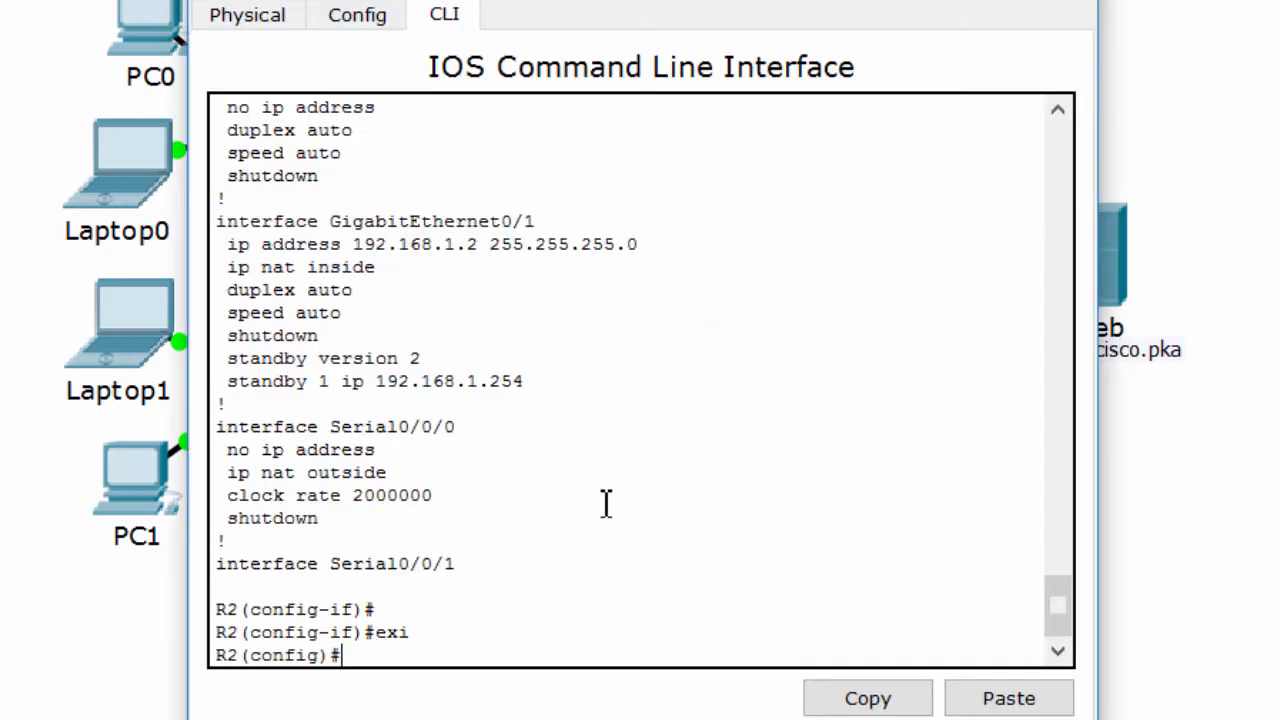
Step: Re-enable R2's GigabitEthernet0/1 with no shutdown and close the console
text(int g0/1)
text(no shu)
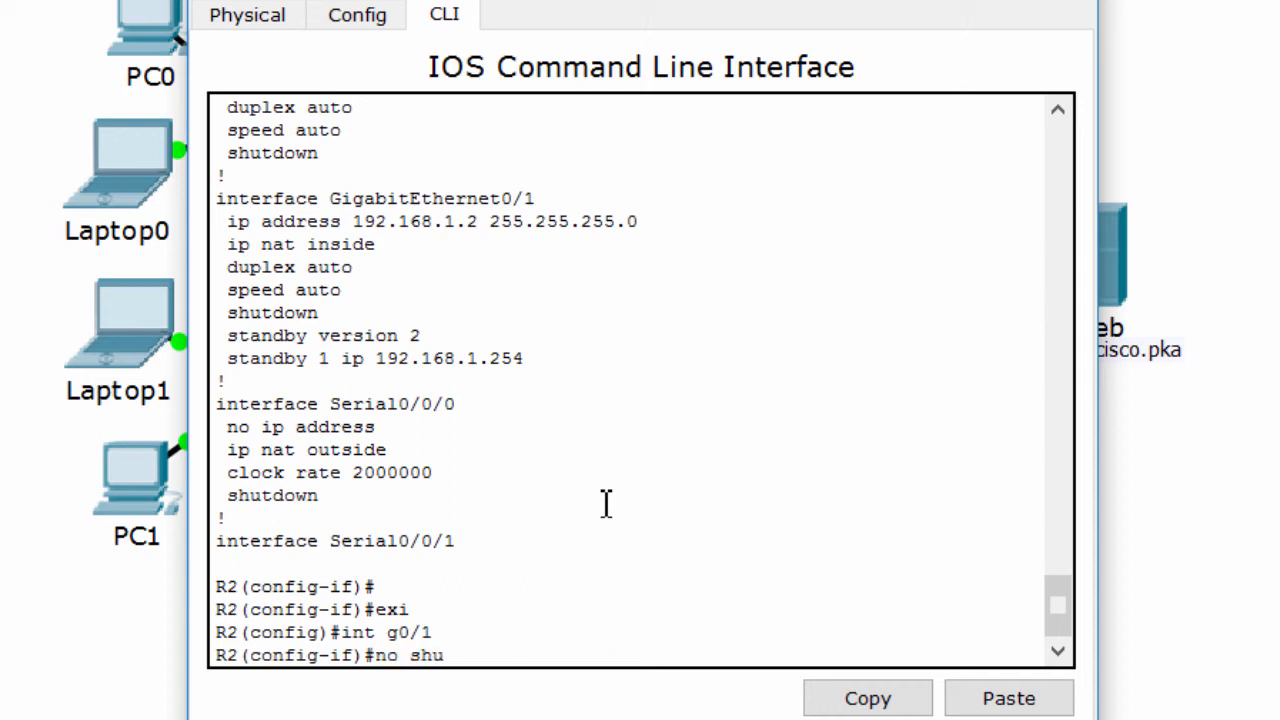
key(Return)
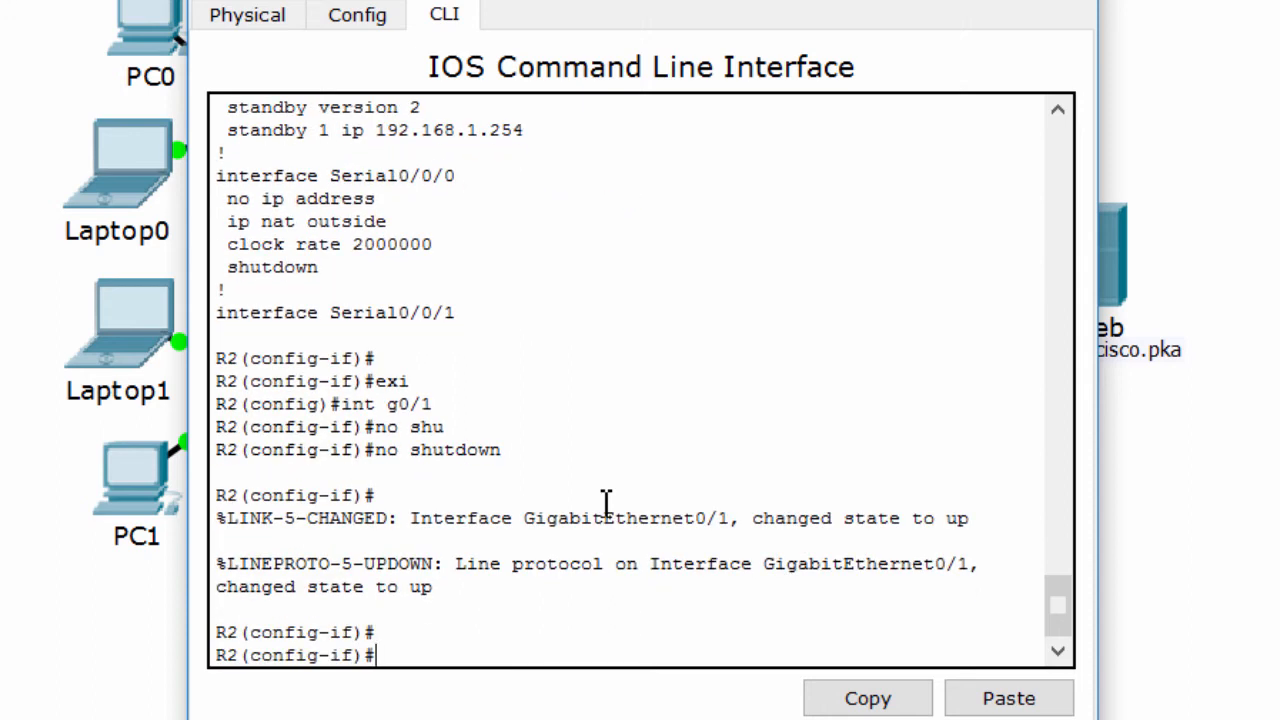
click(458, 20)
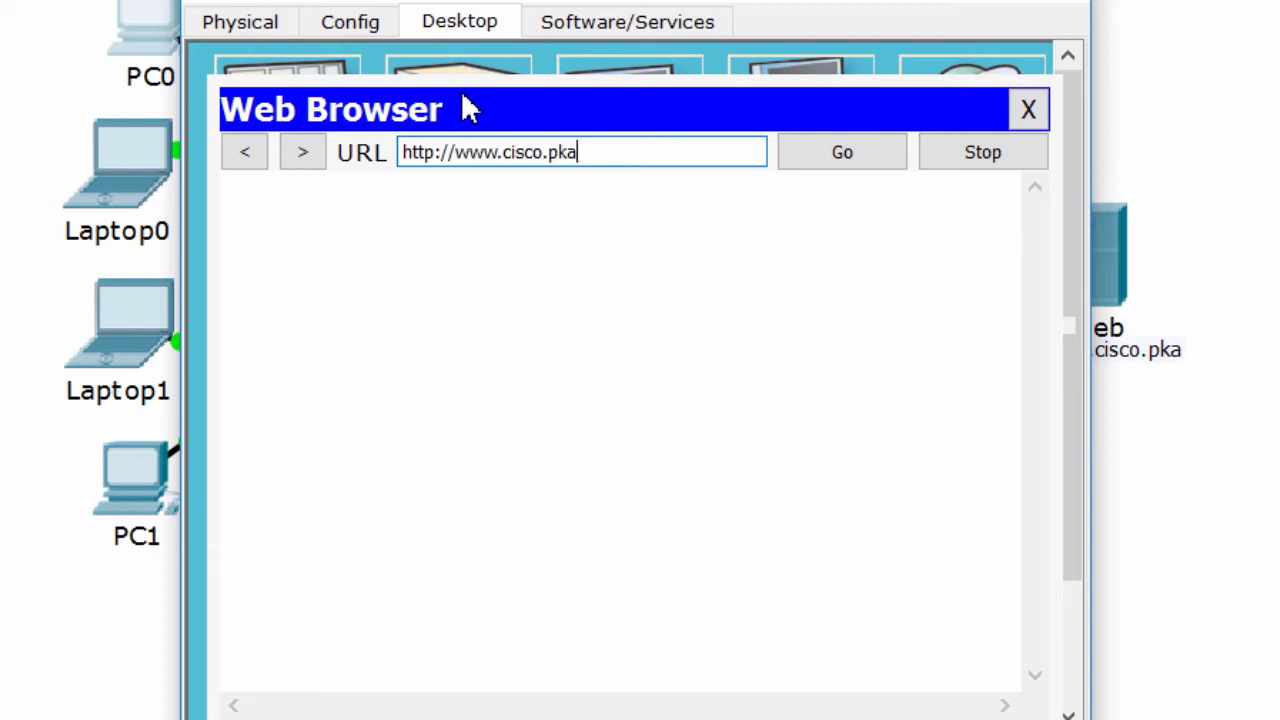
click(840, 152)
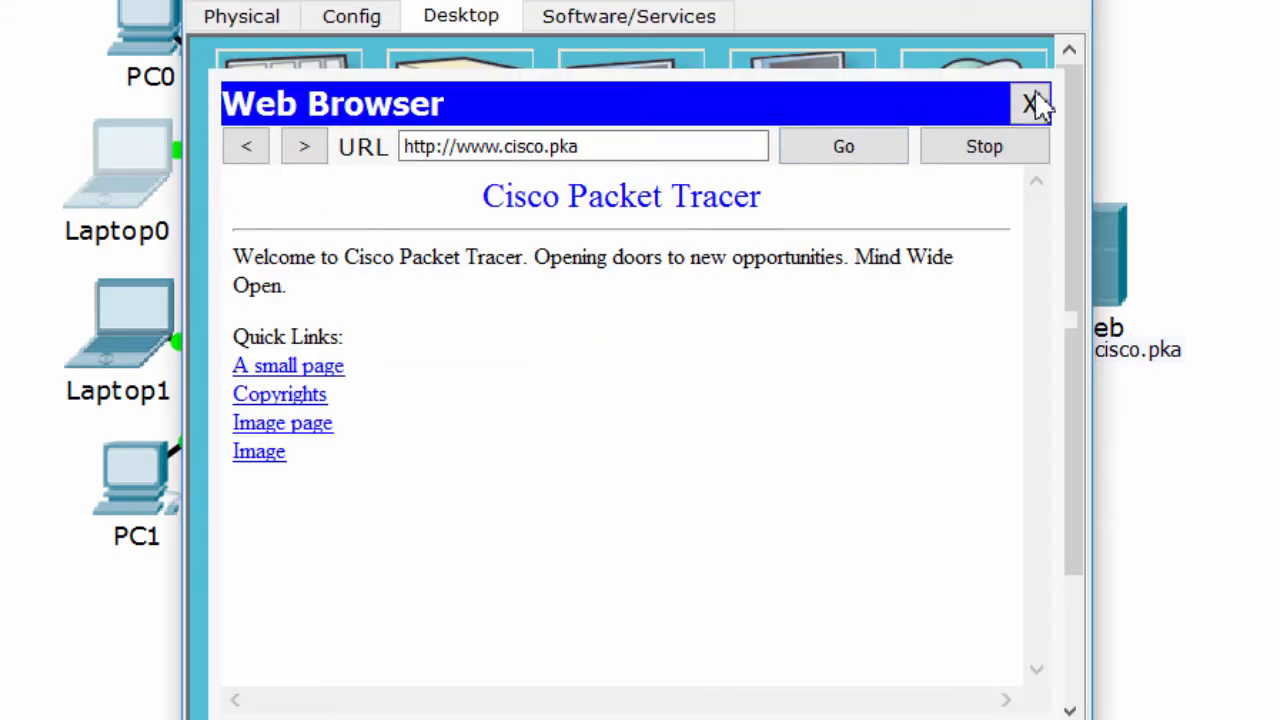
click(844, 146)
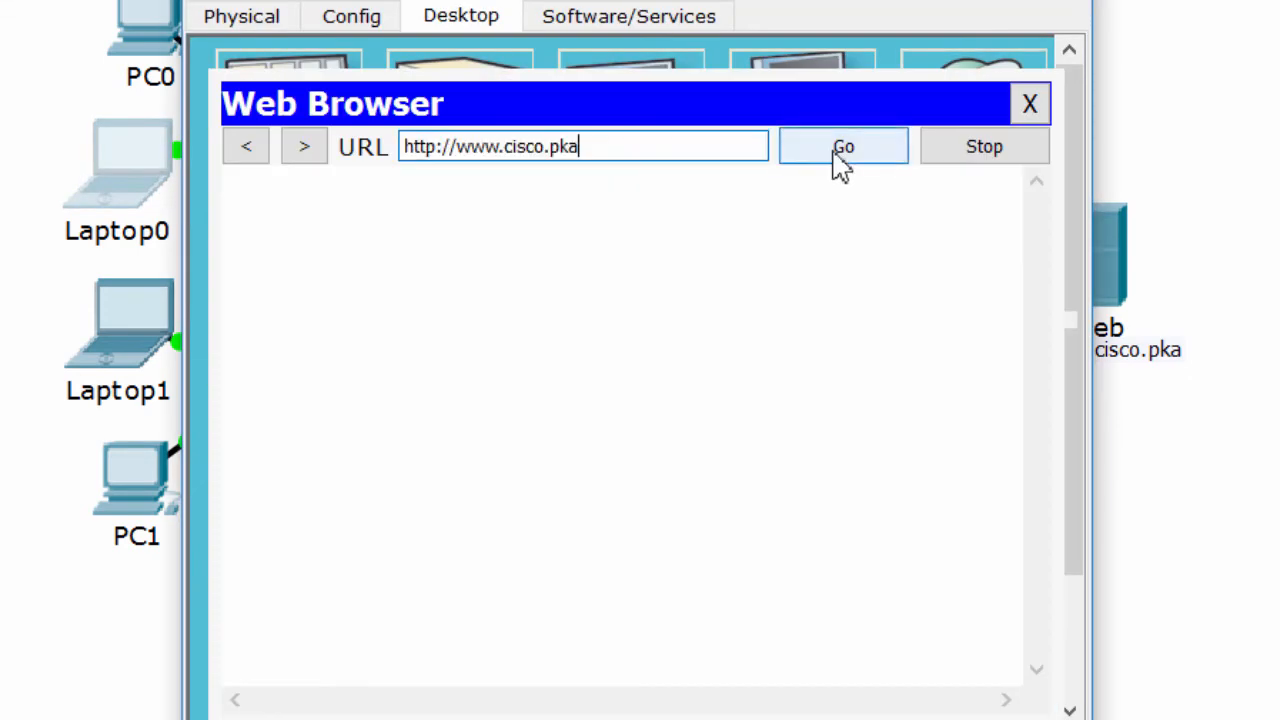
click(844, 146)
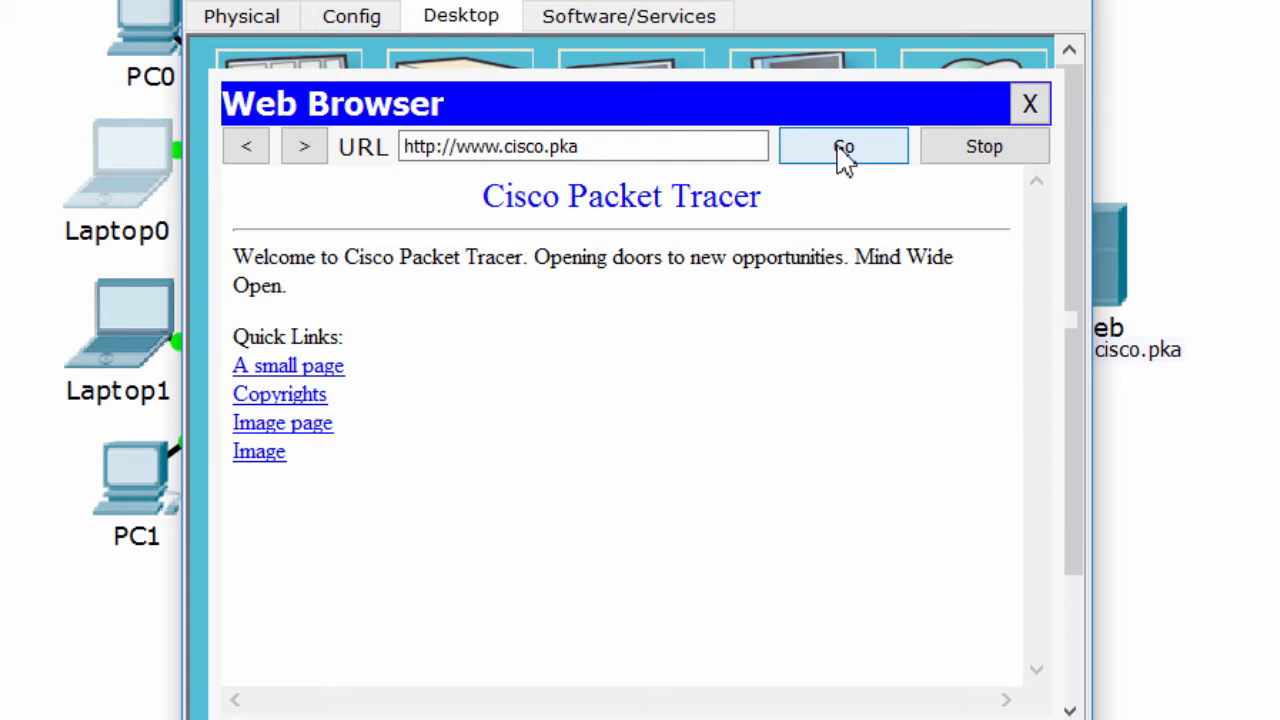
click(1028, 104)
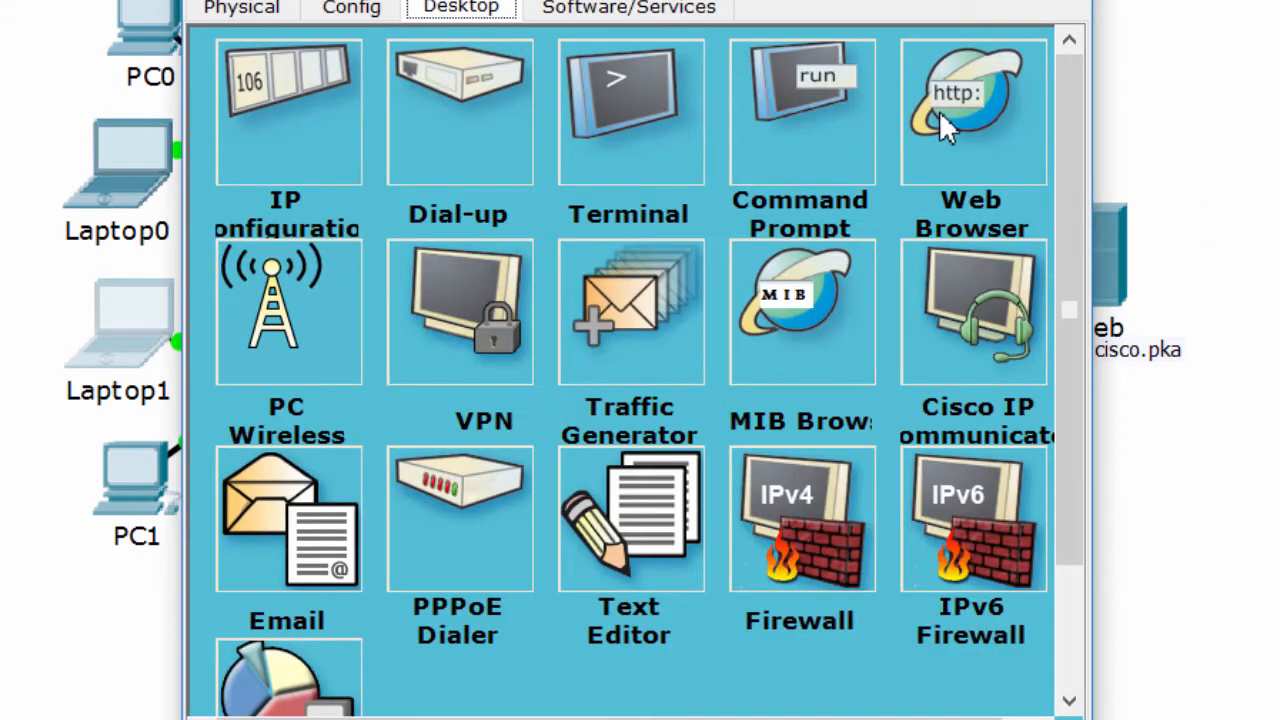
click(972, 110)
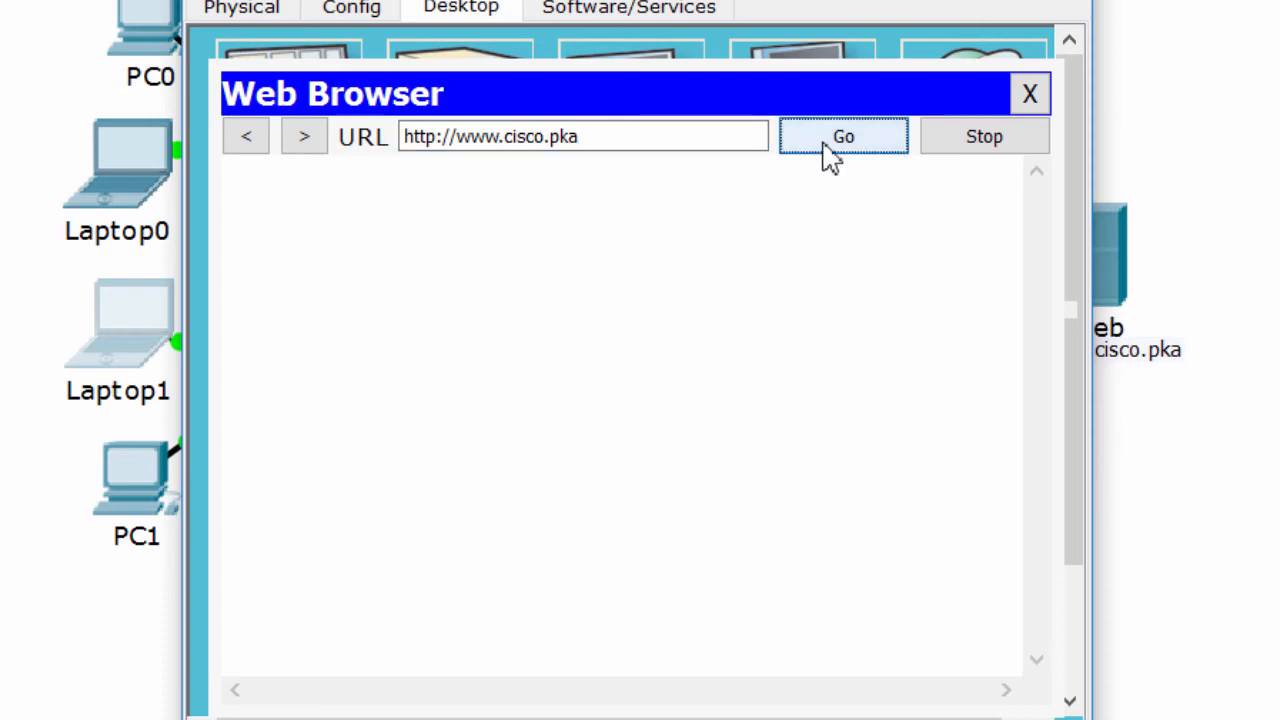
click(844, 136)
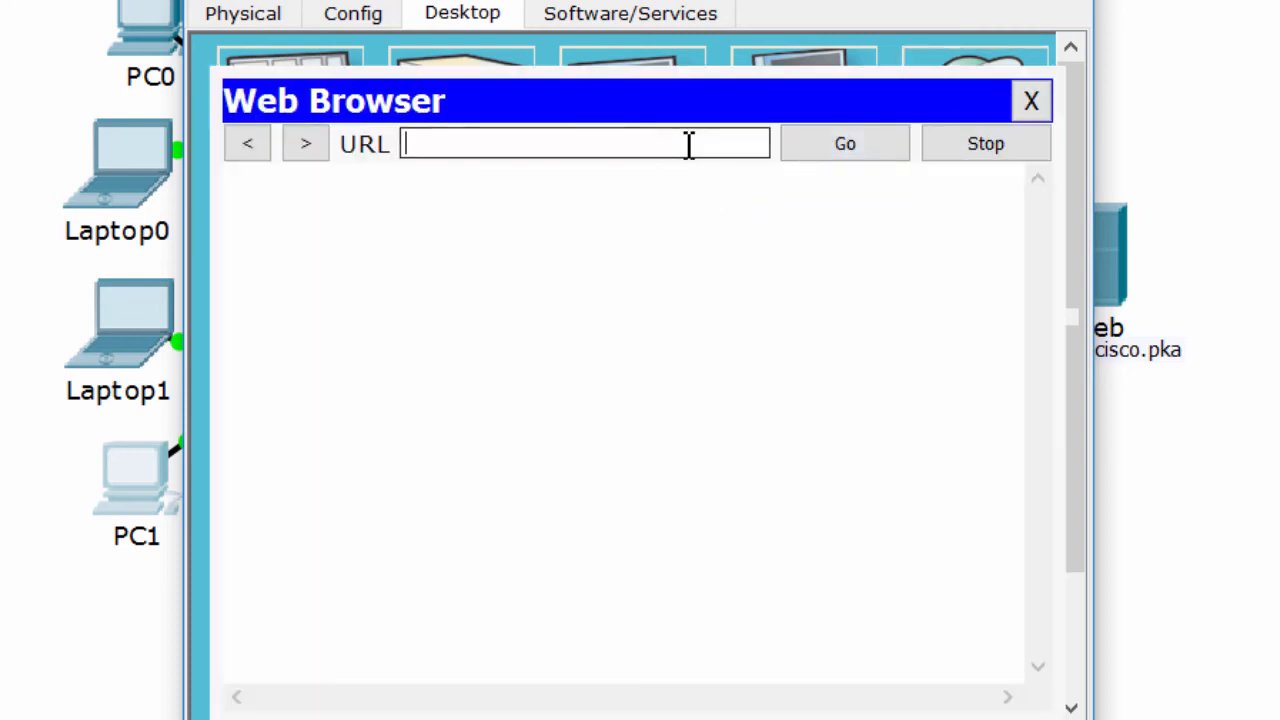
click(844, 144)
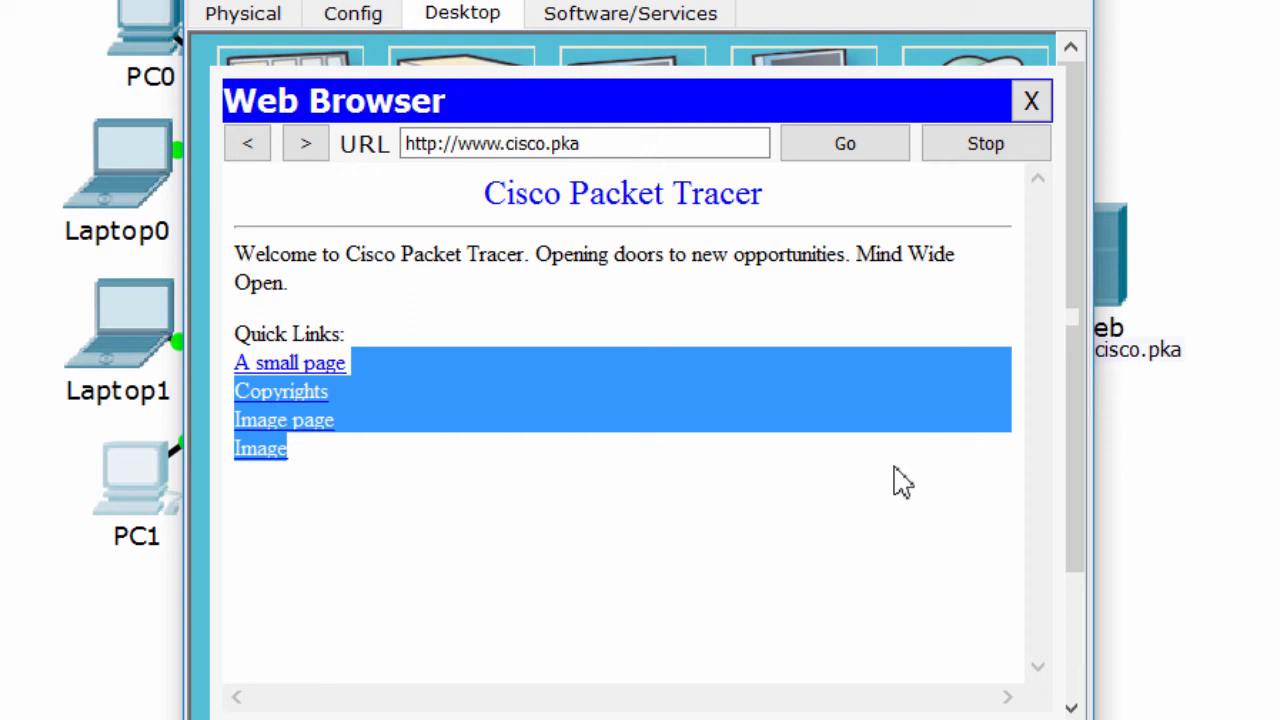
click(1032, 100)
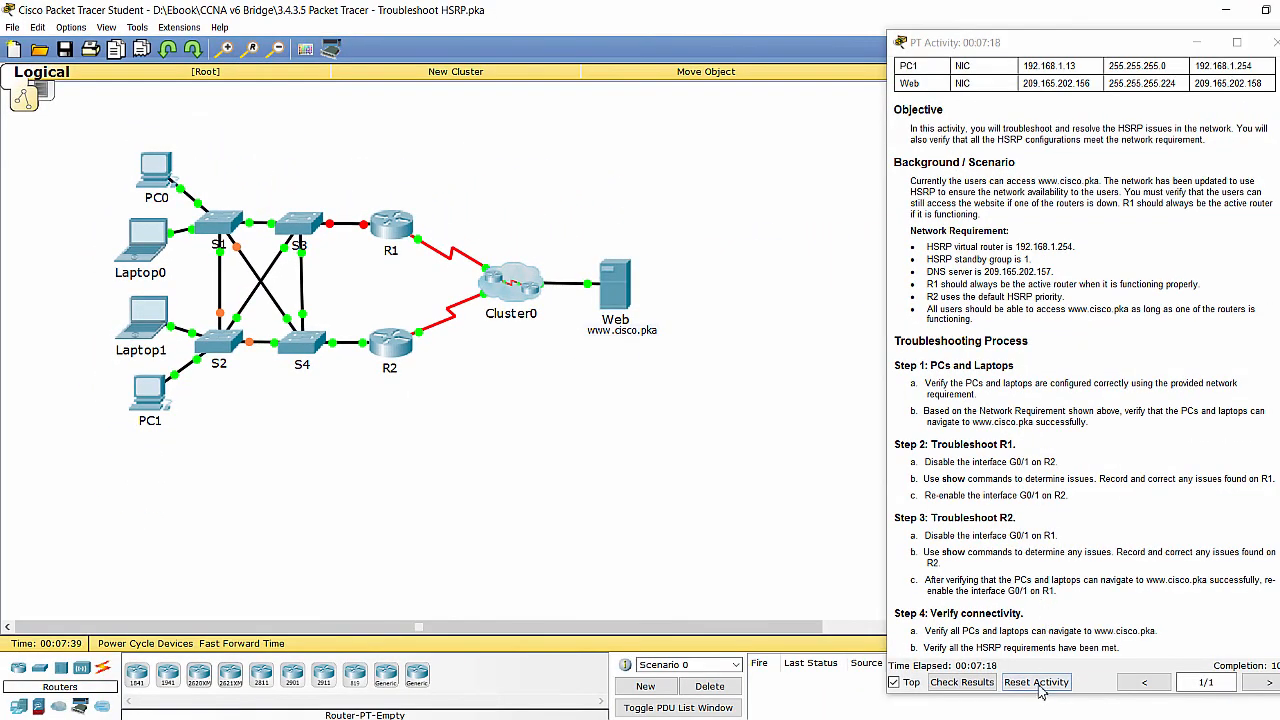
Step: Check the activity results to confirm the Troubleshoot HSRP activity is completed
click(960, 680)
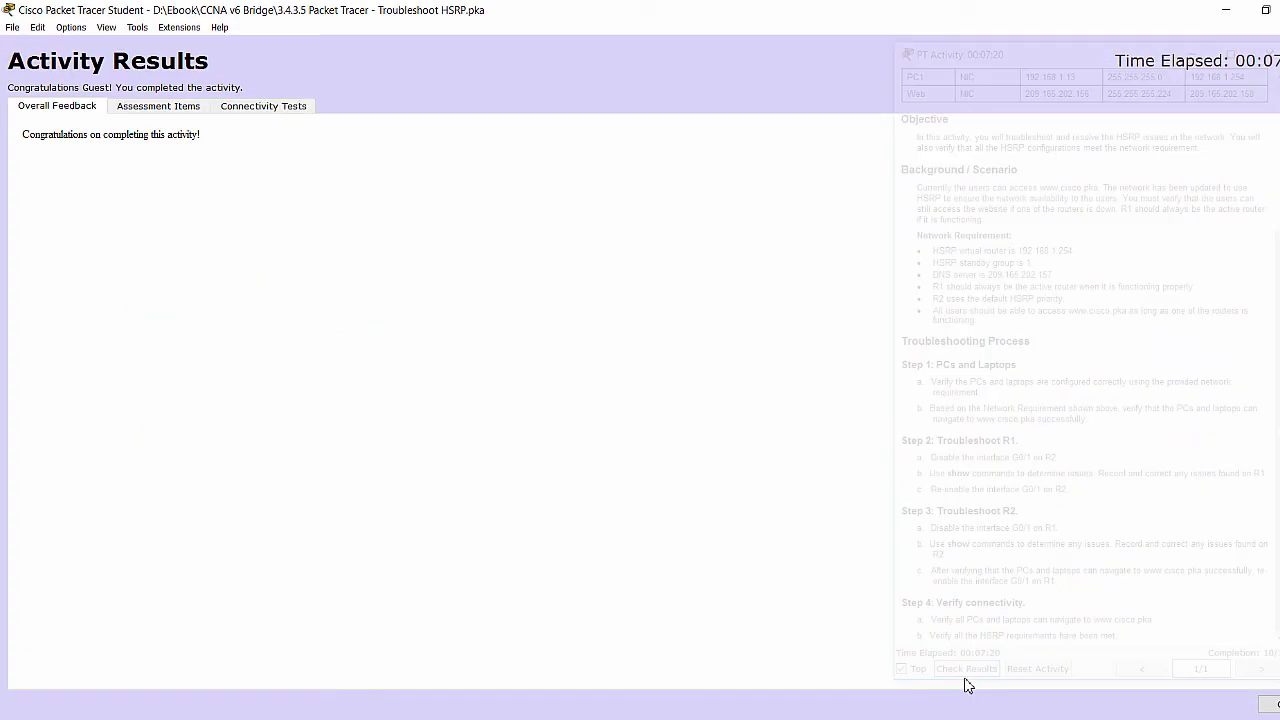